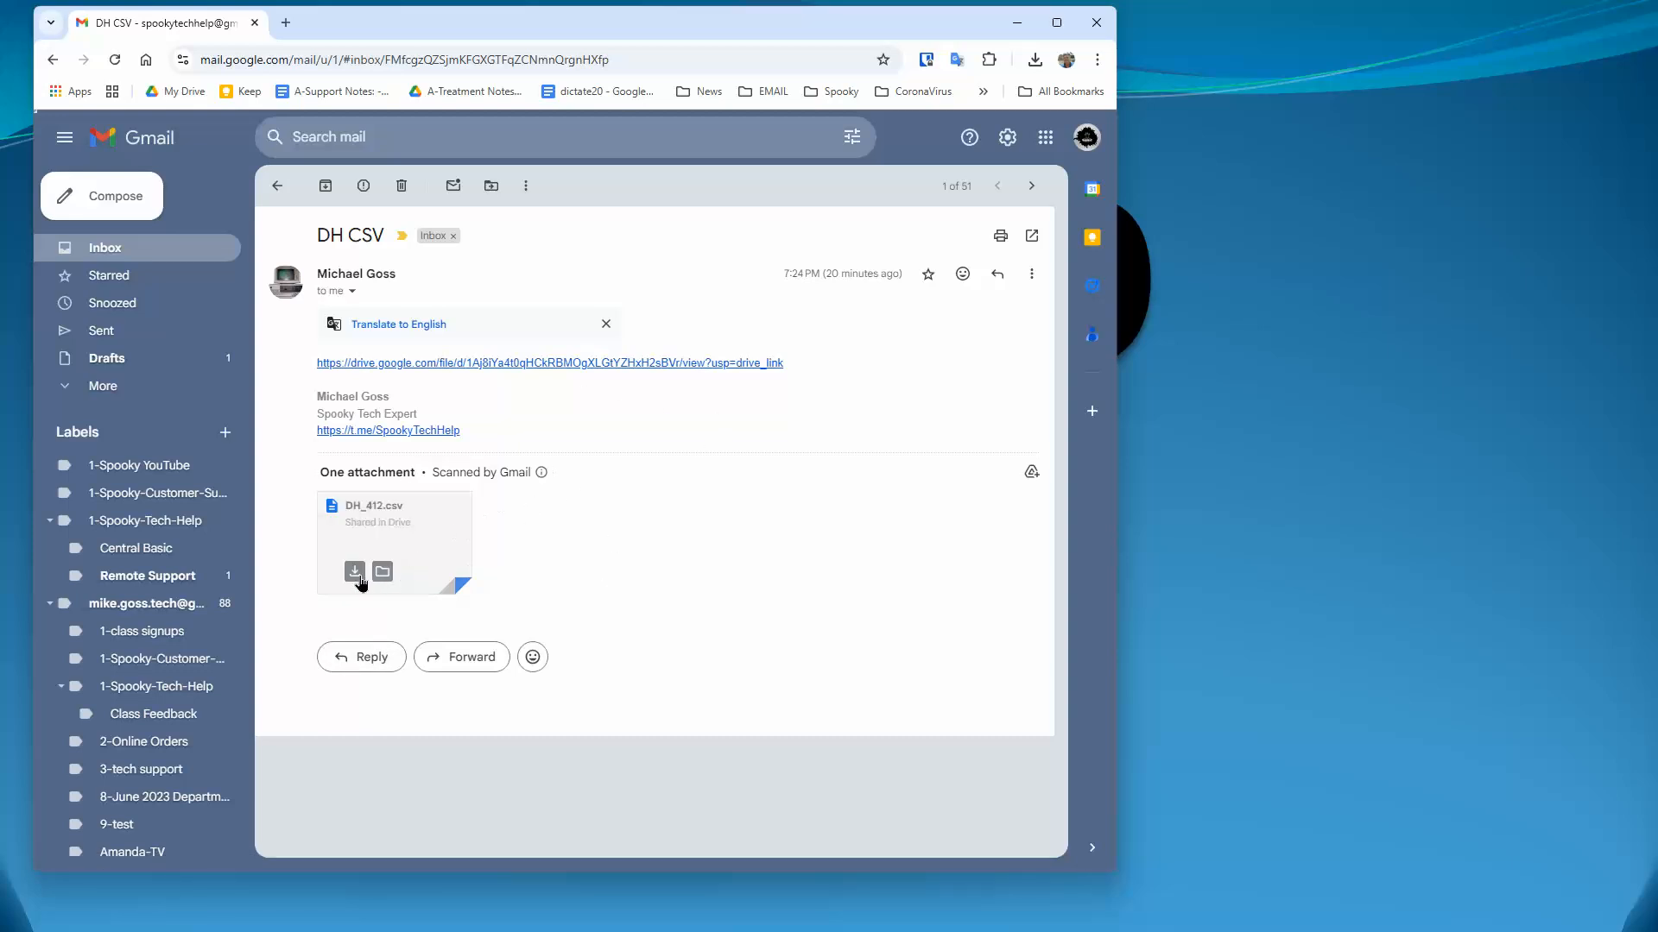
{"action": "mouse_move", "coordinate": [354, 571]}
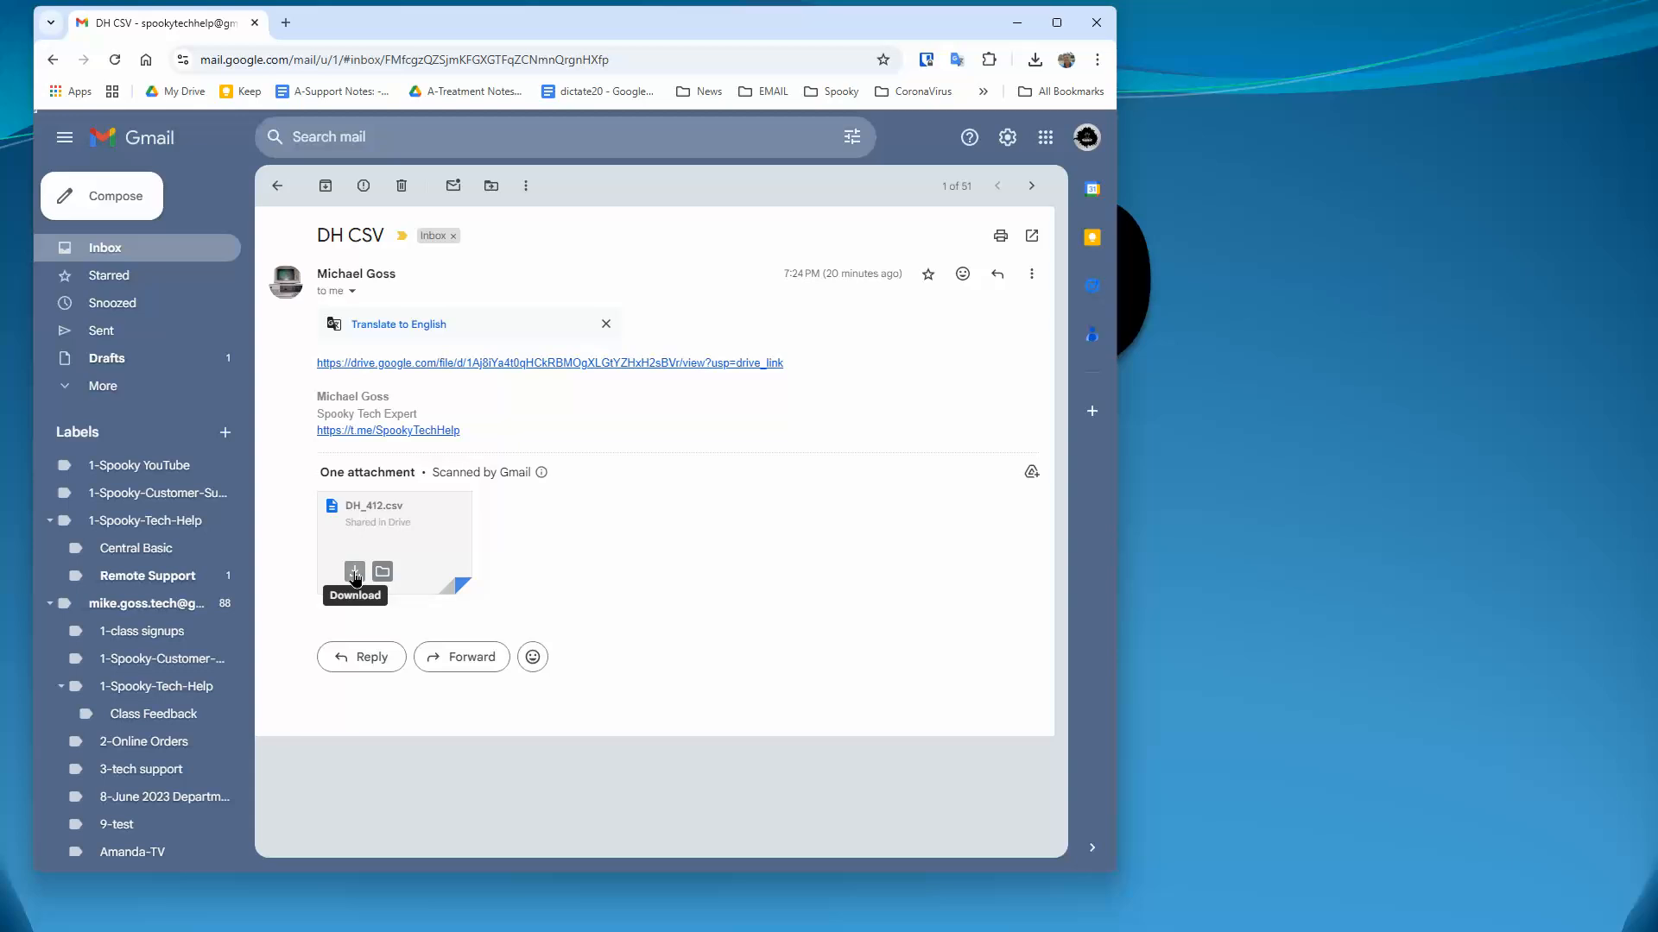
Step: Download the DH_412.csv attachment from the DH CSV email and save it
{"action": "left_click", "coordinate": [354, 572]}
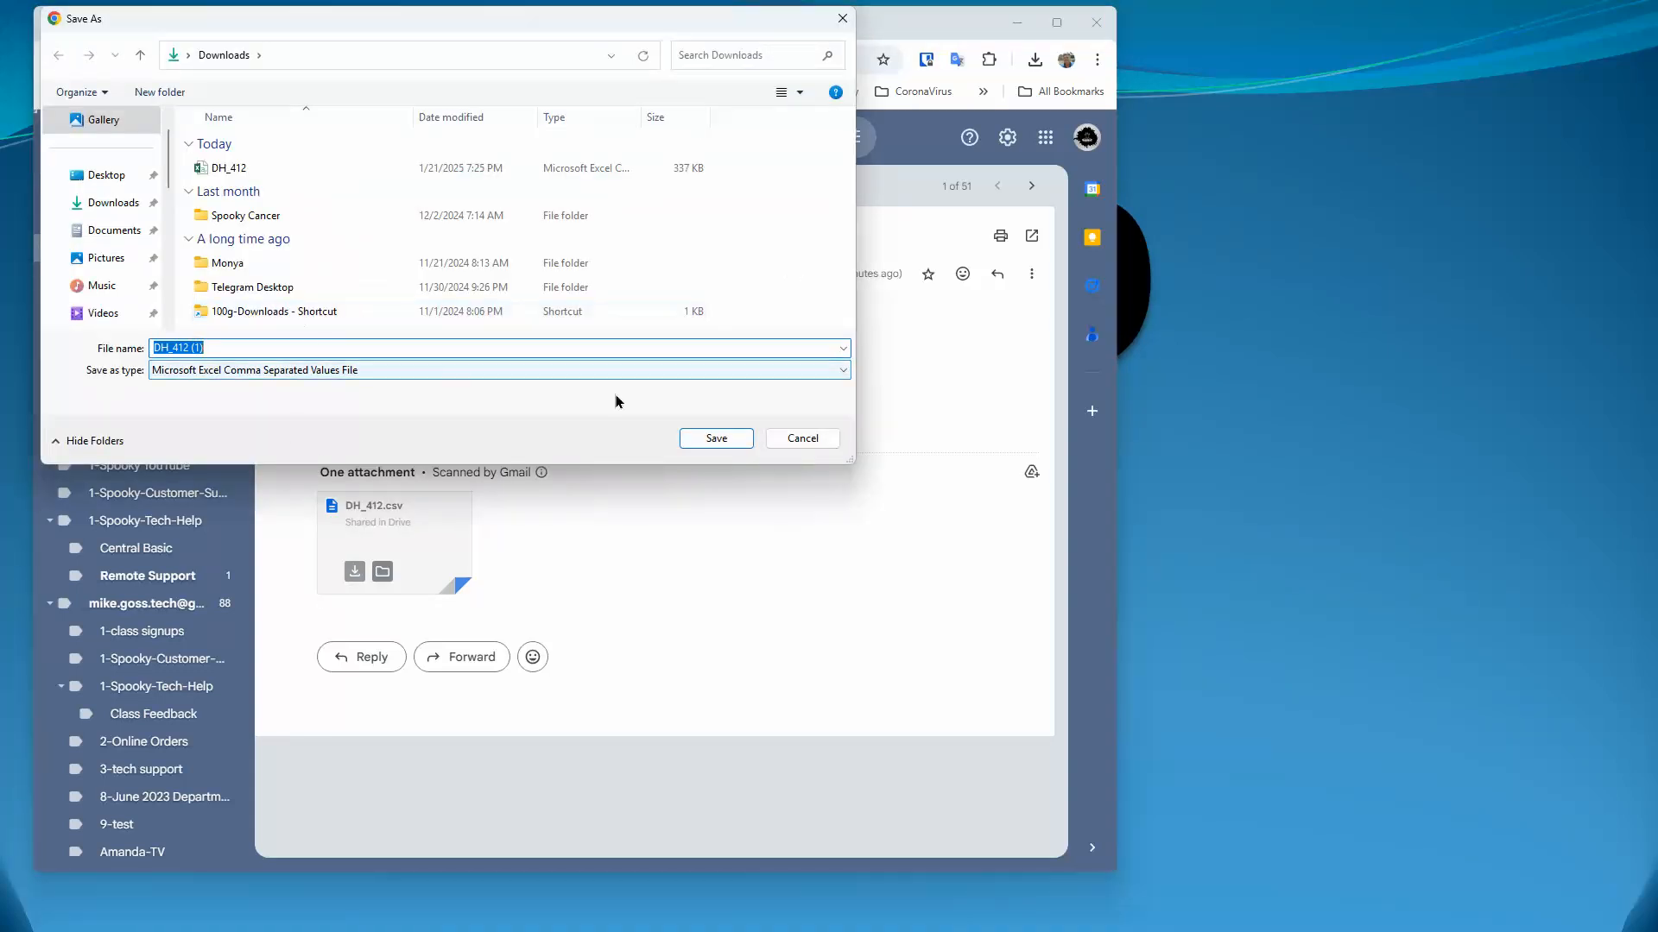
{"action": "left_click", "coordinate": [716, 437]}
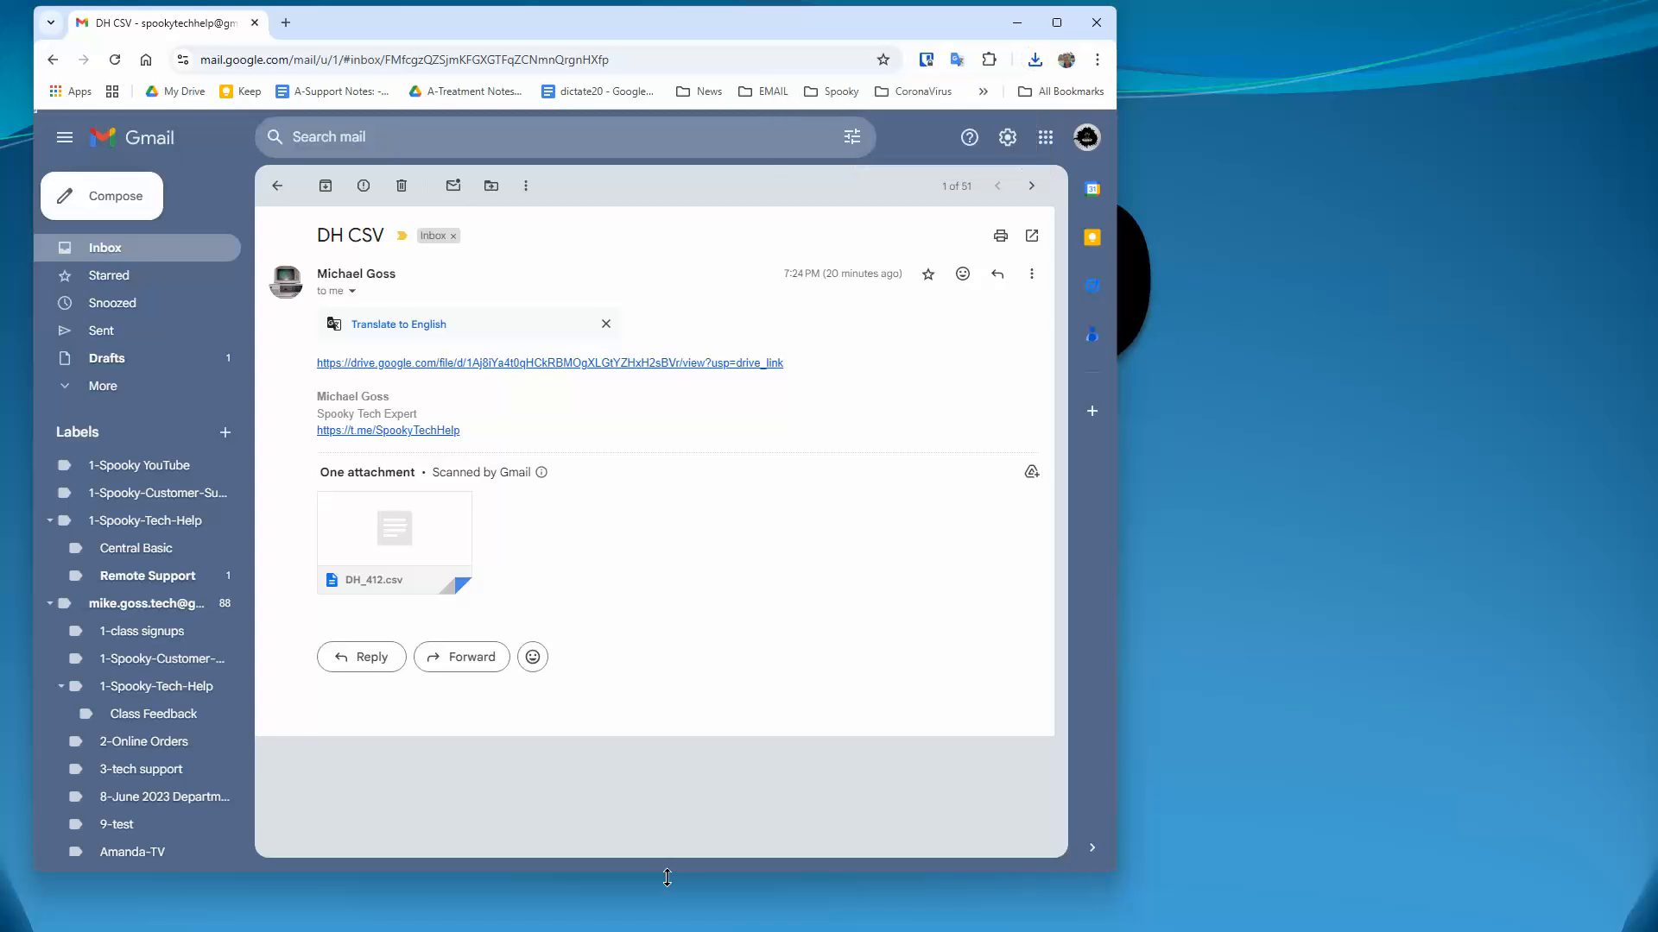
Step: Open the Downloads folder in File Explorer and copy the DH_412 file
{"action": "left_click", "coordinate": [505, 912]}
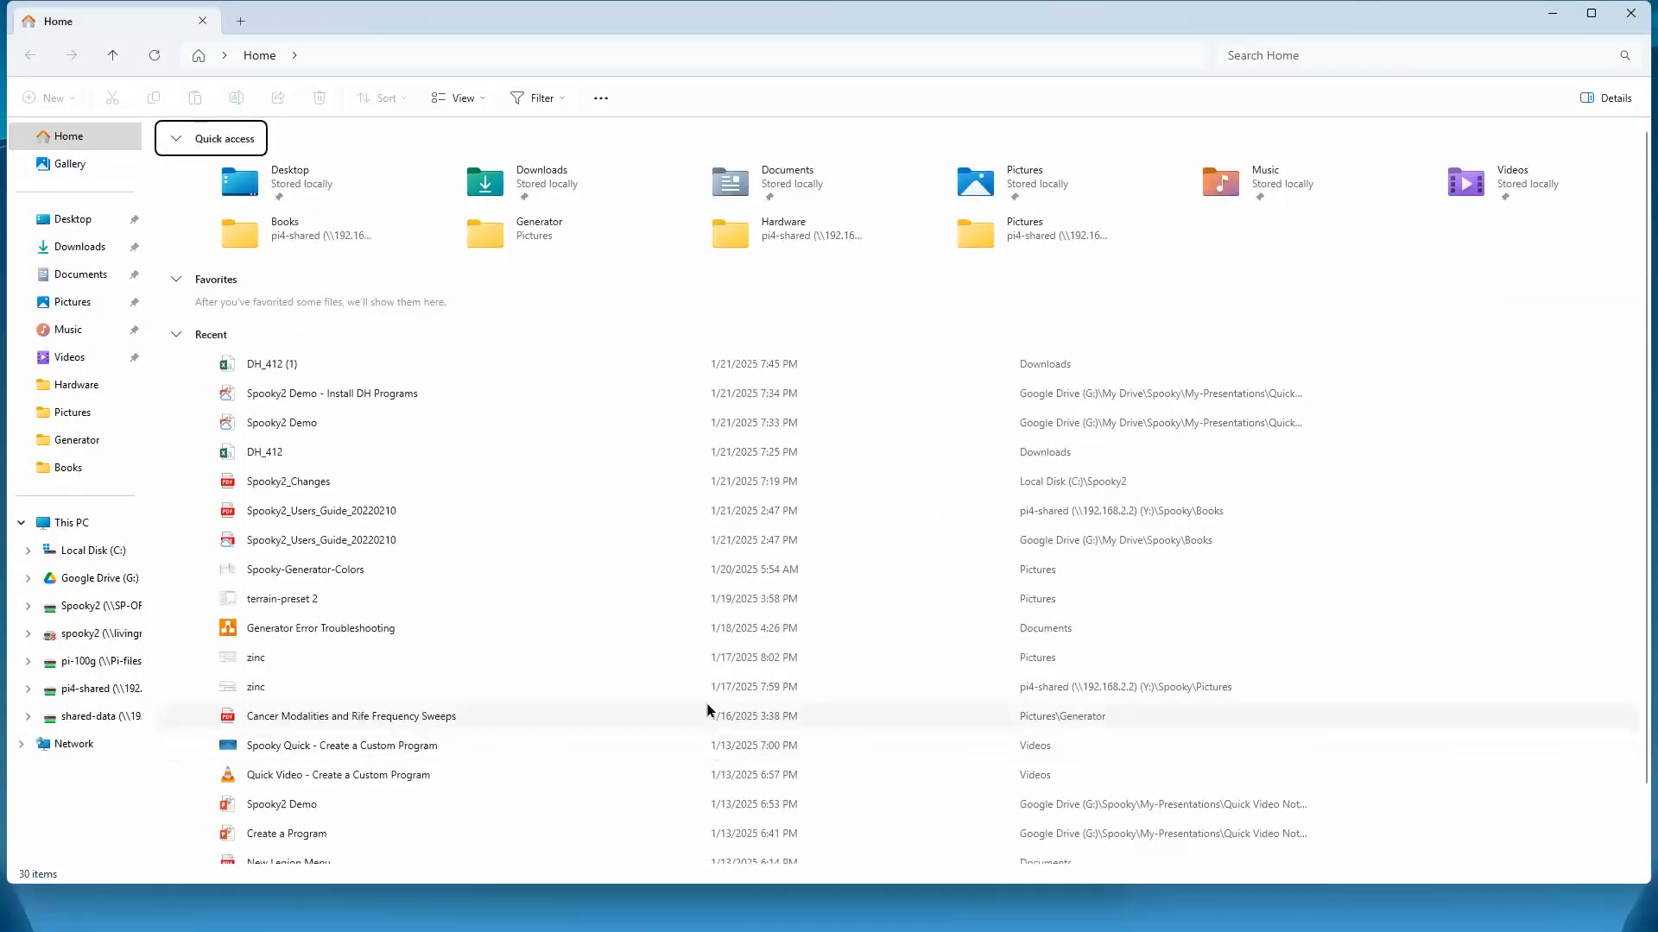
{"action": "left_click", "coordinate": [79, 246]}
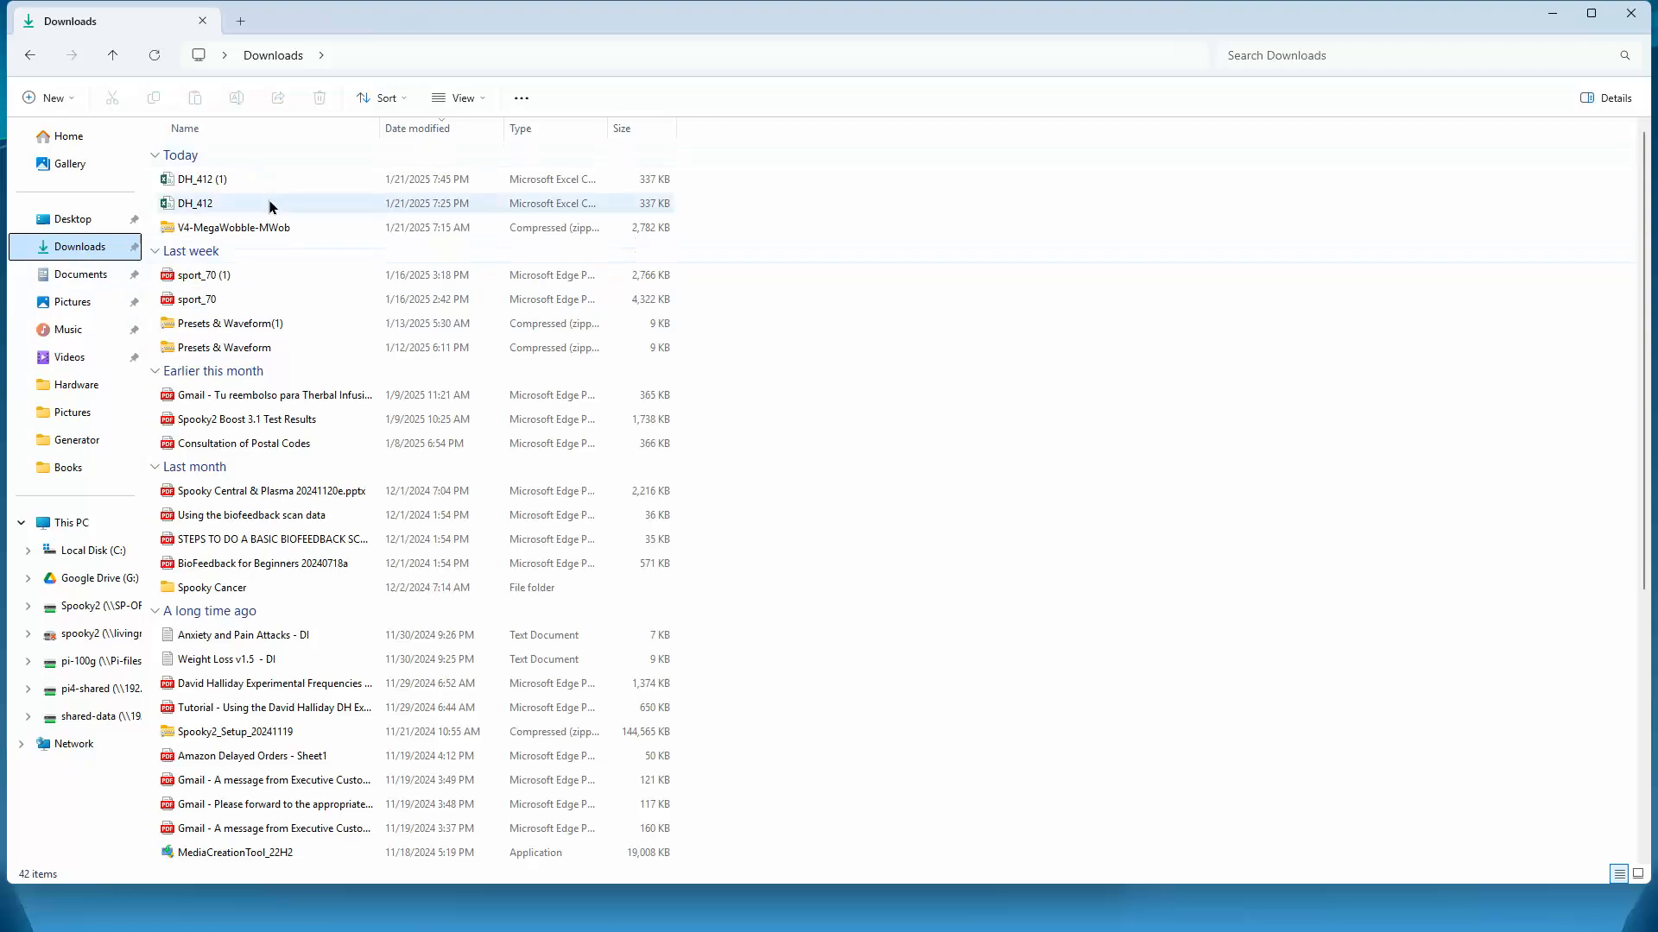
{"action": "mouse_move", "coordinate": [193, 208]}
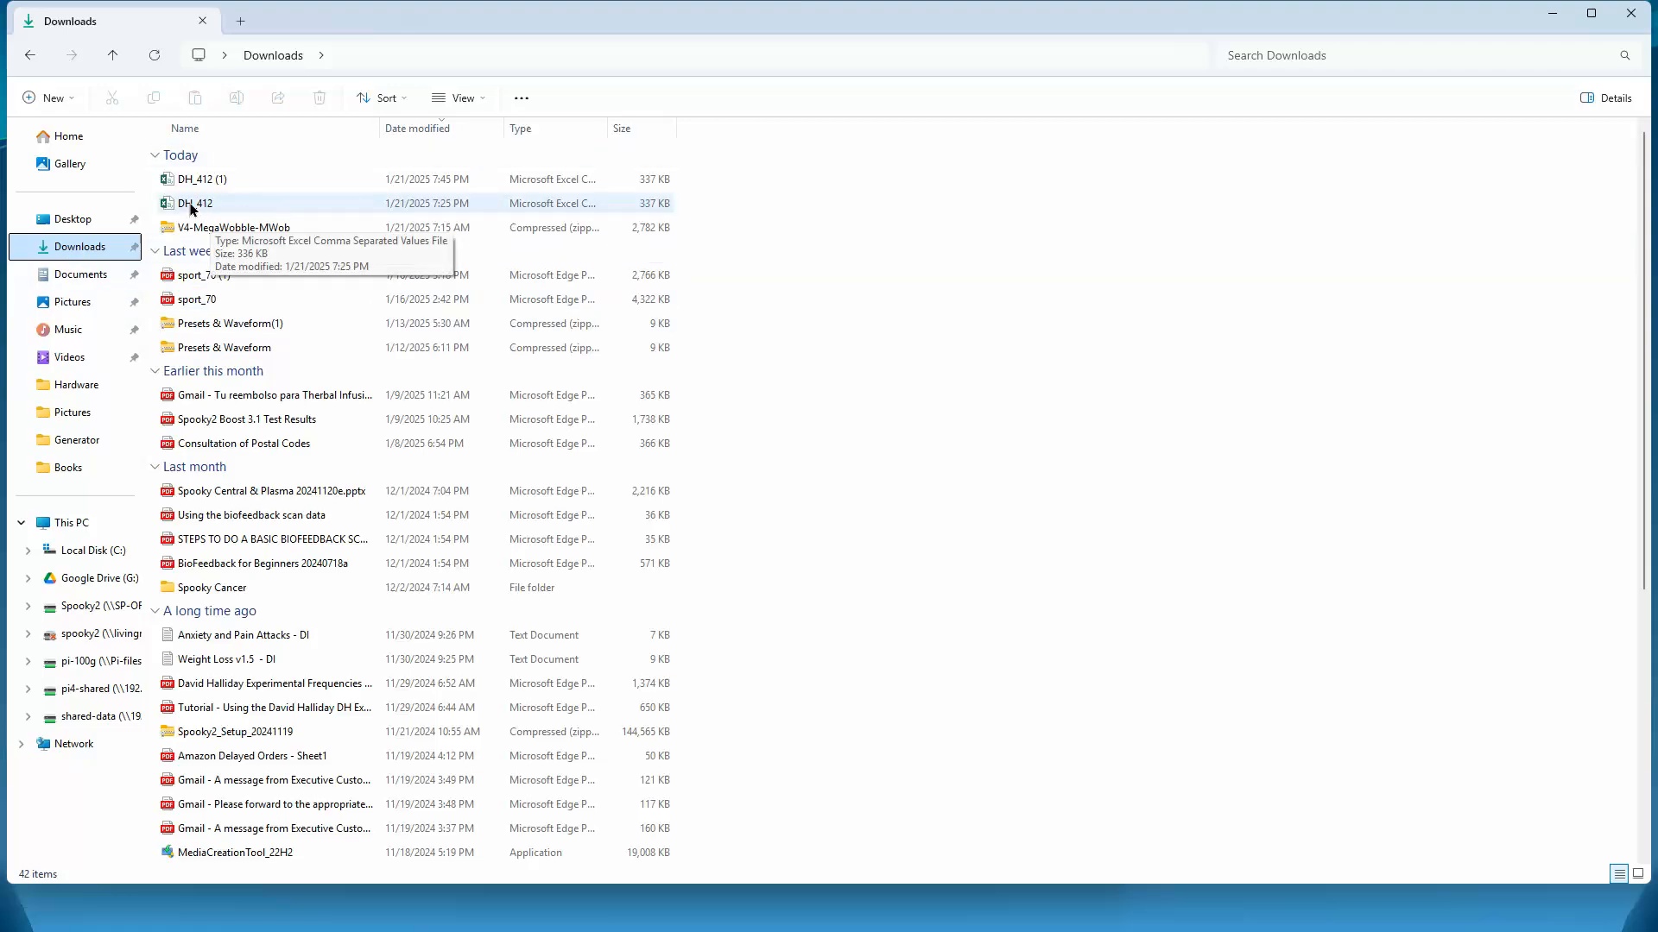
{"action": "left_click", "coordinate": [196, 203]}
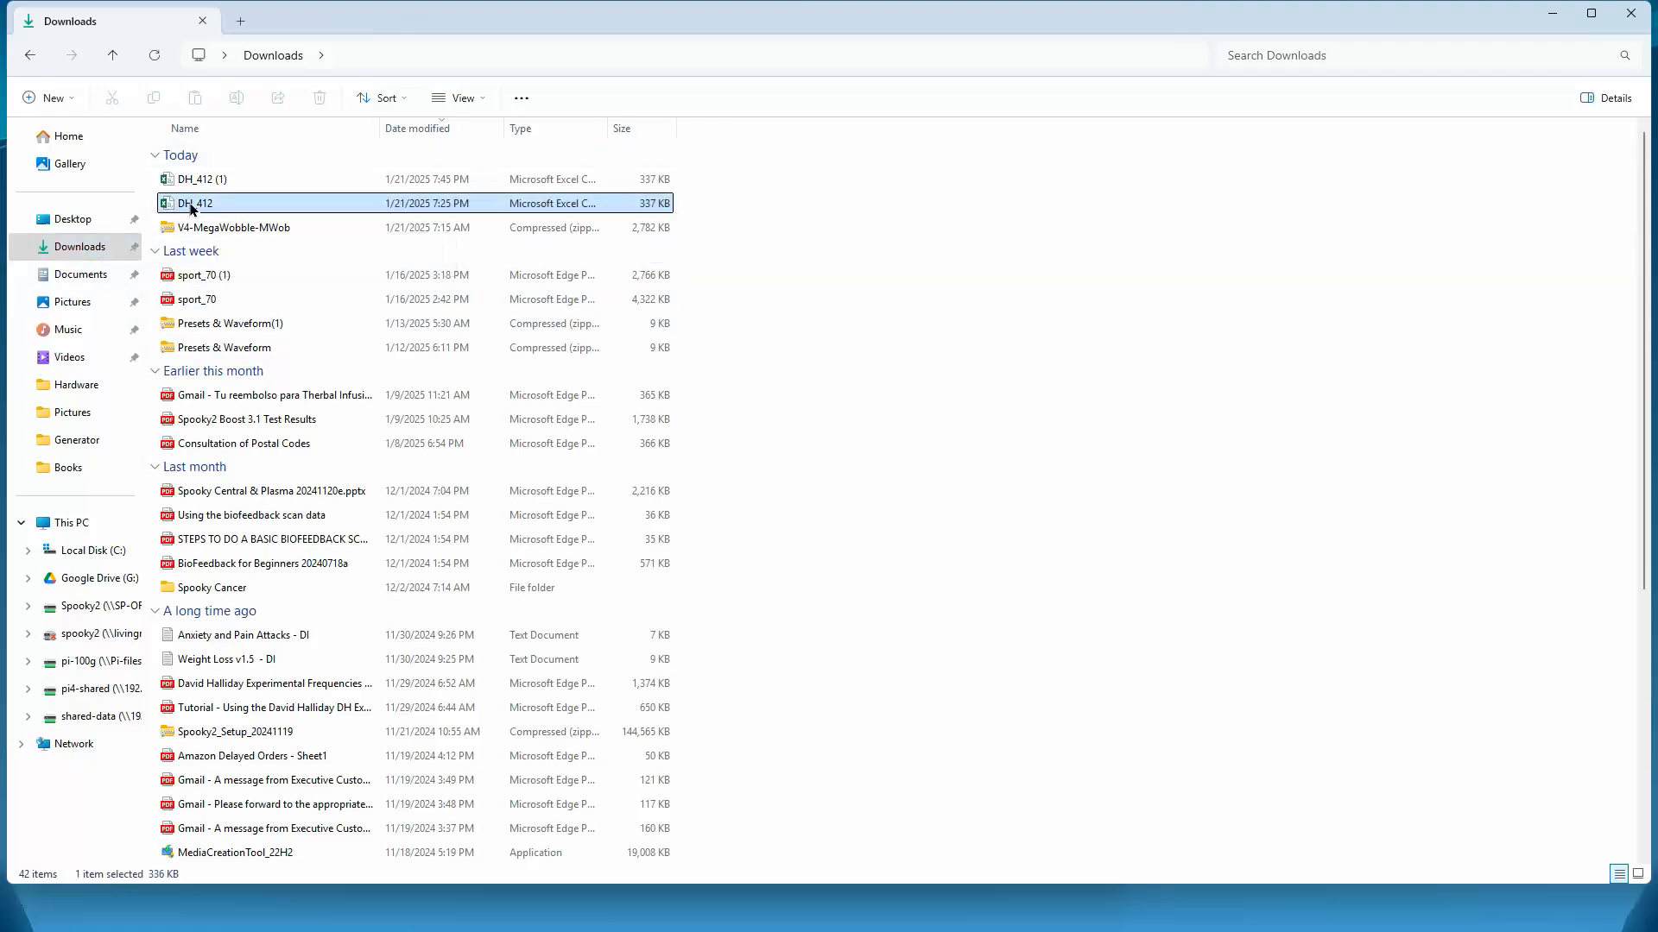
{"action": "right_click", "coordinate": [195, 203]}
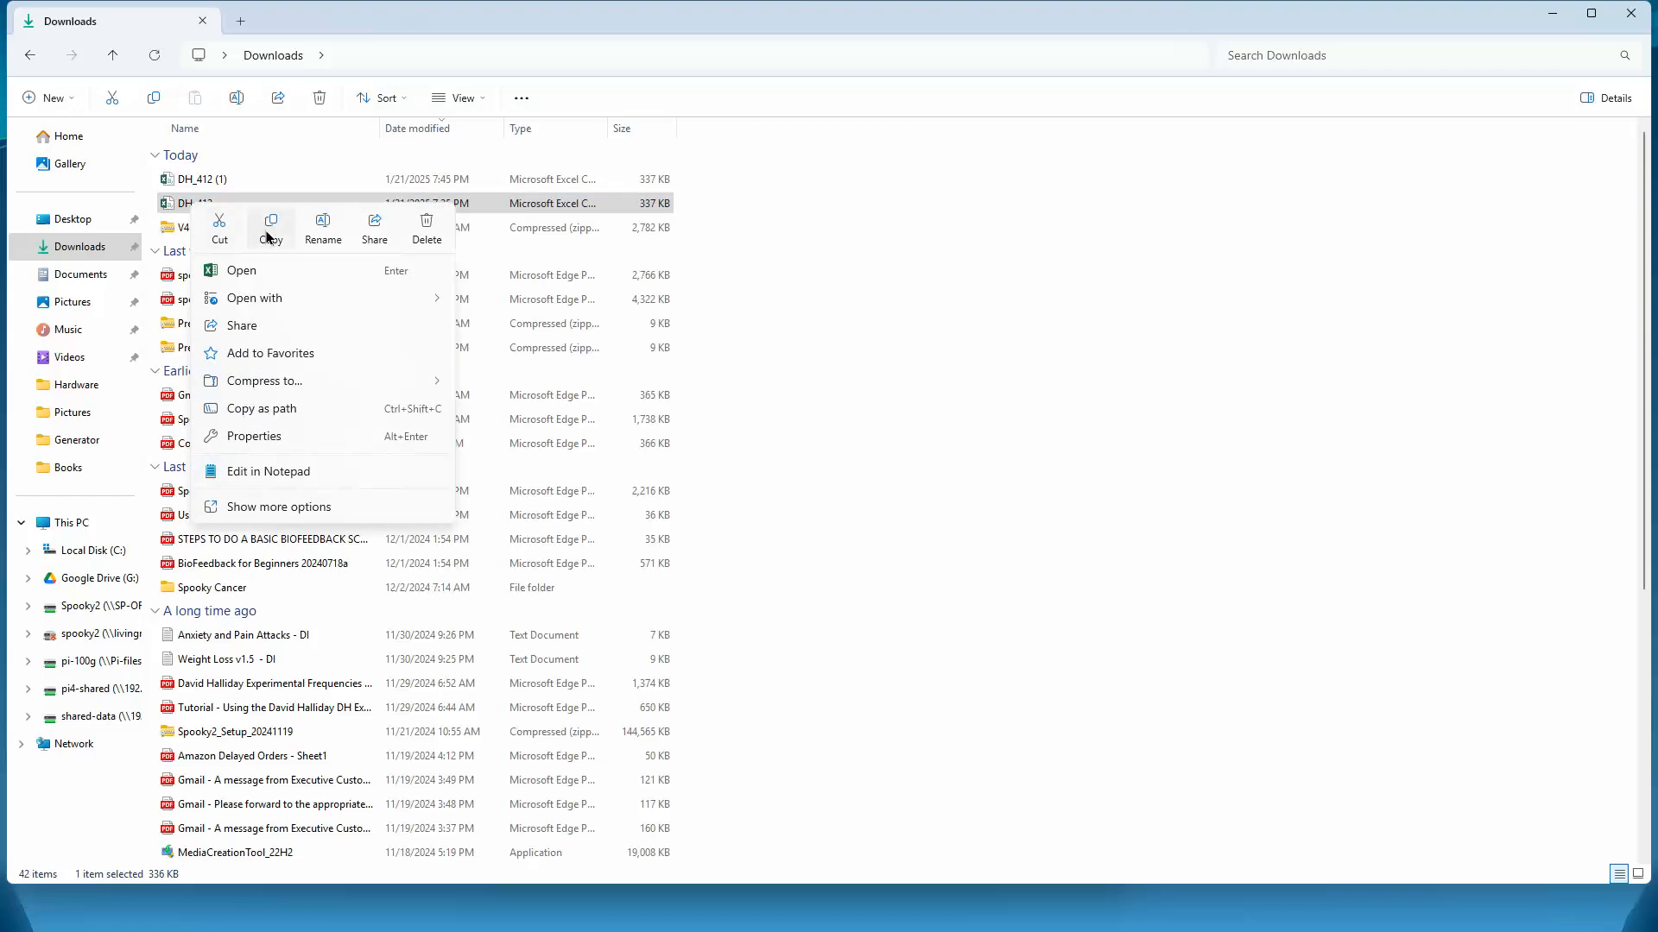
{"action": "mouse_move", "coordinate": [219, 222]}
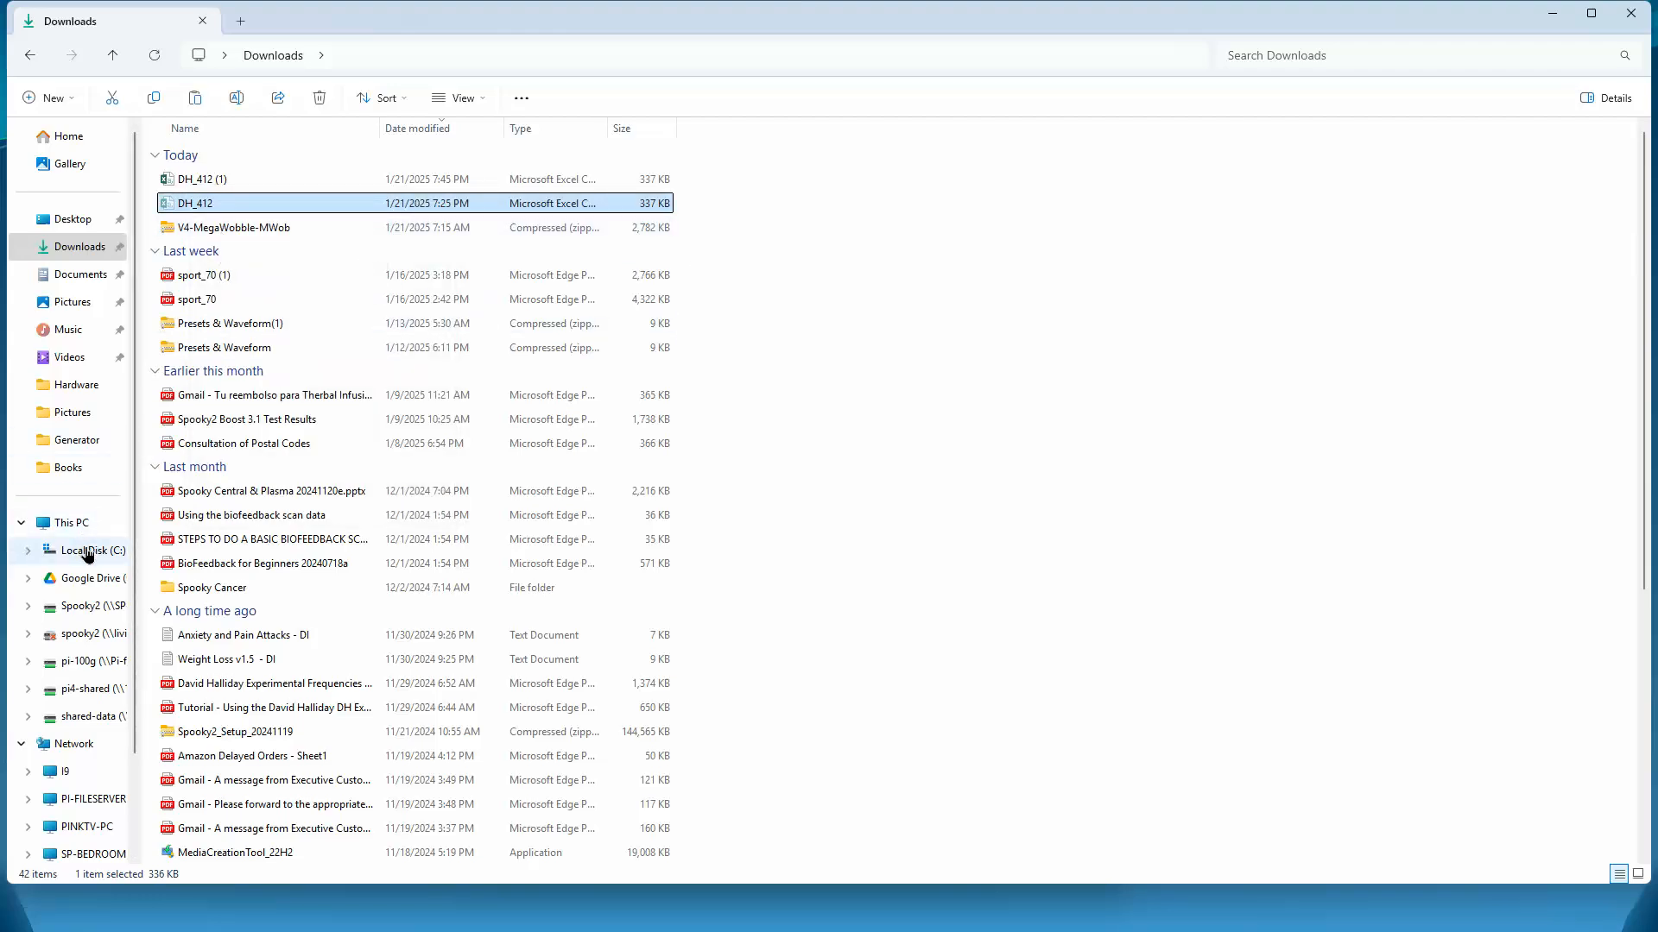
Step: Paste DH_412 into the Spooky2 folder on Local Disk (C:)
{"action": "left_click", "coordinate": [89, 550]}
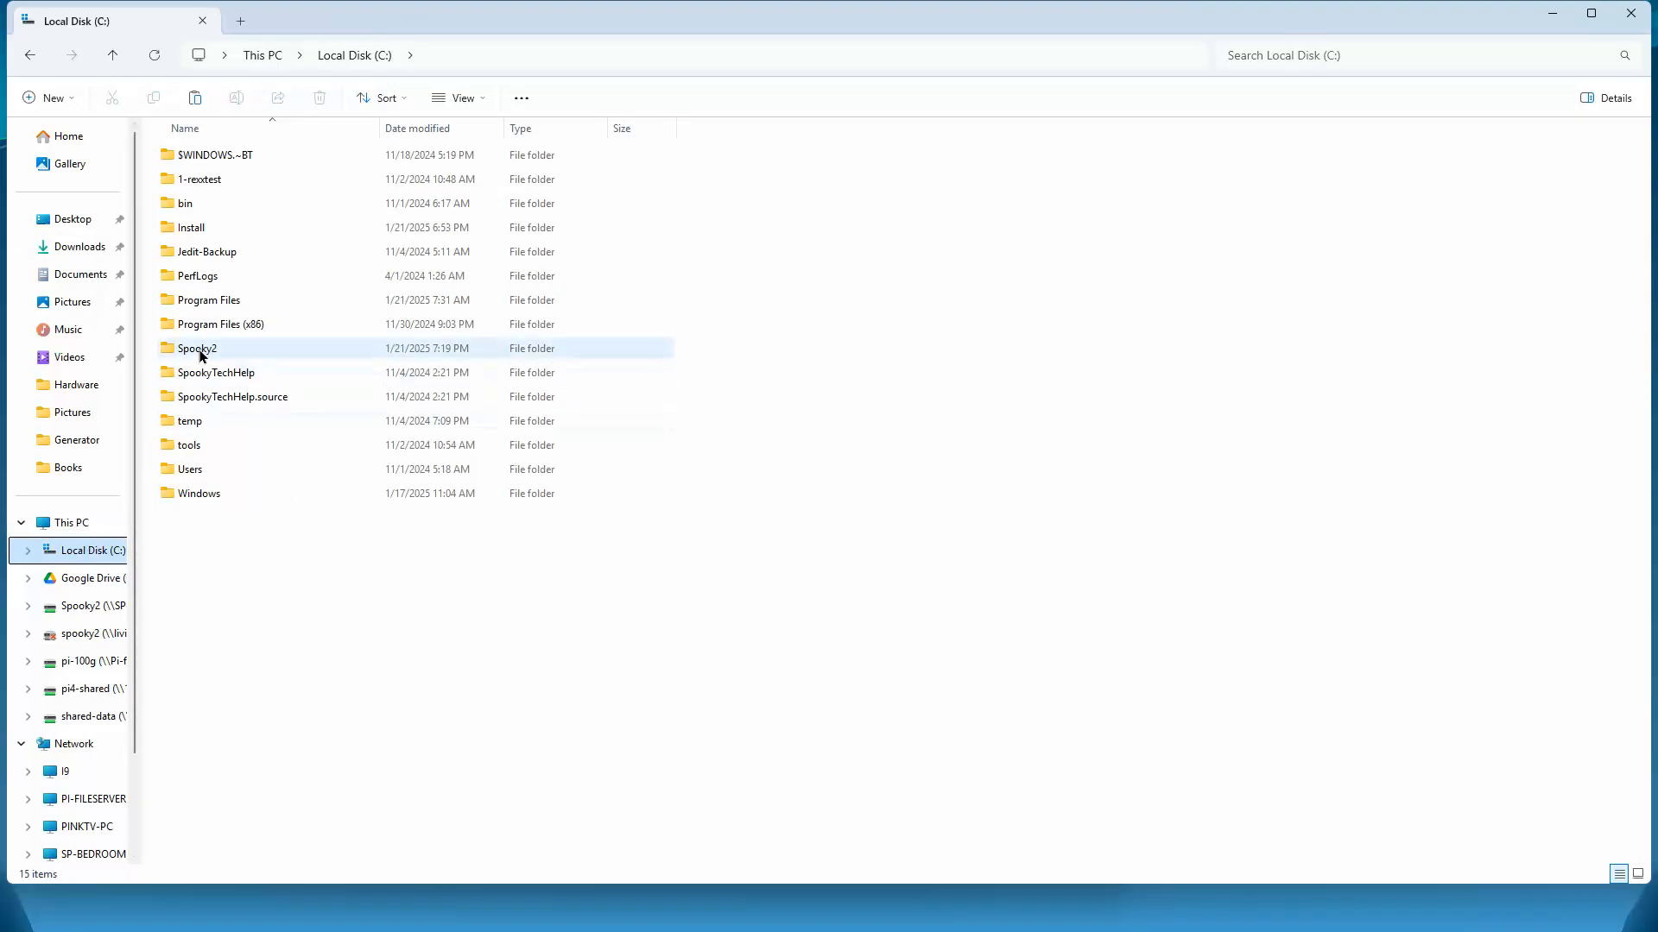
{"action": "left_click", "coordinate": [198, 348]}
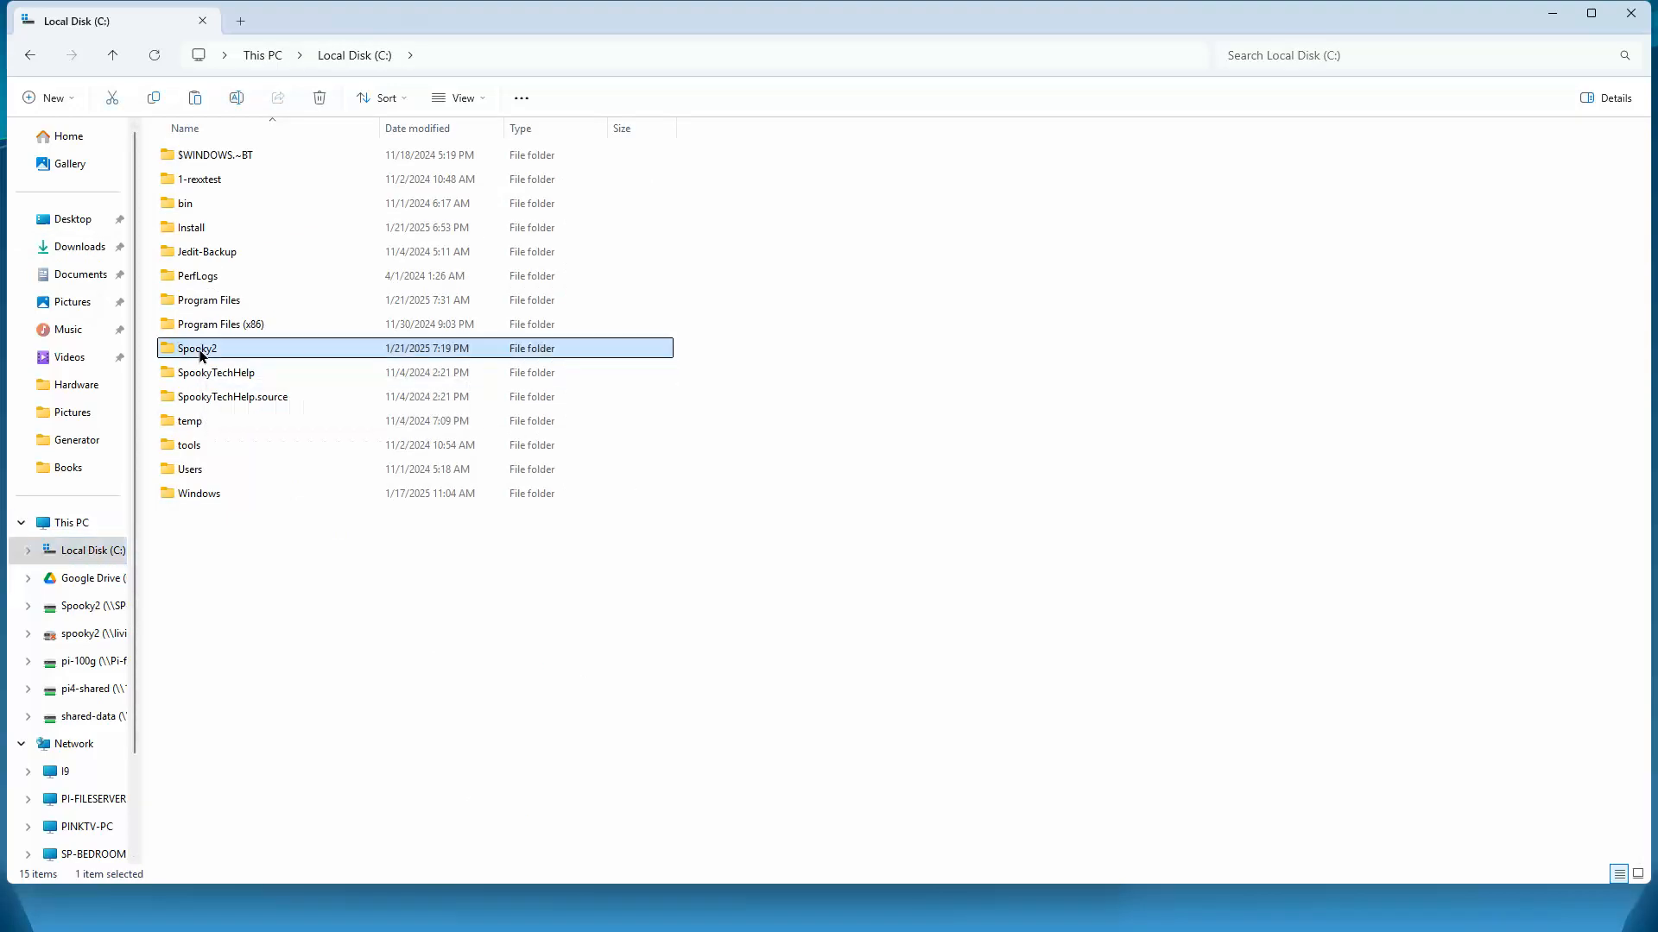
{"action": "double_click", "coordinate": [198, 348]}
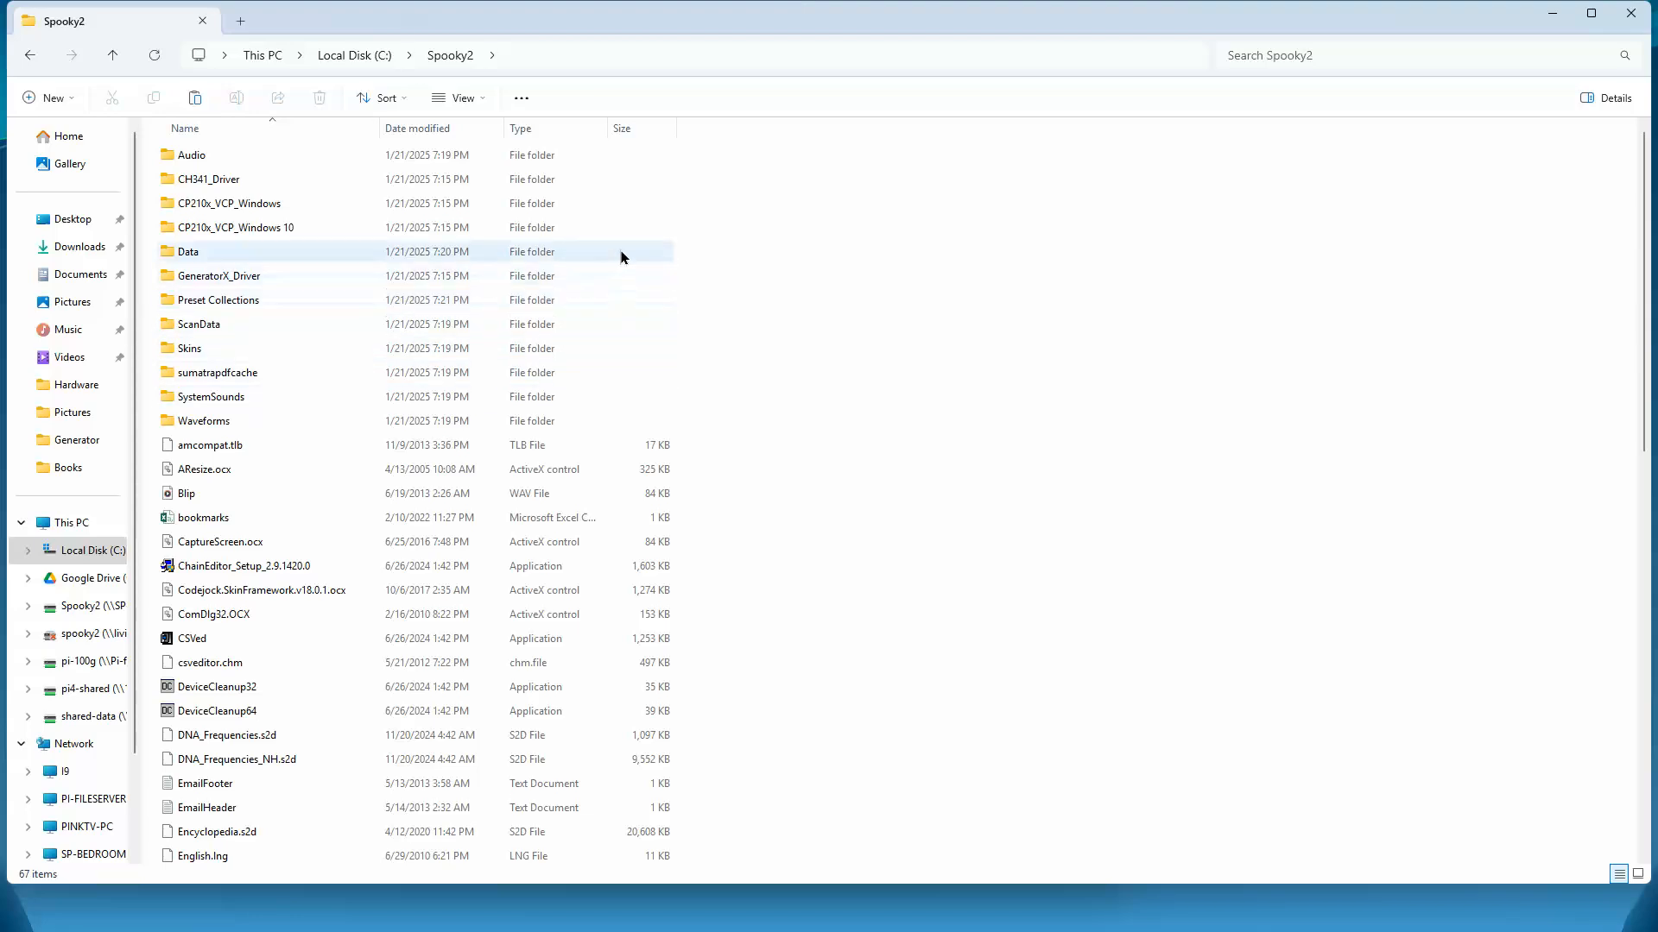
{"action": "right_click", "coordinate": [622, 257]}
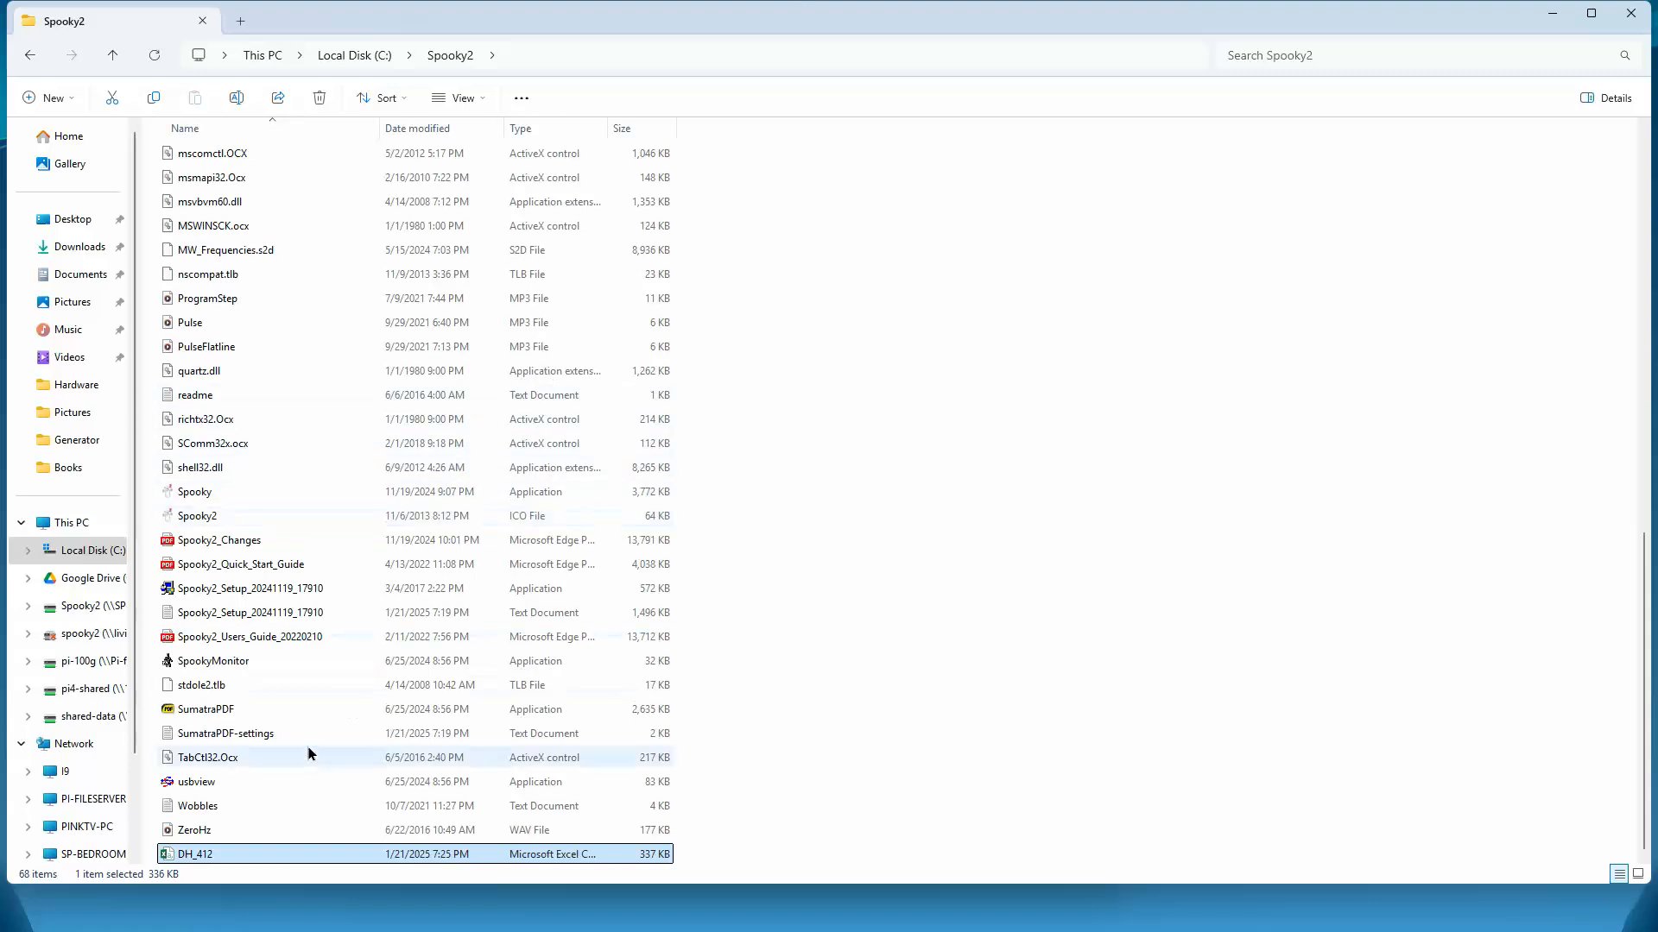
{"action": "scroll", "scroll_direction": "up", "scroll_amount": 3}
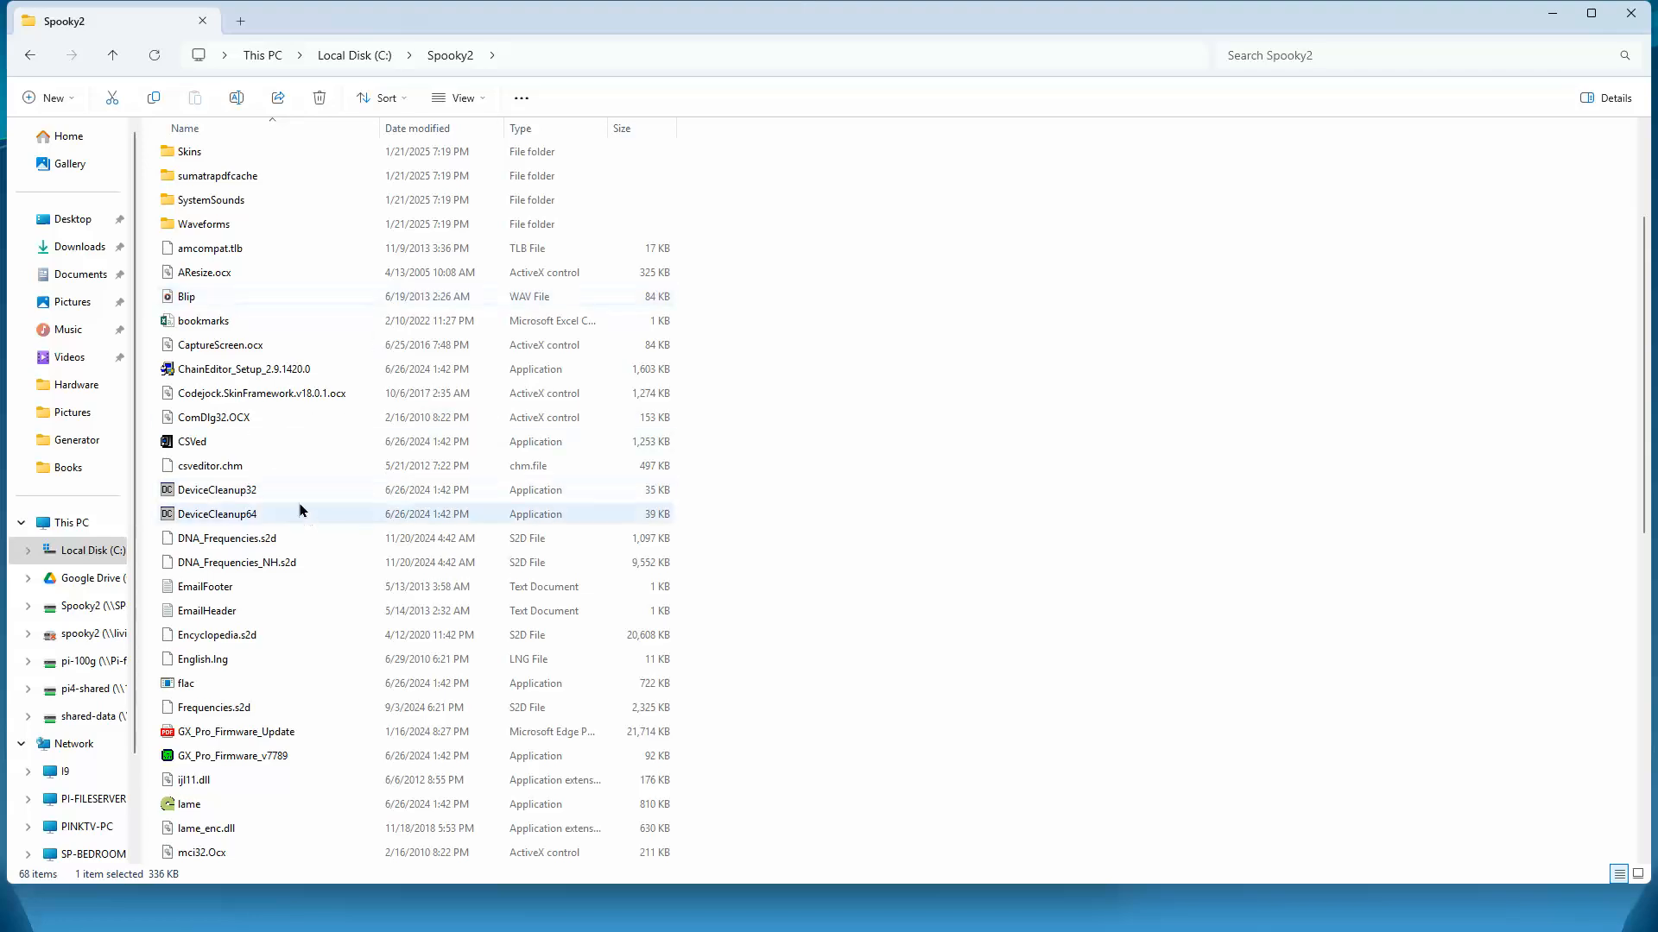
{"action": "scroll", "scroll_direction": "down", "scroll_amount": 3}
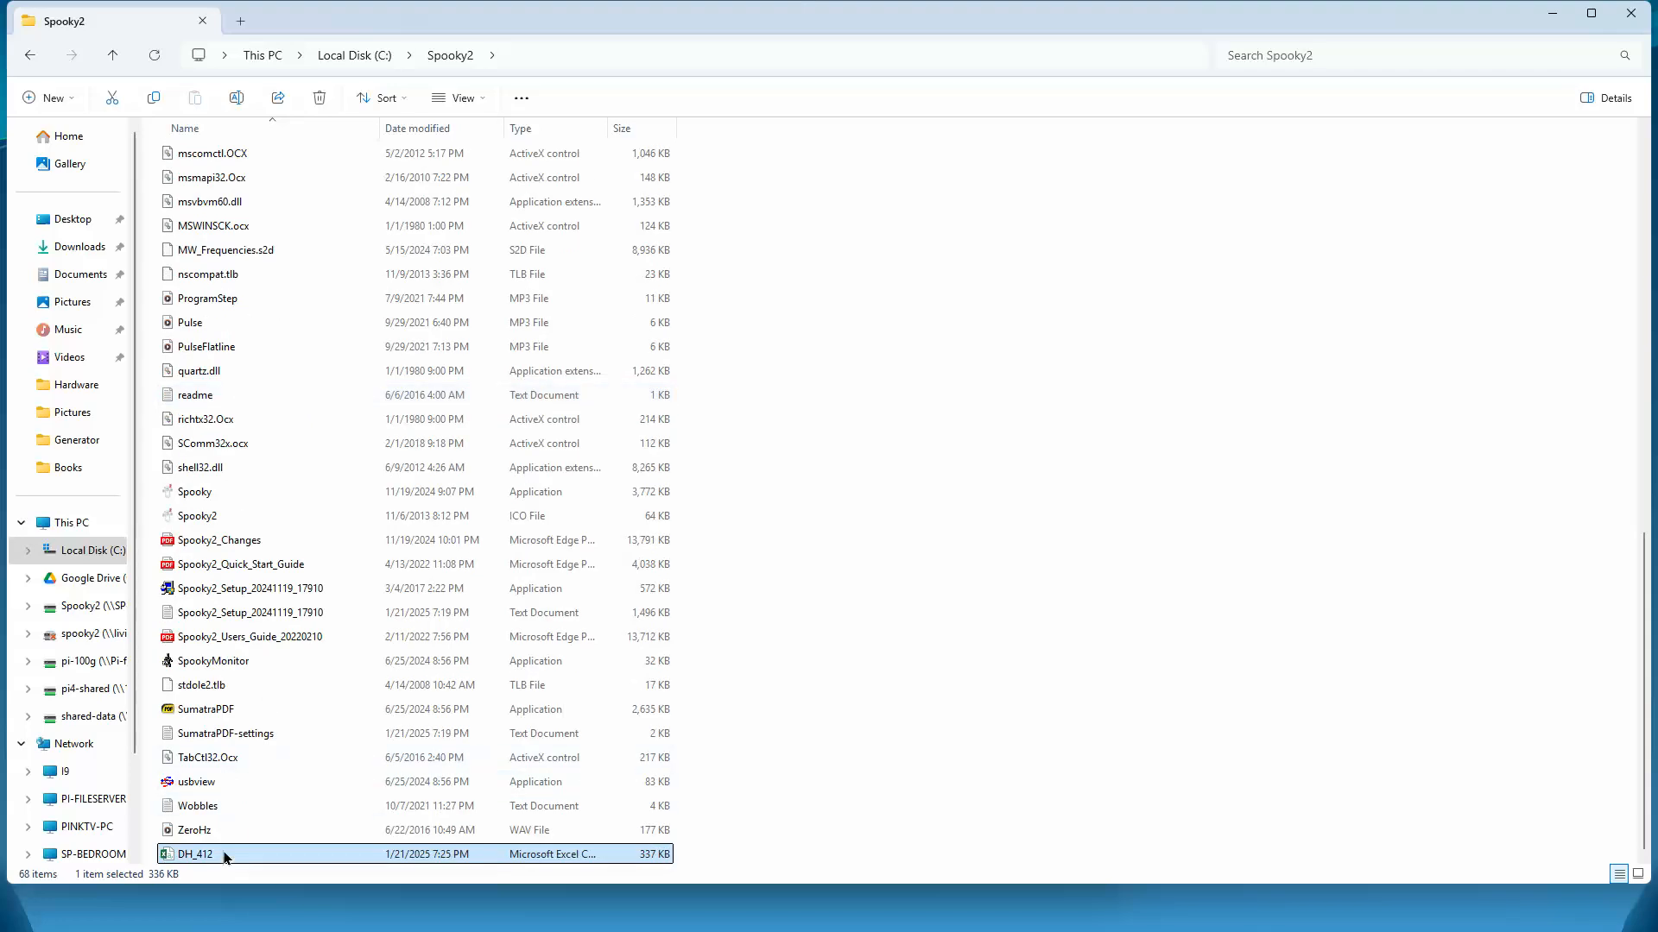
{"action": "mouse_move", "coordinate": [286, 782]}
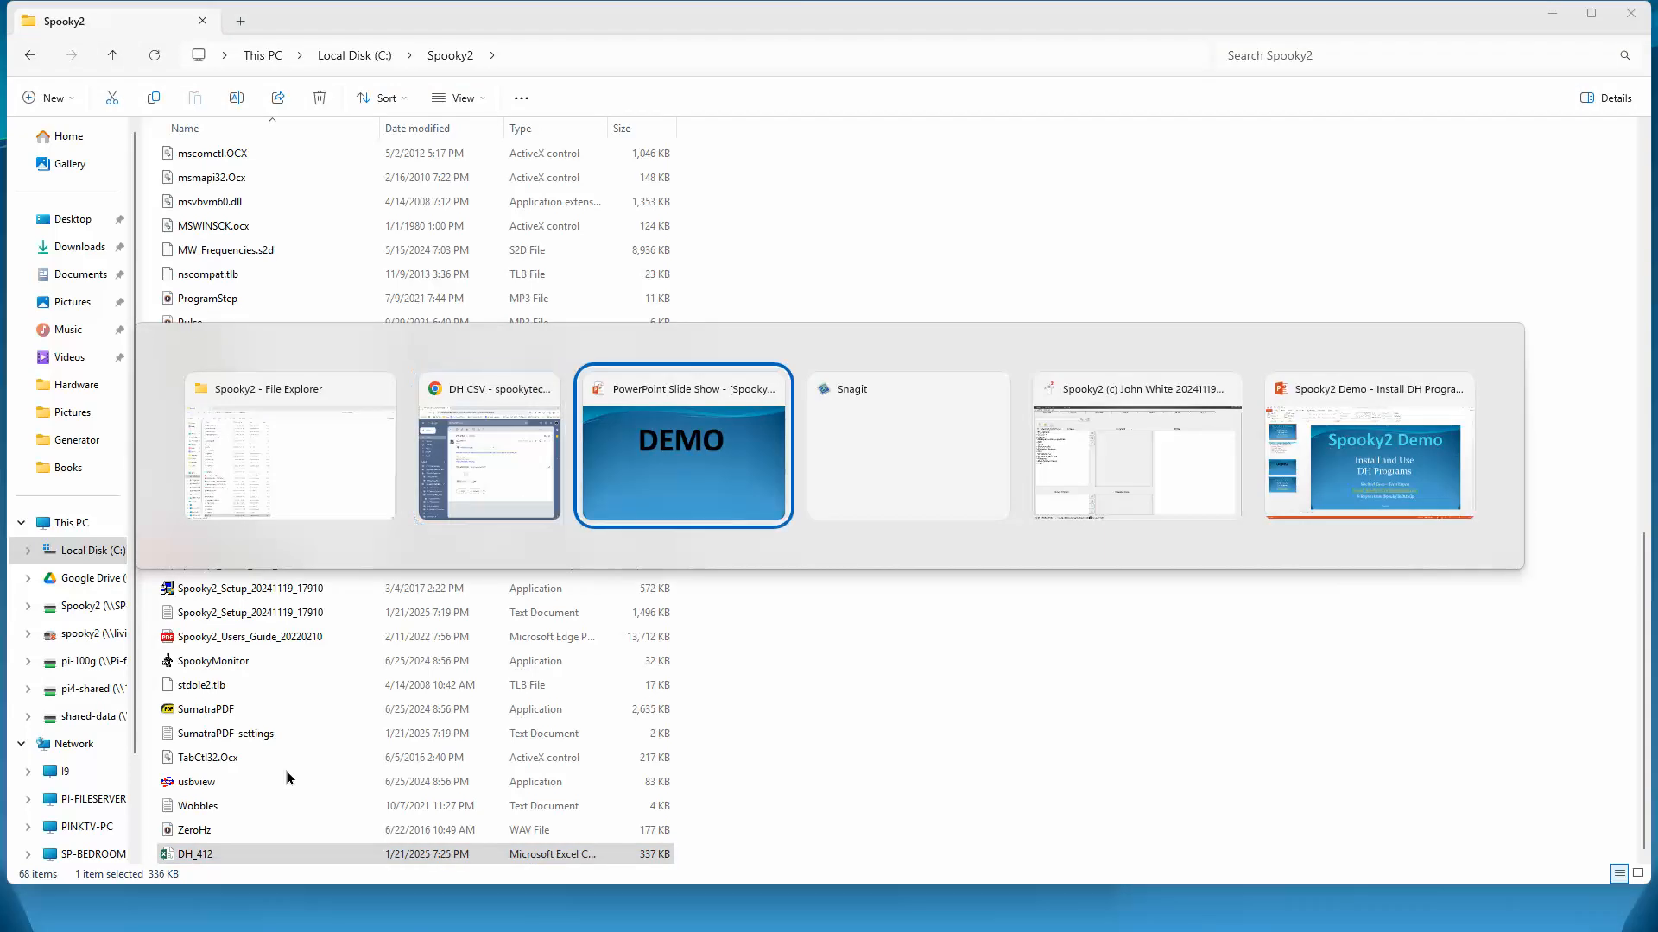
Step: In Spooky2's Programs tab, load DH_412 through Database > Select Custom Database
{"action": "left_click", "coordinate": [1136, 444]}
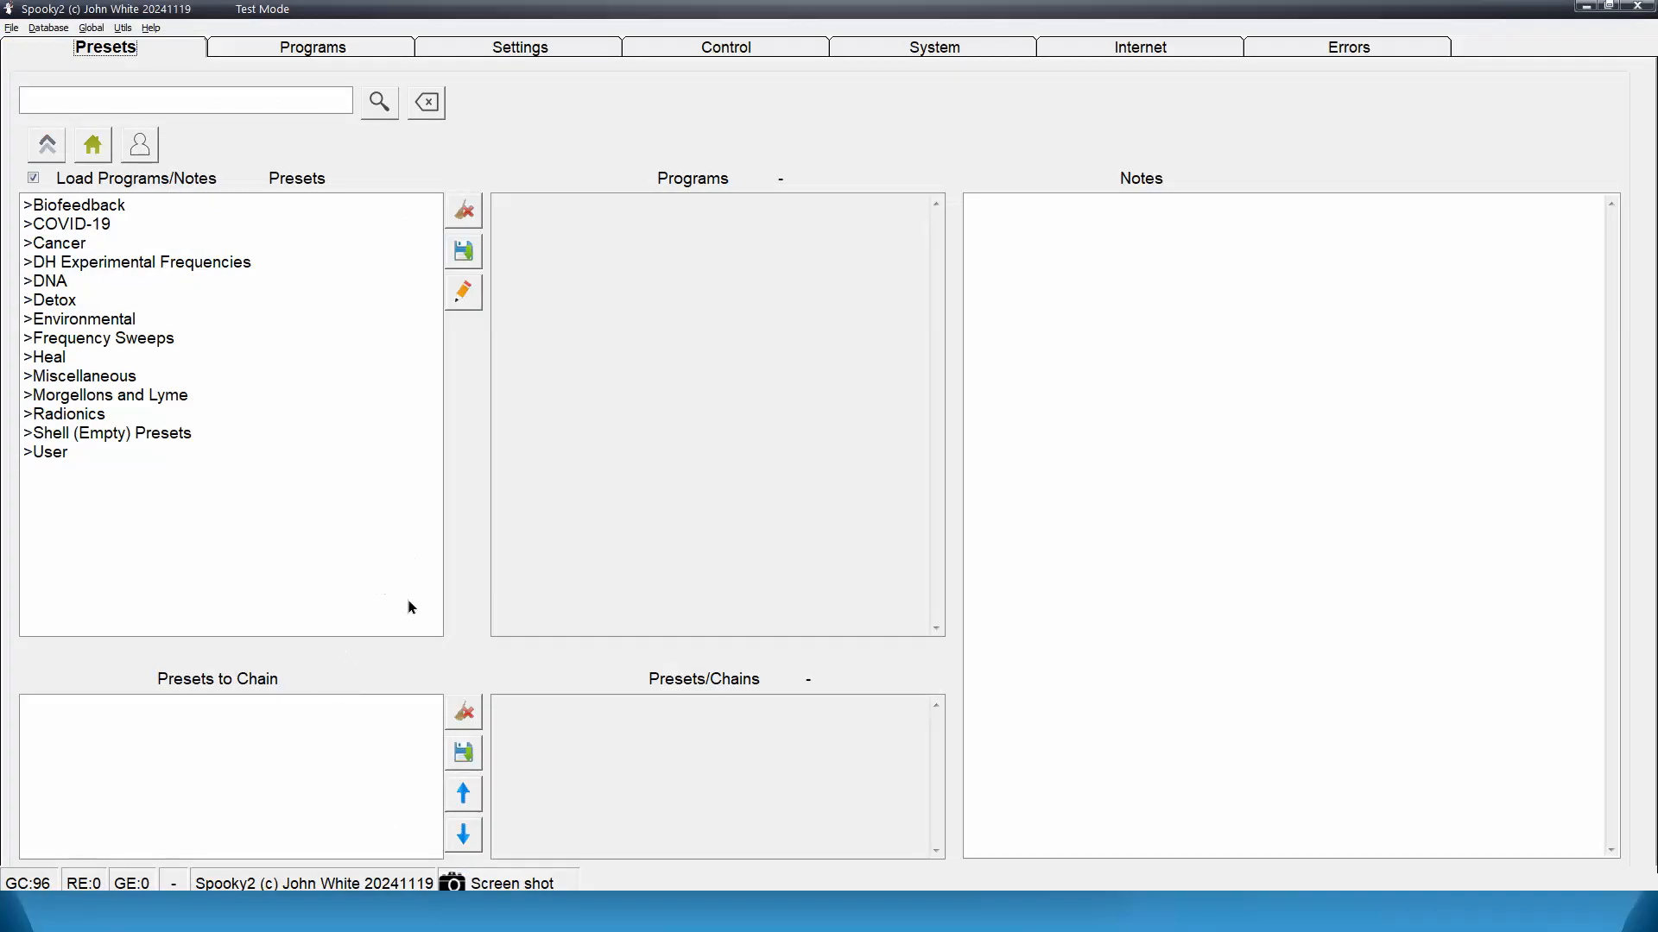
{"action": "left_click", "coordinate": [311, 47]}
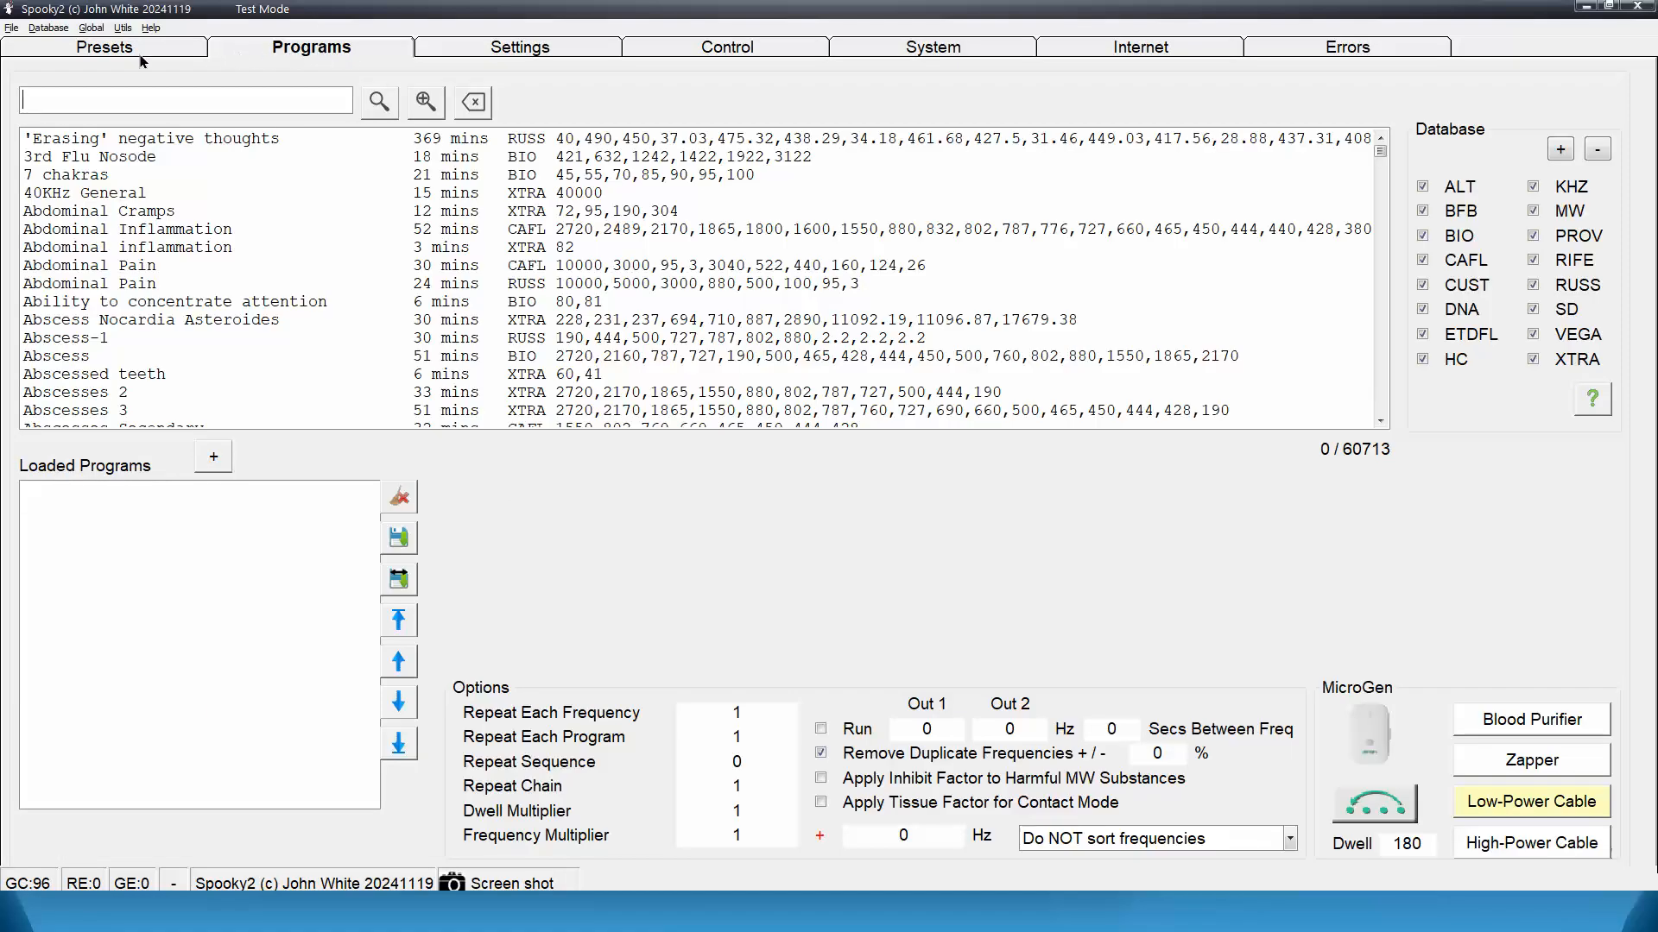
{"action": "left_click", "coordinate": [48, 28]}
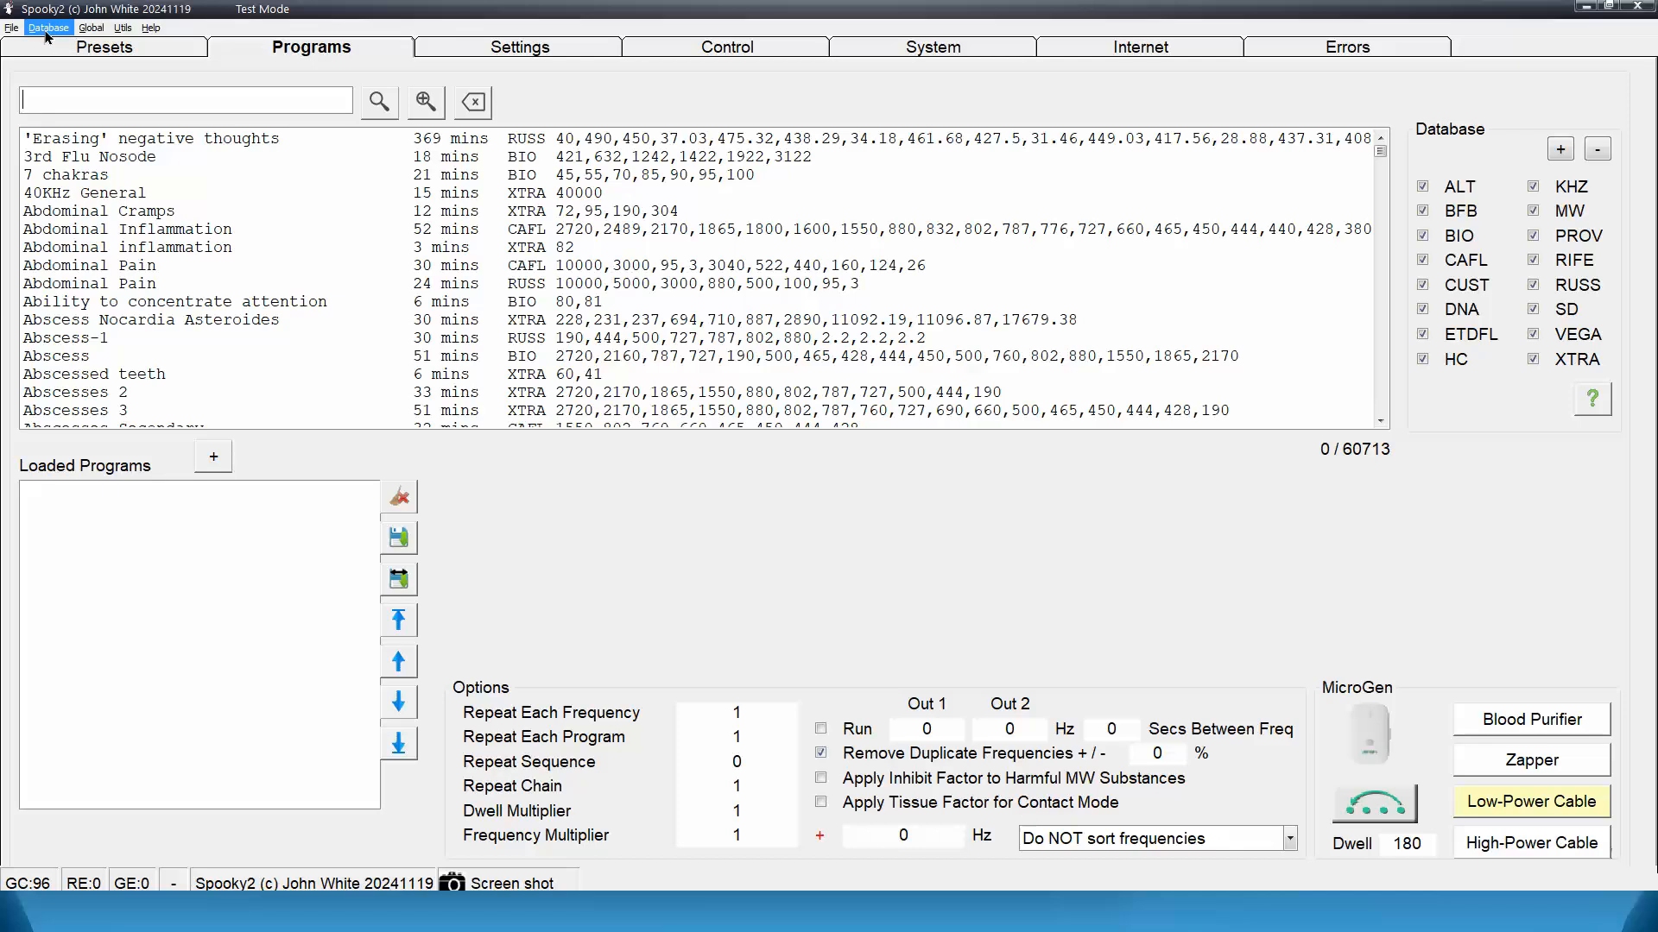
{"action": "left_click", "coordinate": [48, 28]}
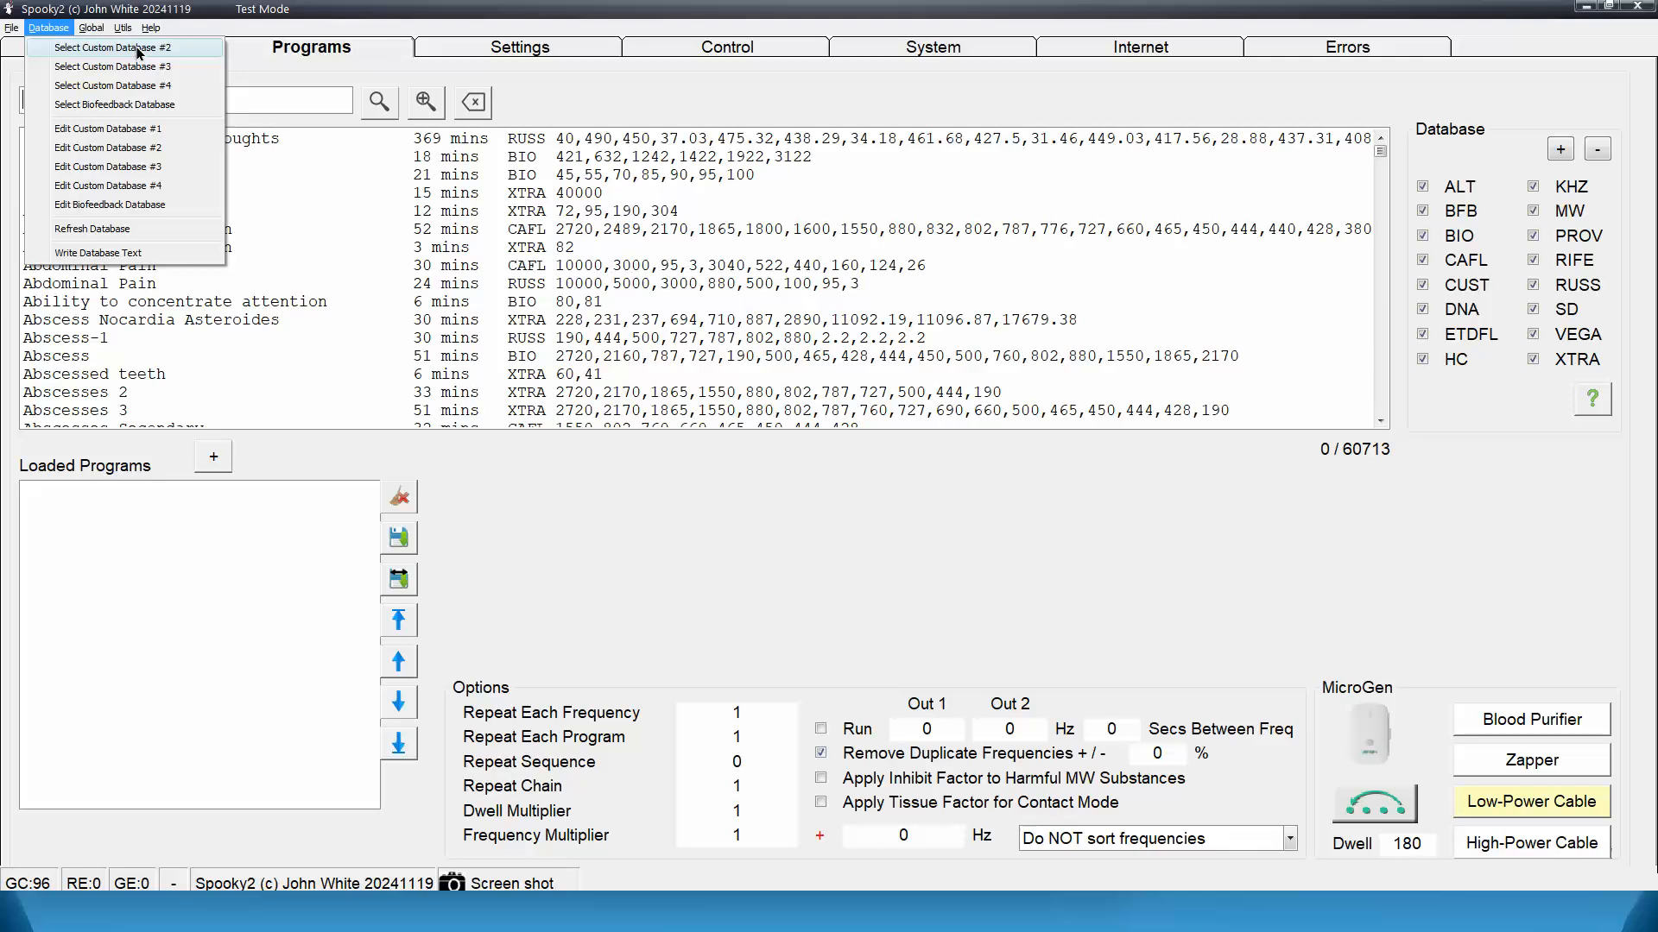
{"action": "left_click", "coordinate": [113, 47]}
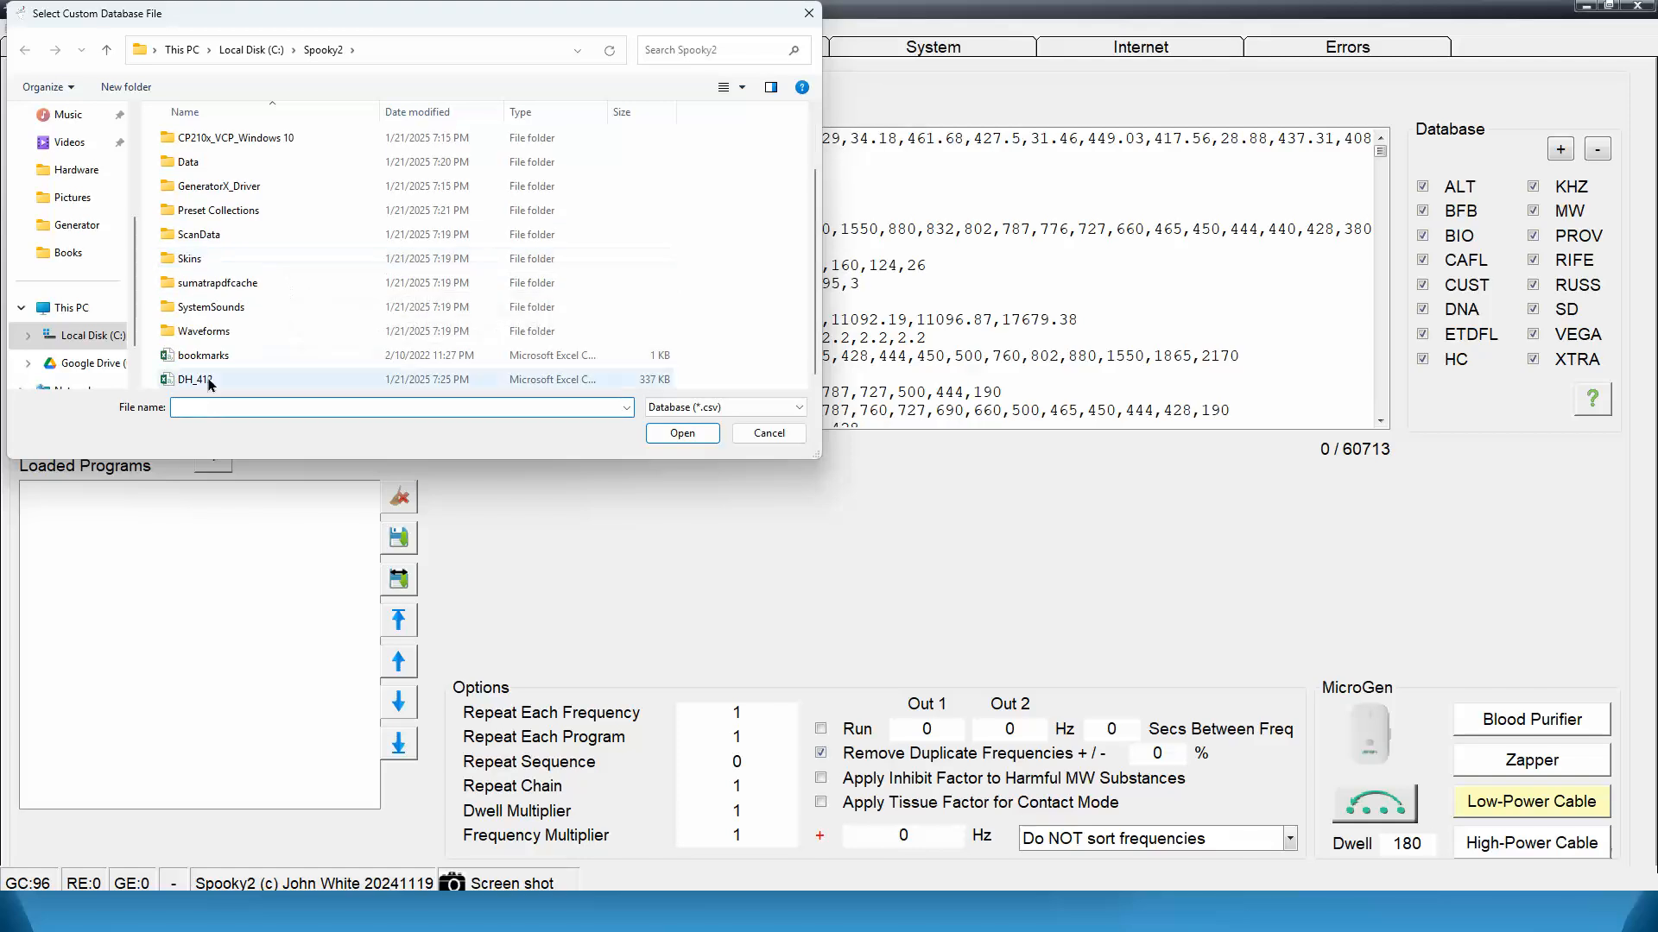
{"action": "left_click", "coordinate": [196, 379]}
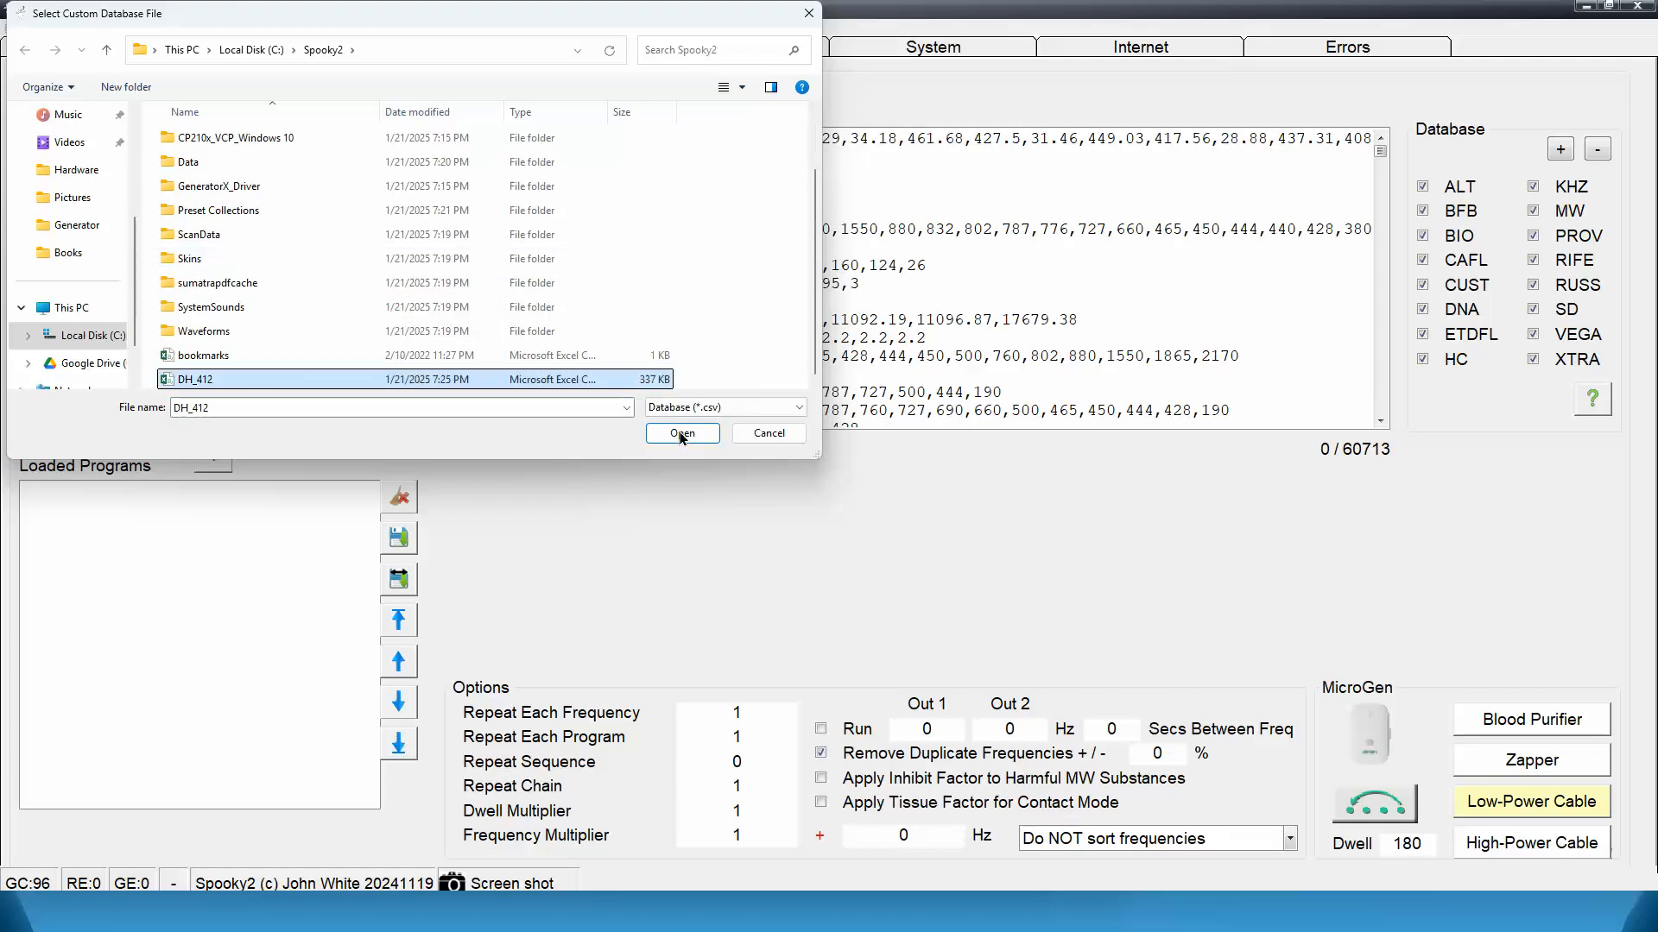
{"action": "left_click", "coordinate": [682, 433]}
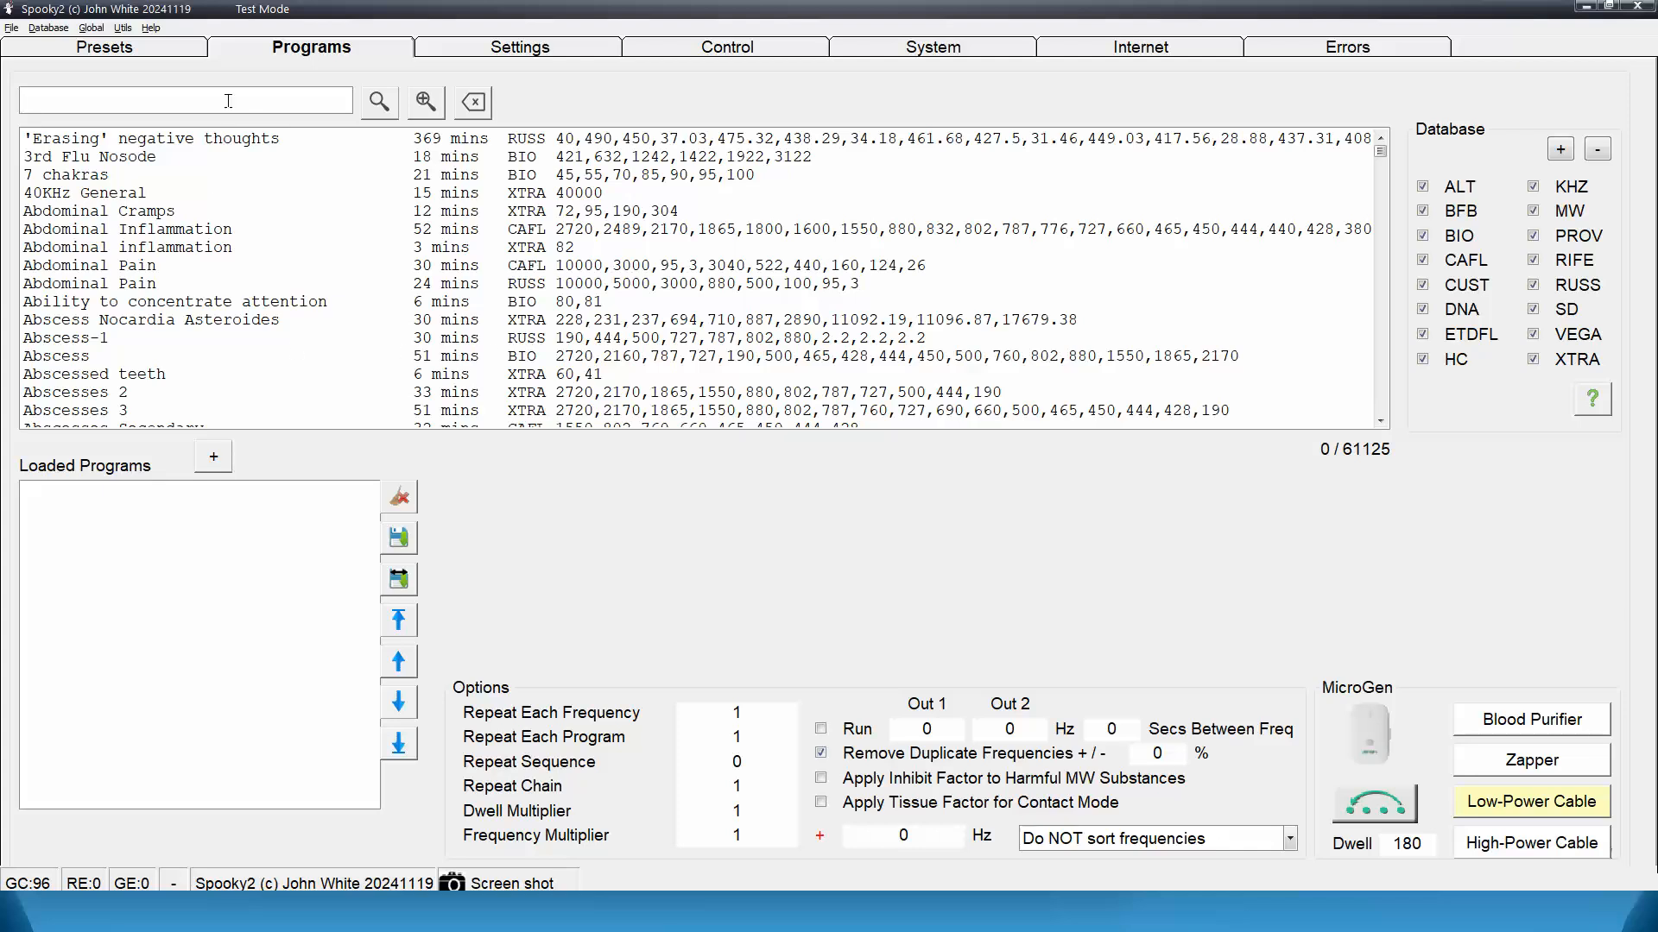
Step: Load preset 0012 Teeth & Gums Decay & Restoration (R) from DH Experimental Frequencies > Remote
{"action": "left_click", "coordinate": [104, 47]}
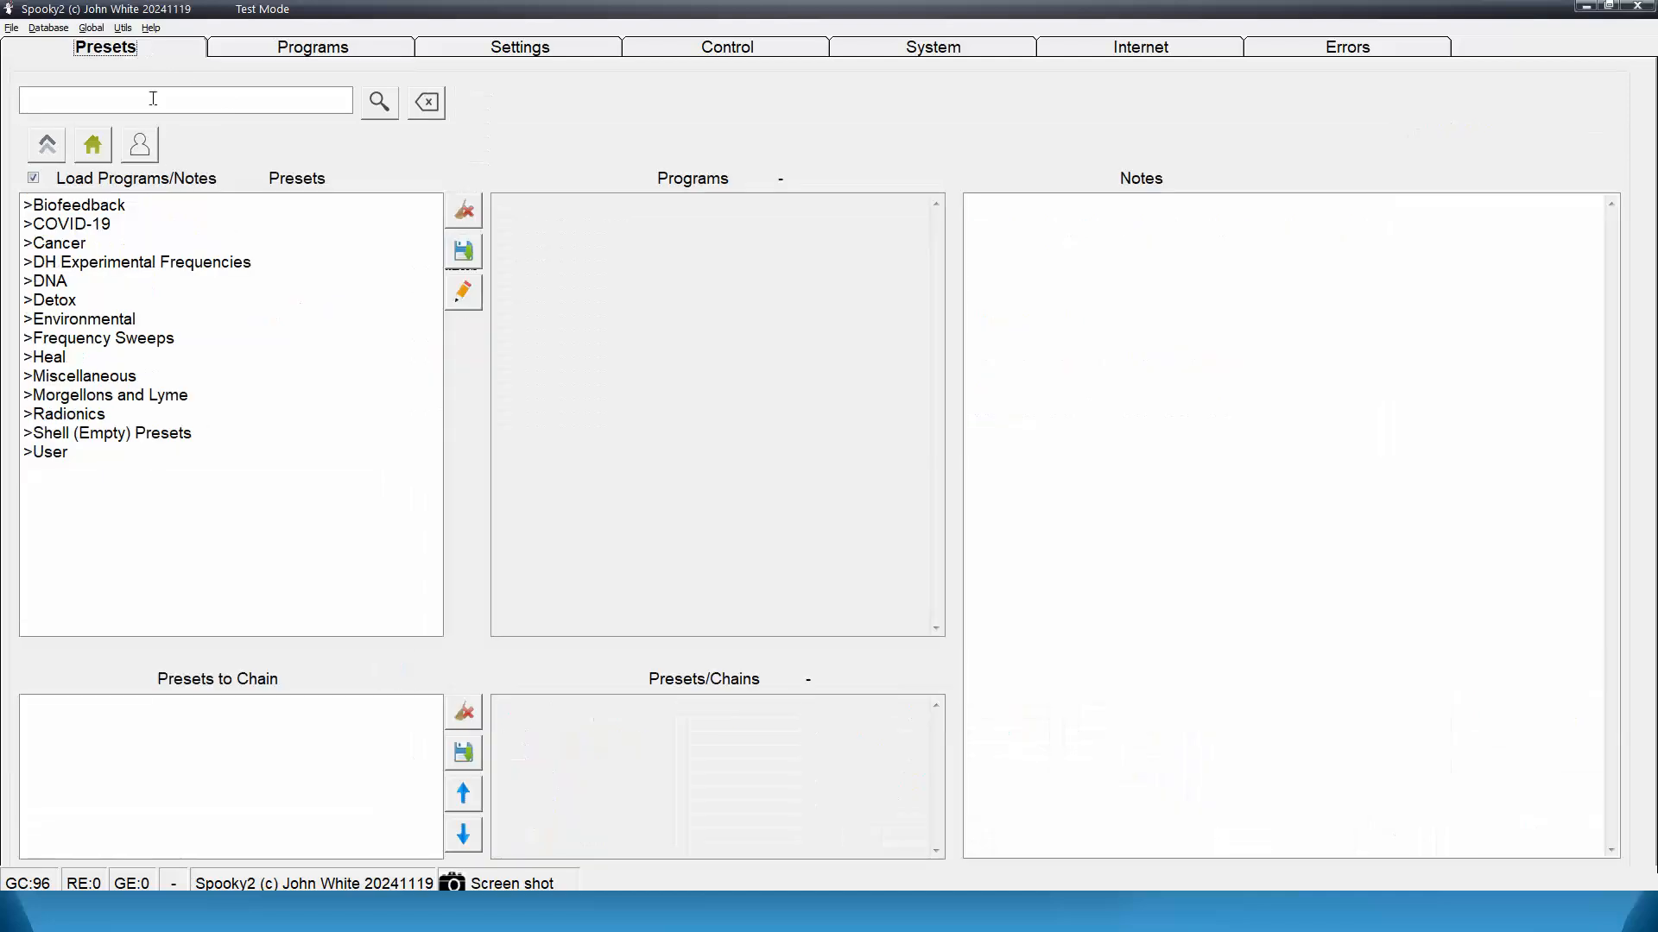
{"action": "double_click", "coordinate": [143, 263]}
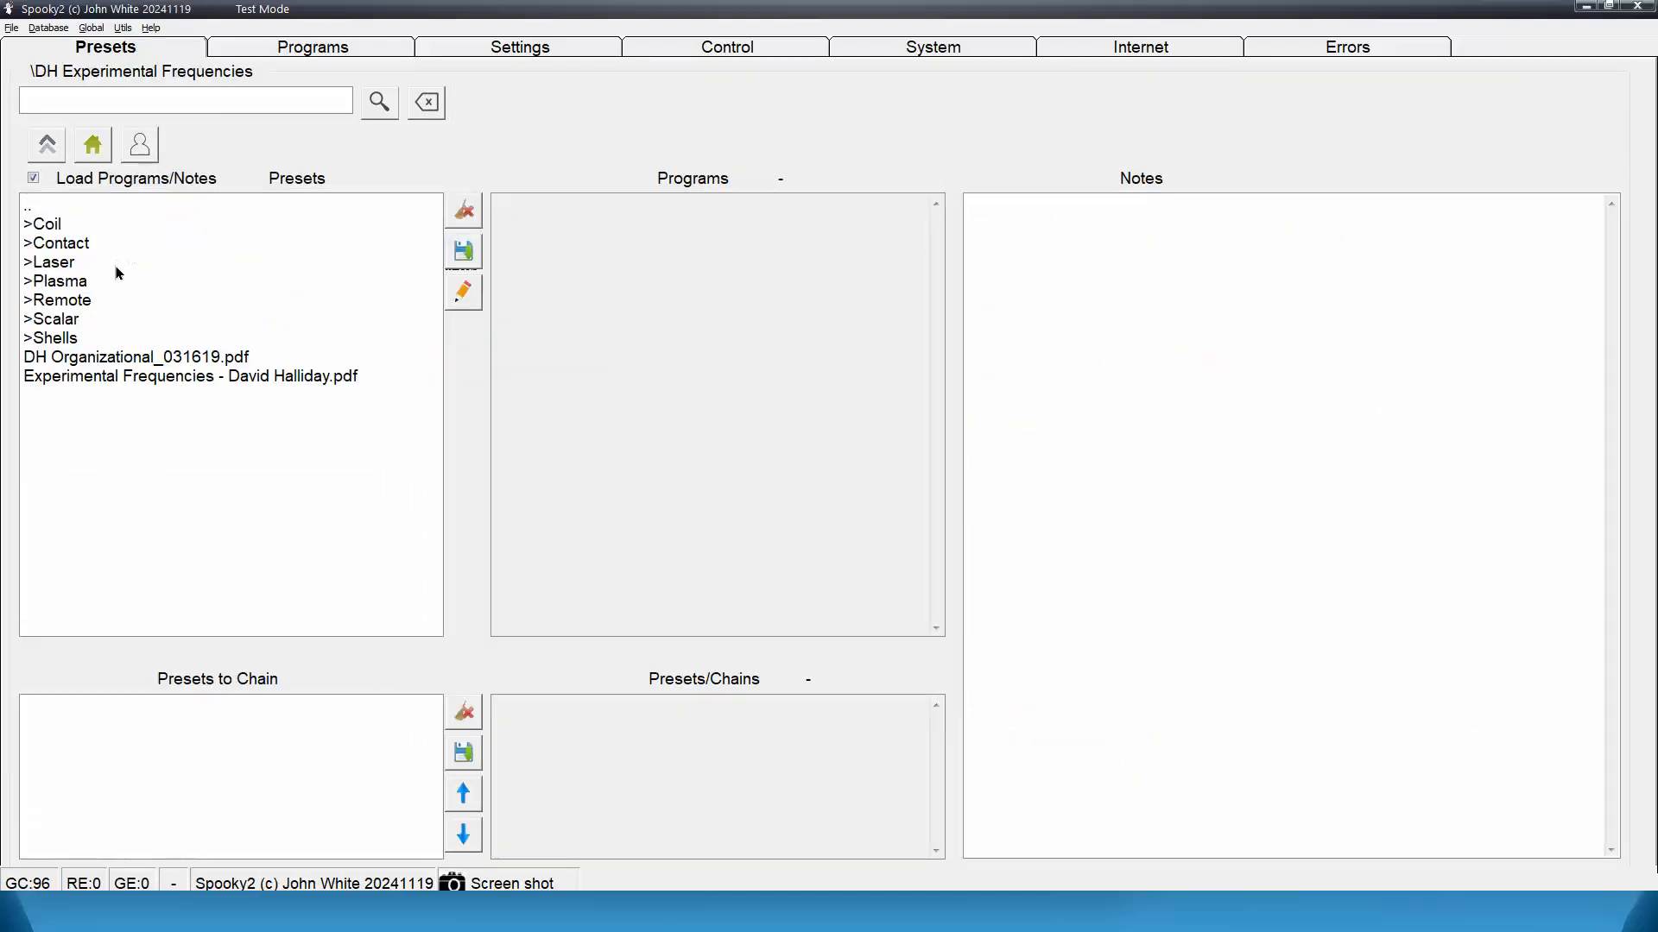
{"action": "double_click", "coordinate": [61, 300]}
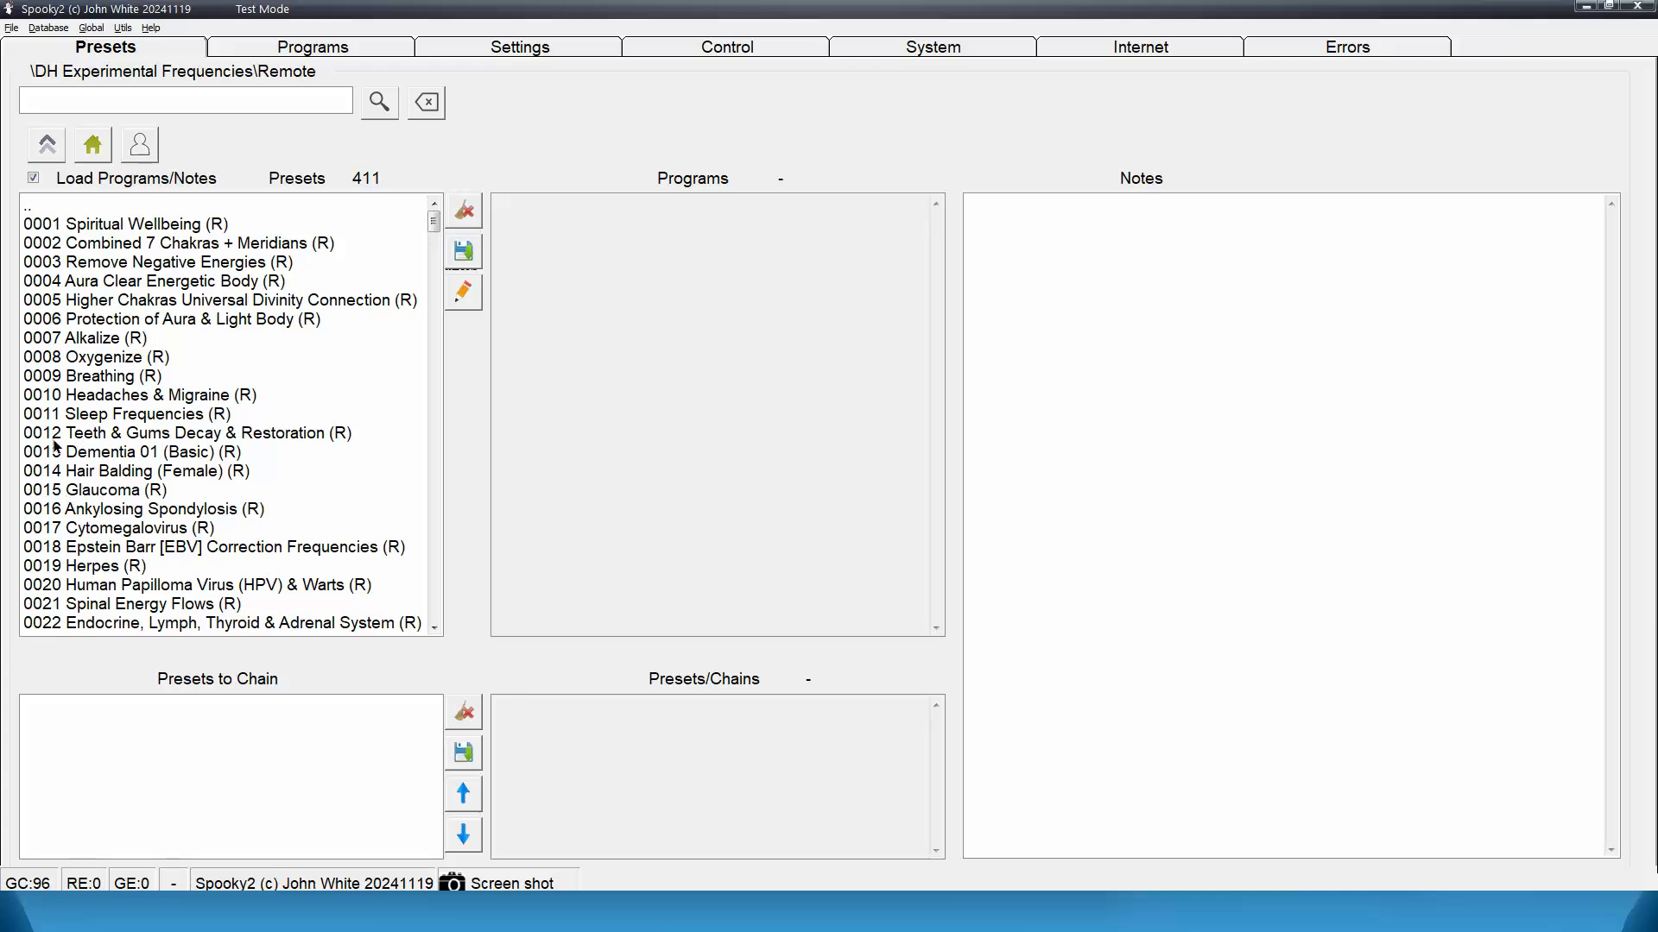
{"action": "mouse_move", "coordinate": [42, 438]}
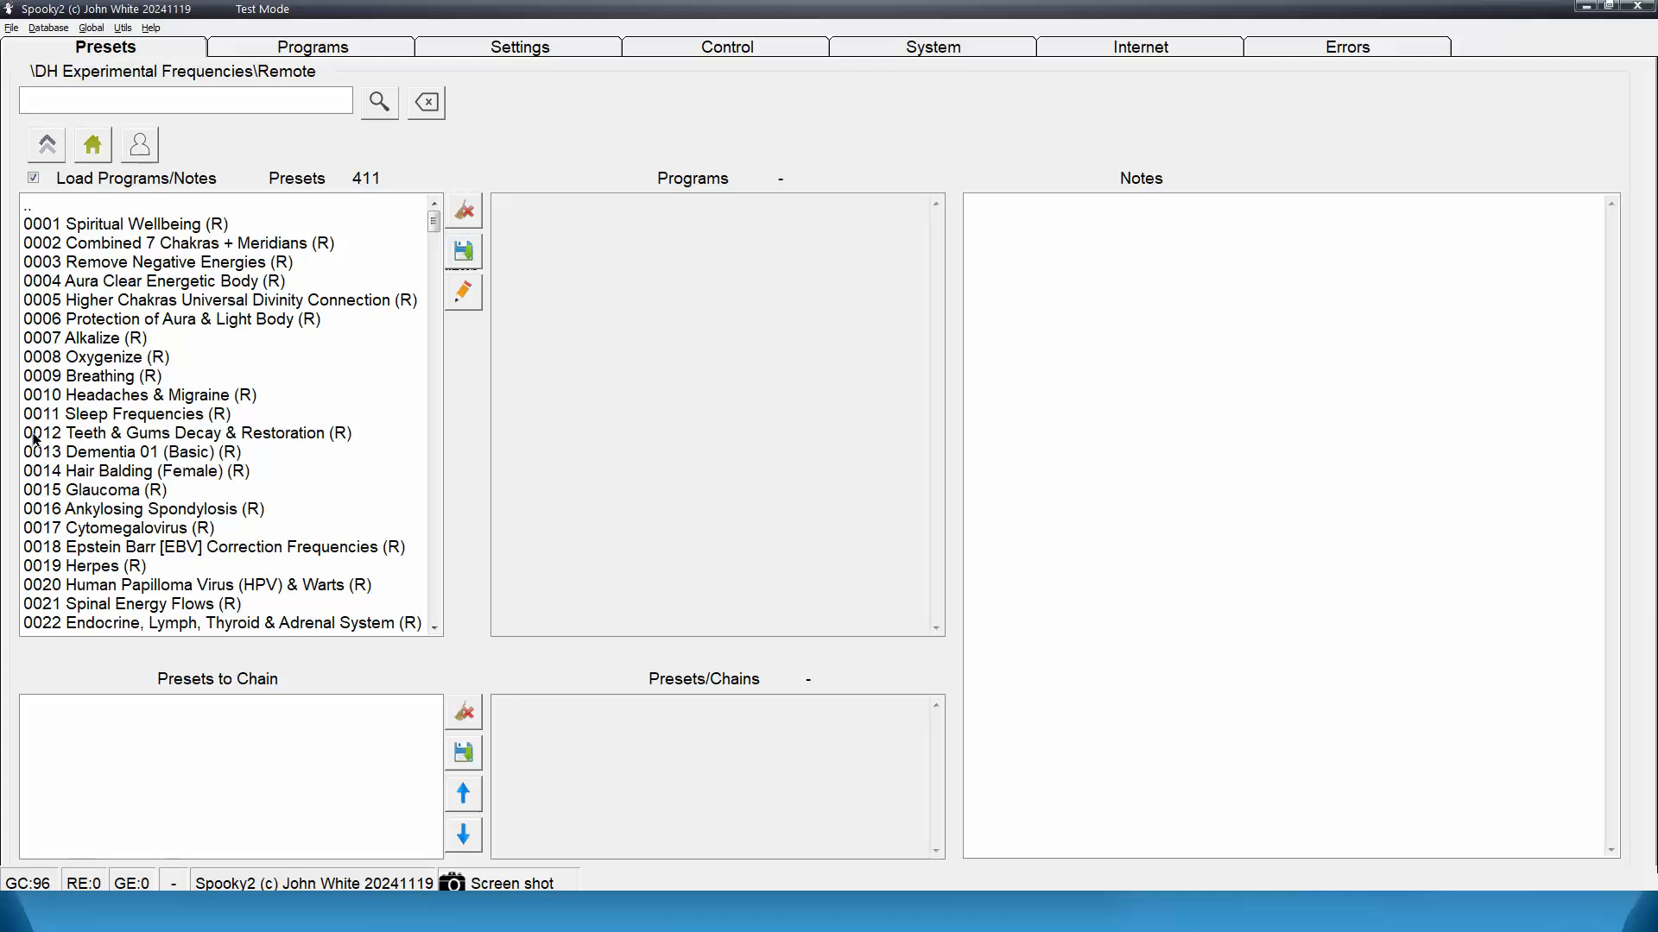
{"action": "mouse_move", "coordinate": [204, 180]}
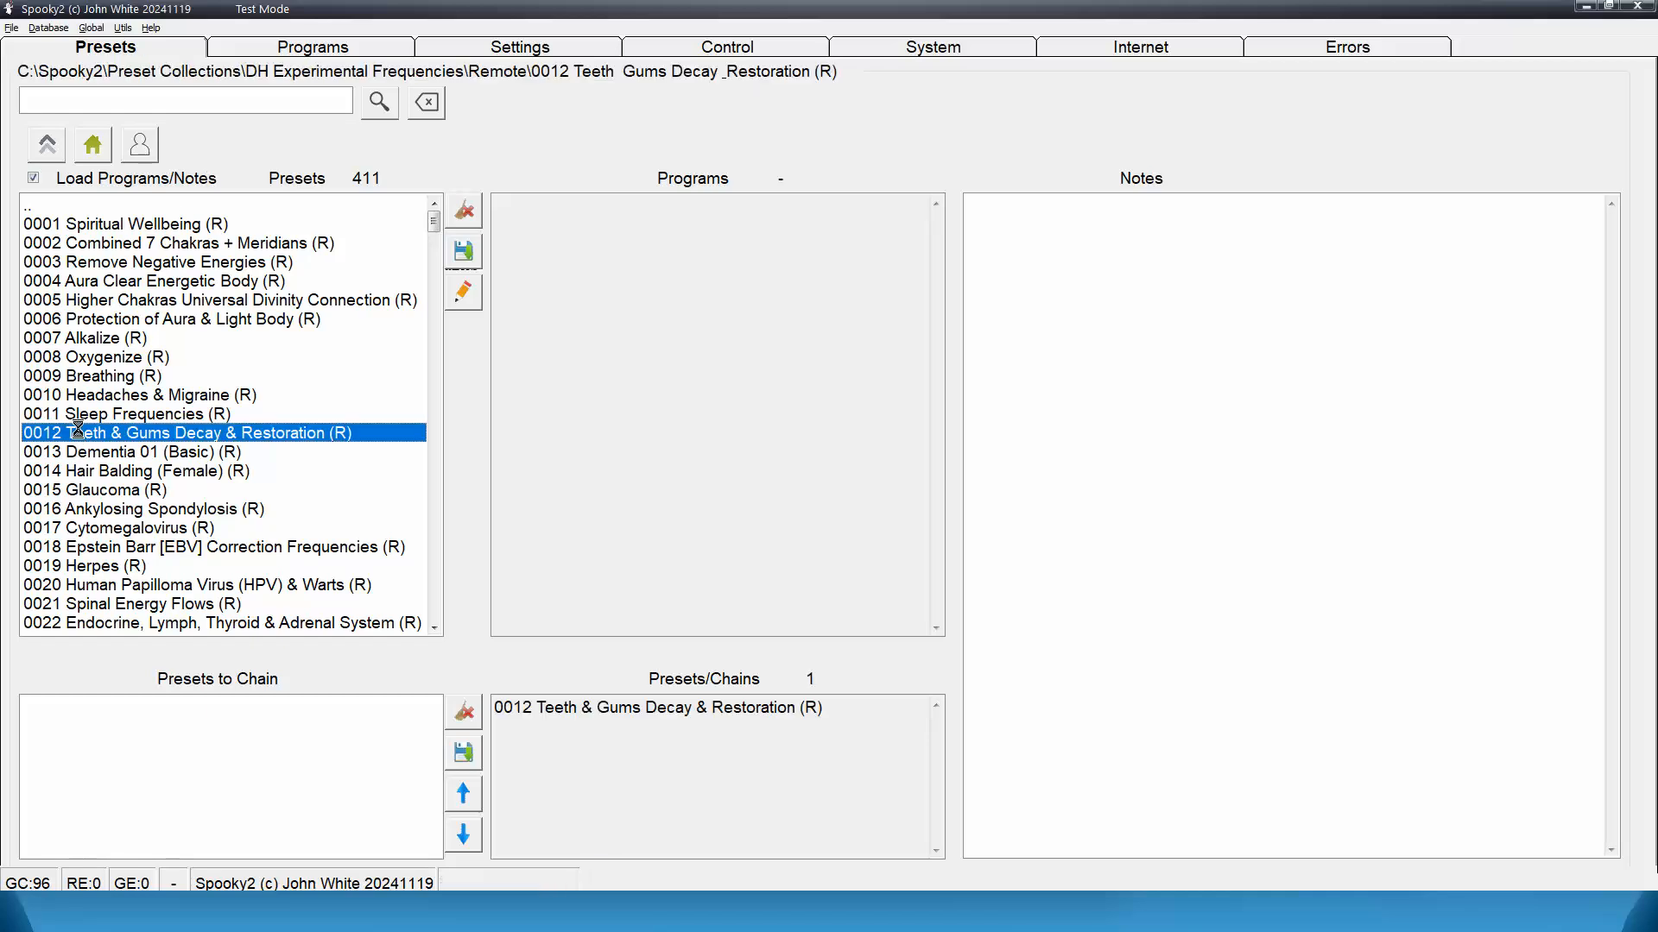
{"action": "double_click", "coordinate": [184, 432]}
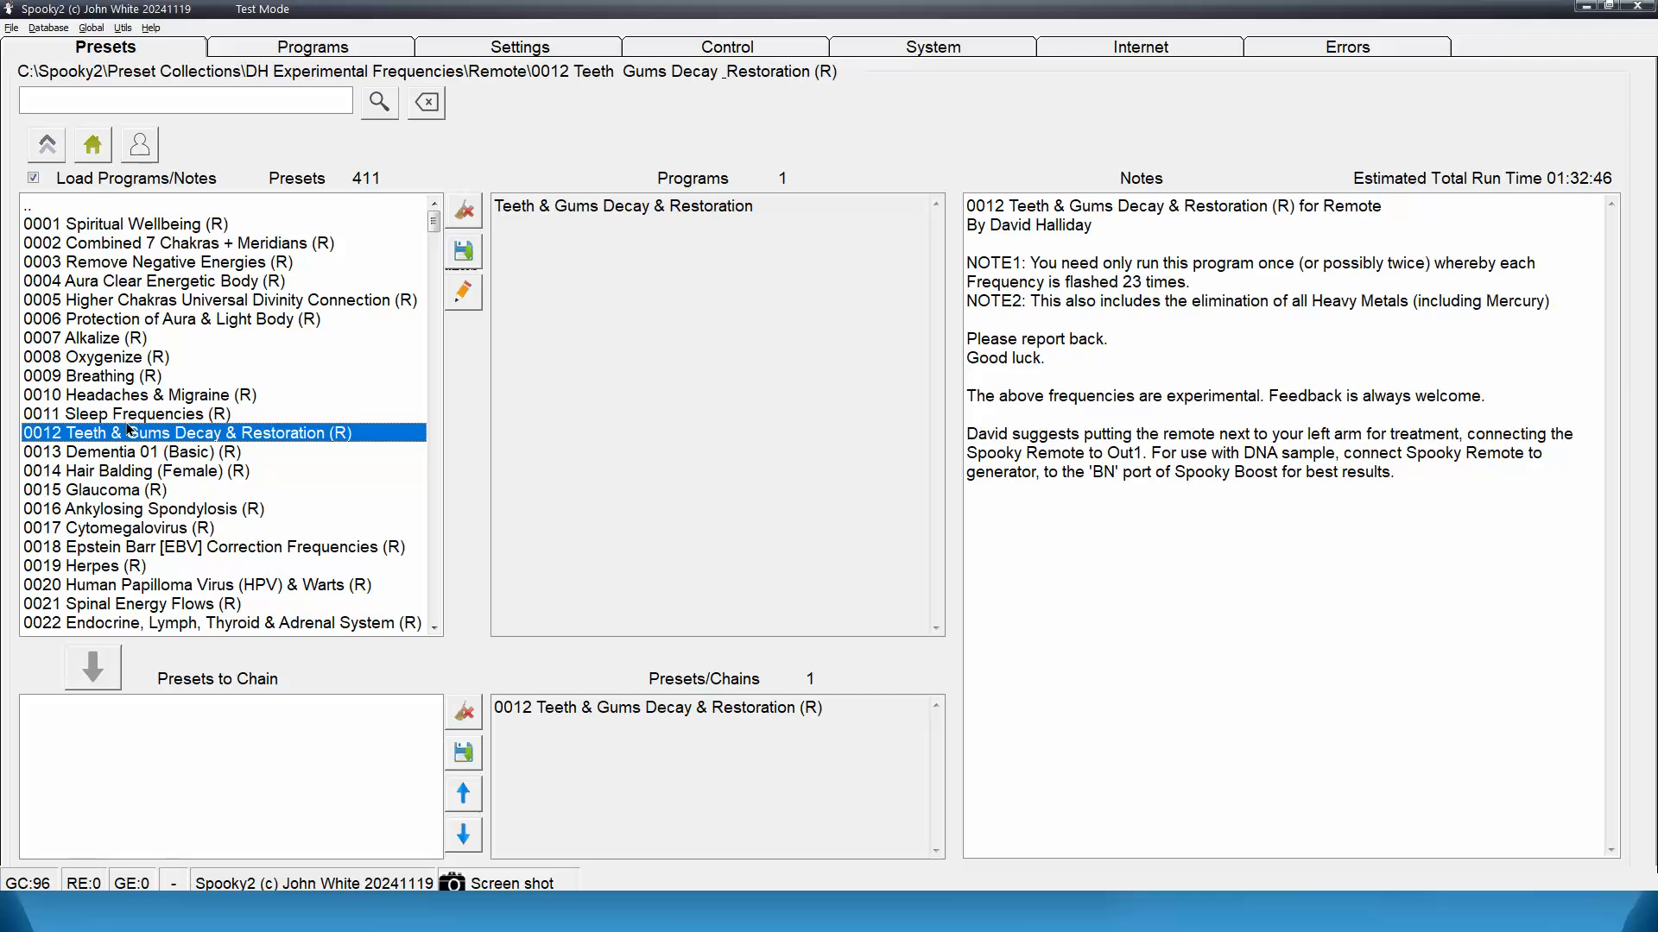
{"action": "mouse_move", "coordinate": [100, 404]}
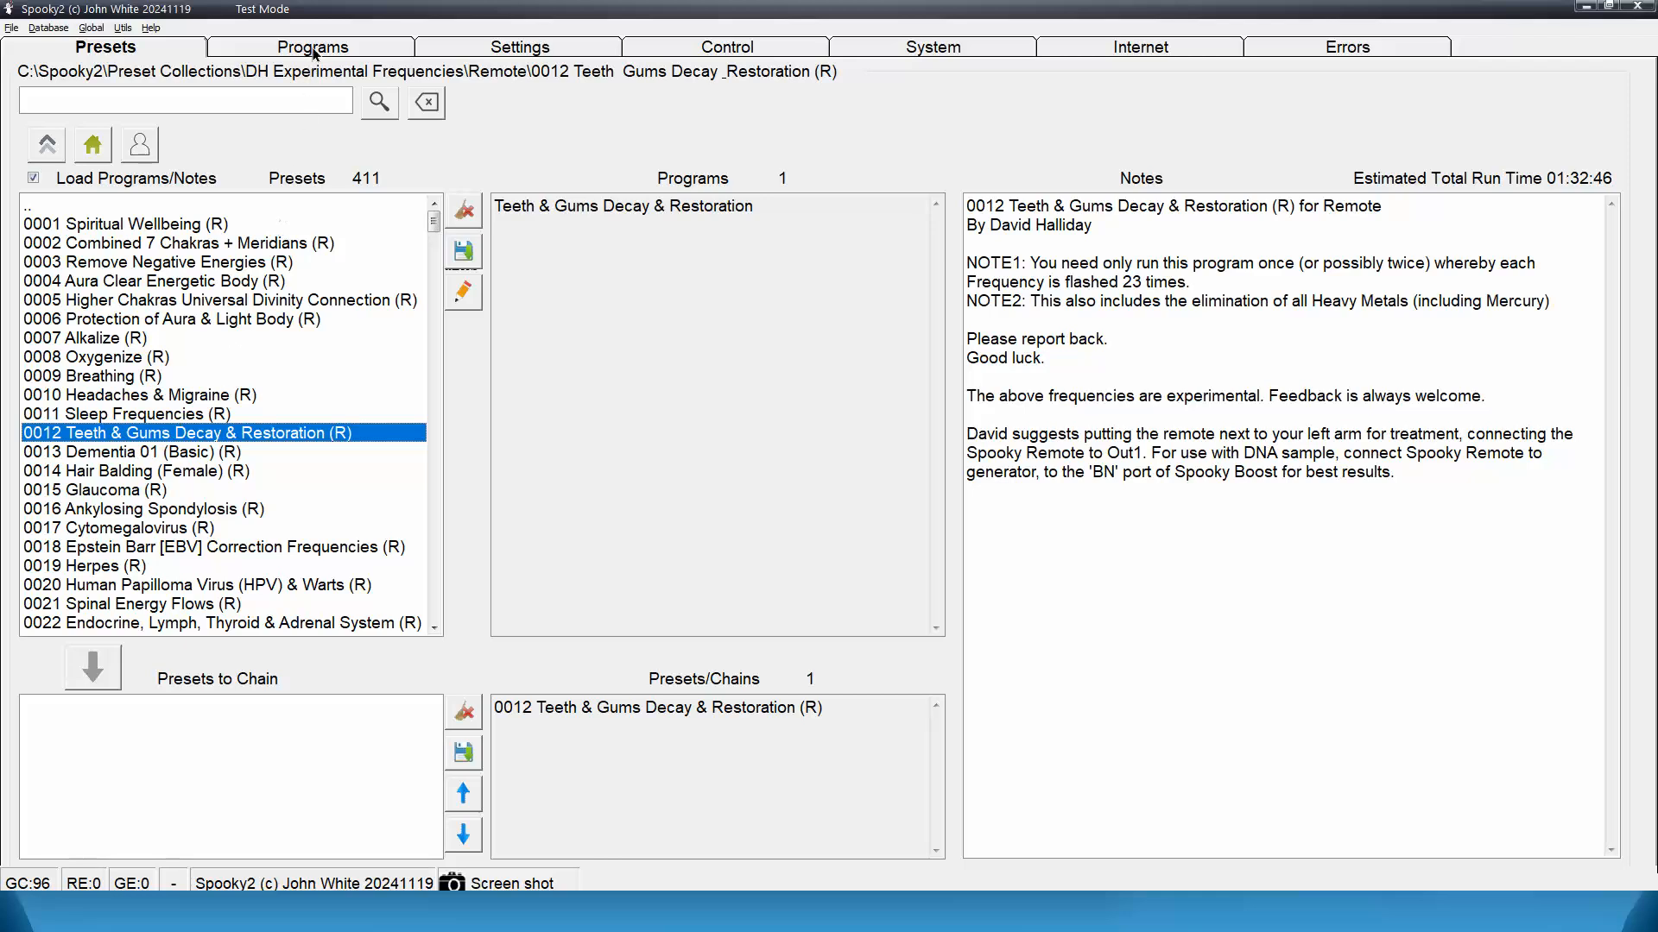
Step: Find the CUST program 0012 Teeth & Gums, then search for and load 0013
{"action": "left_click", "coordinate": [310, 47]}
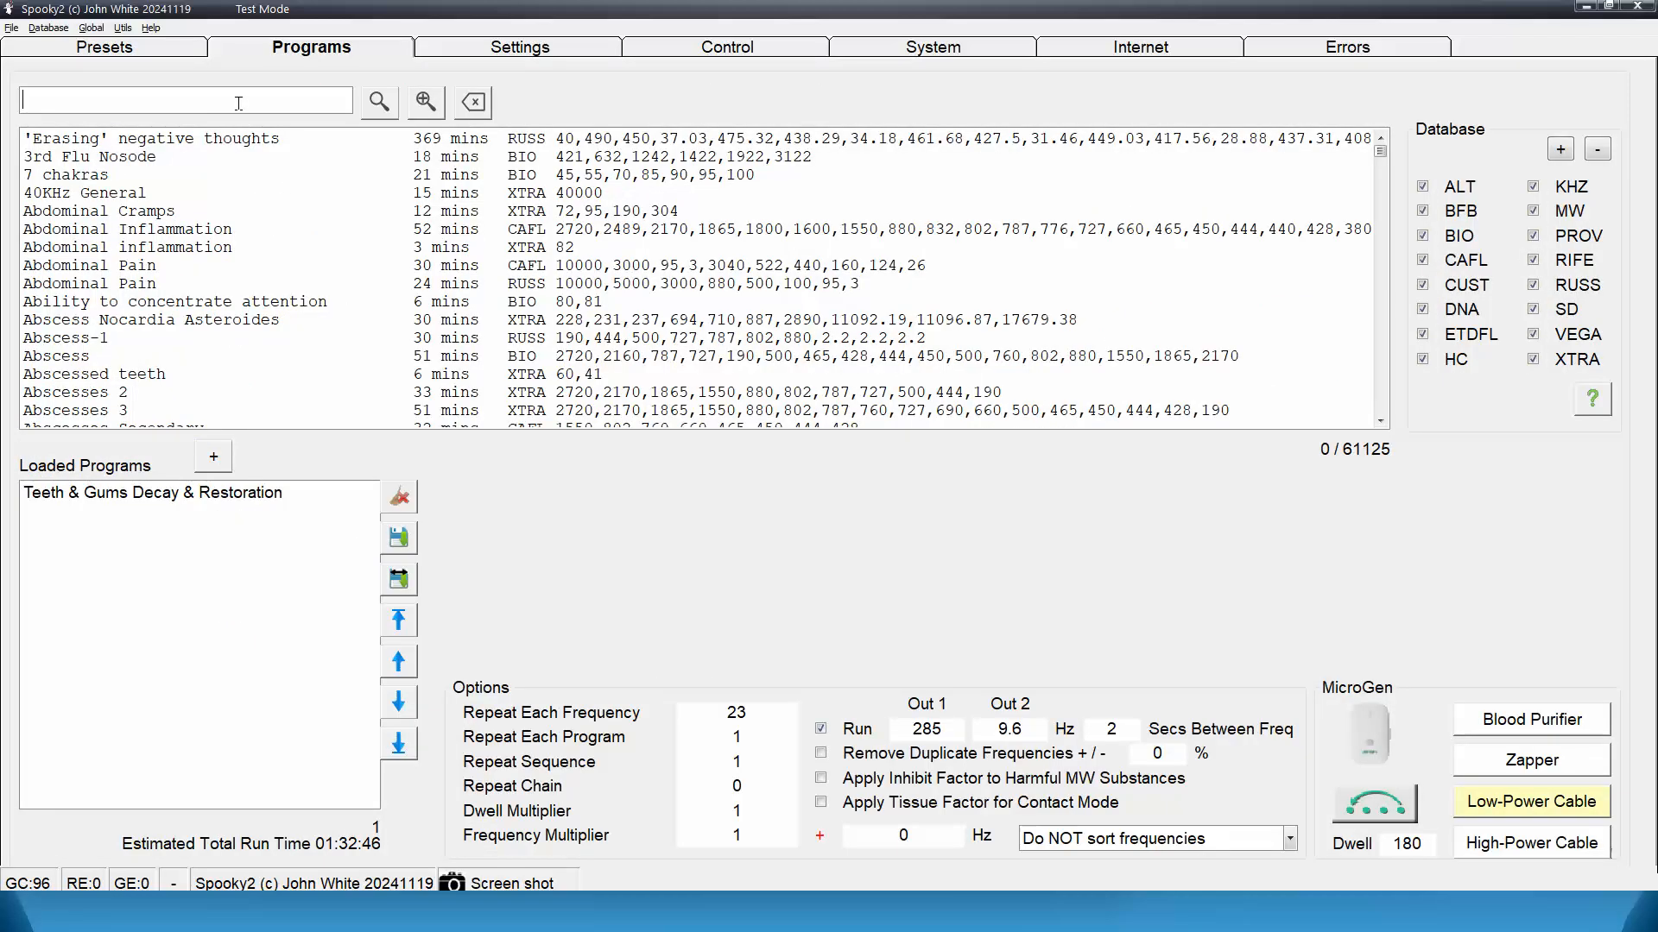
{"action": "type", "text": "0012"}
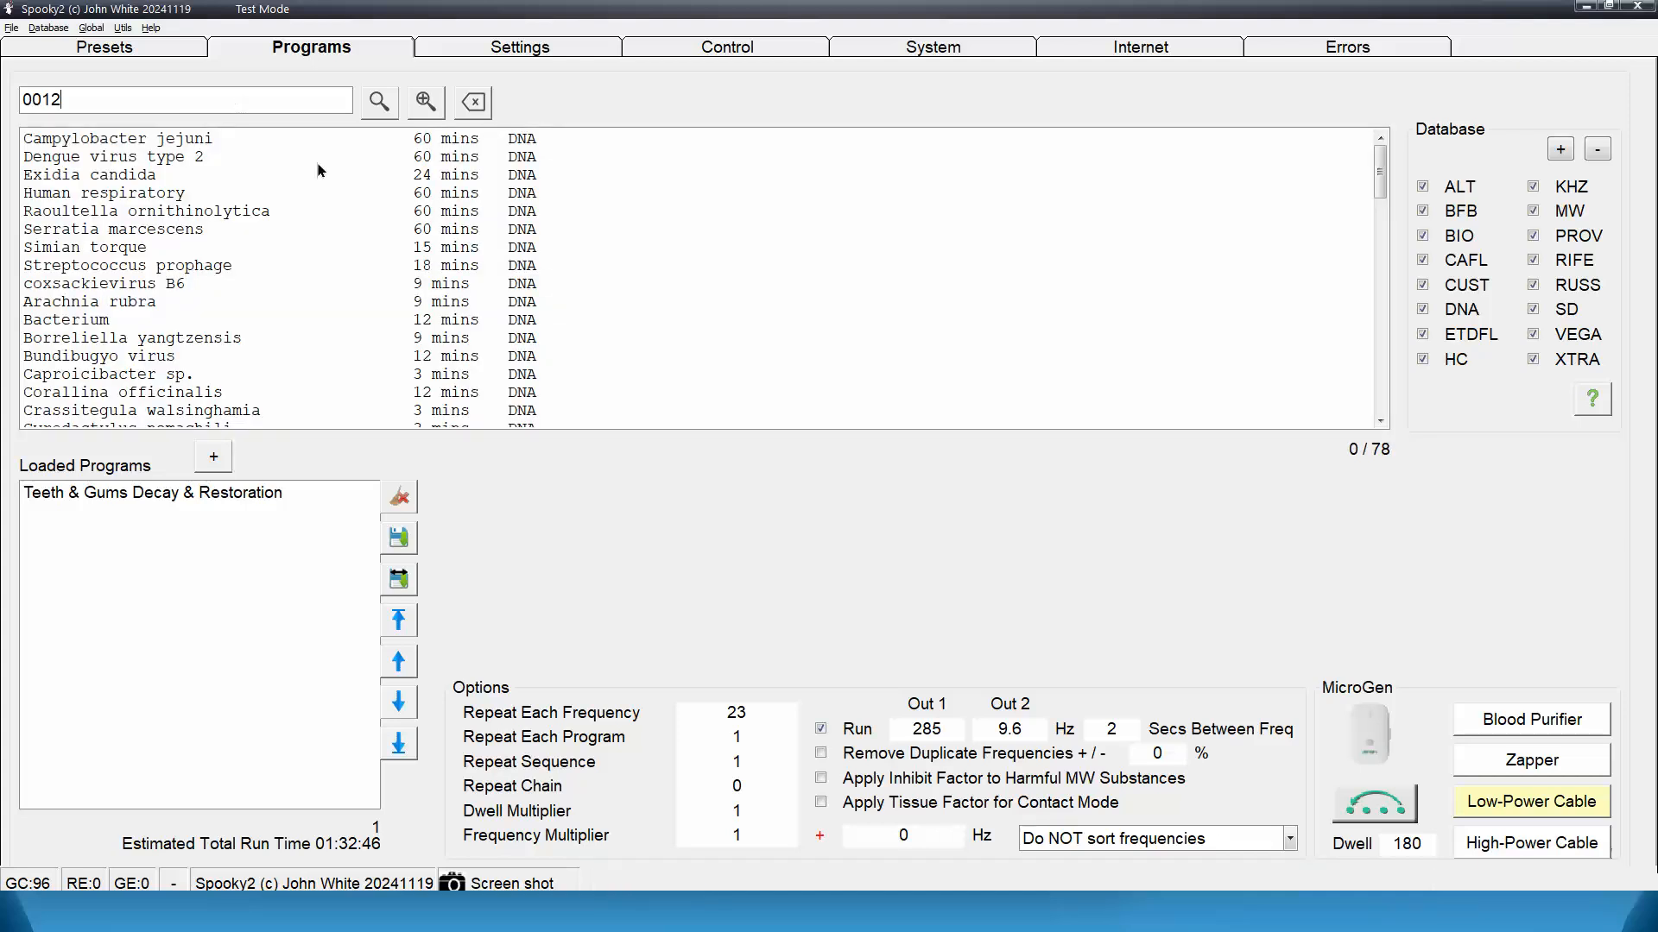
{"action": "scroll", "scroll_direction": "down", "scroll_amount": 3}
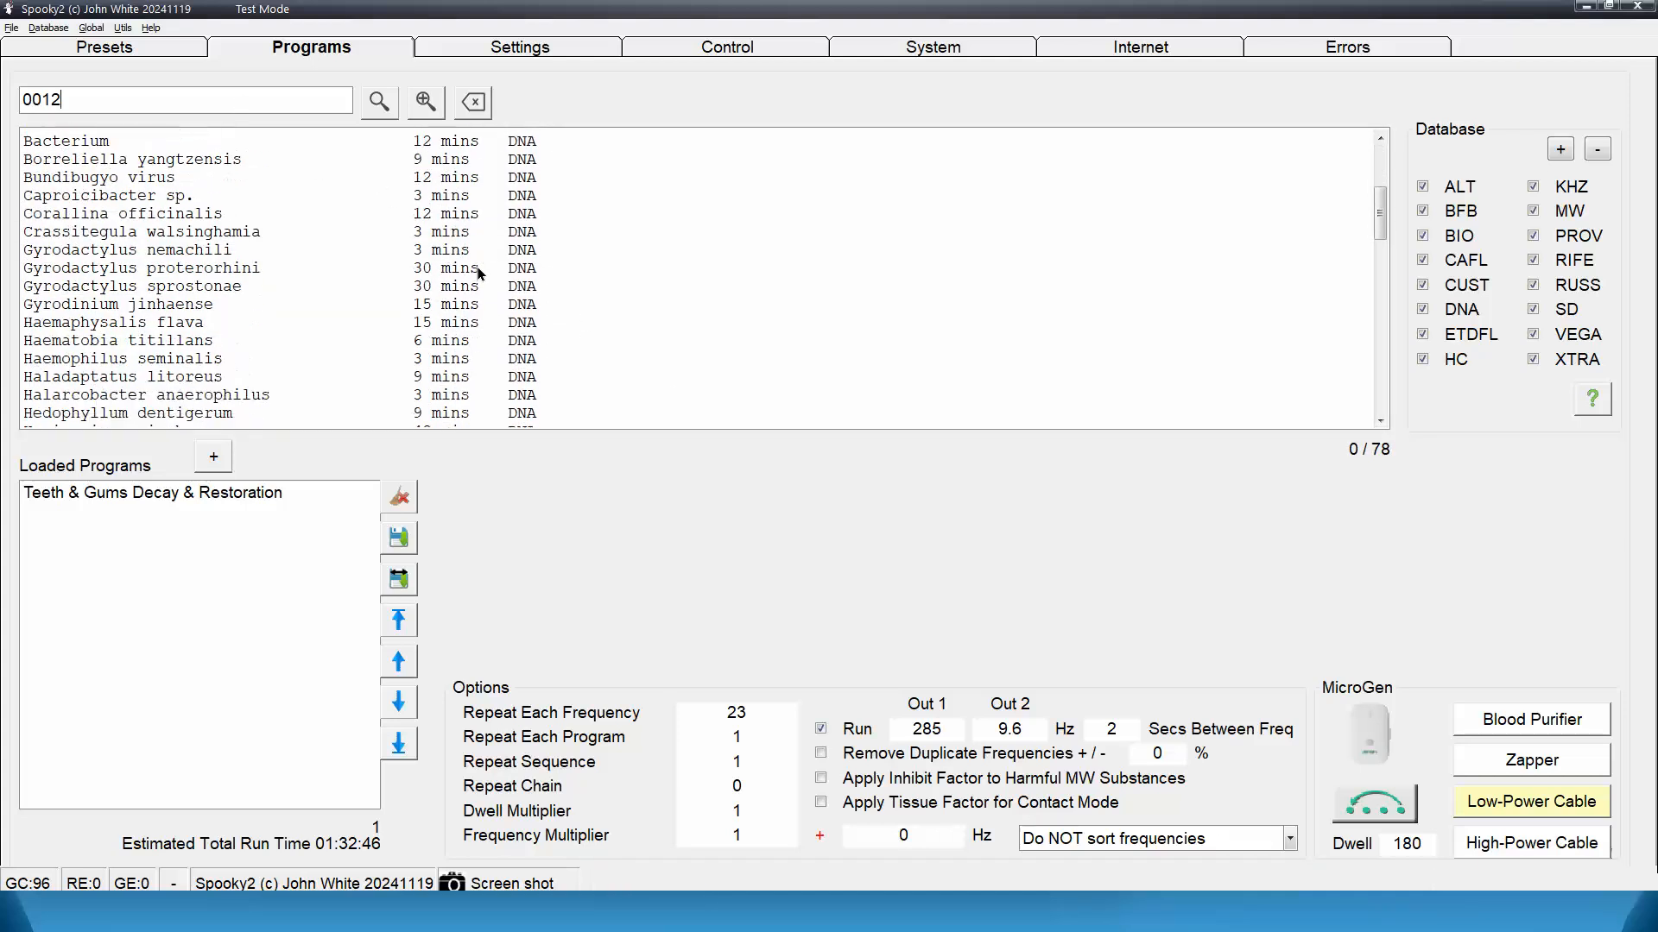
{"action": "scroll", "scroll_direction": "down", "scroll_amount": 3}
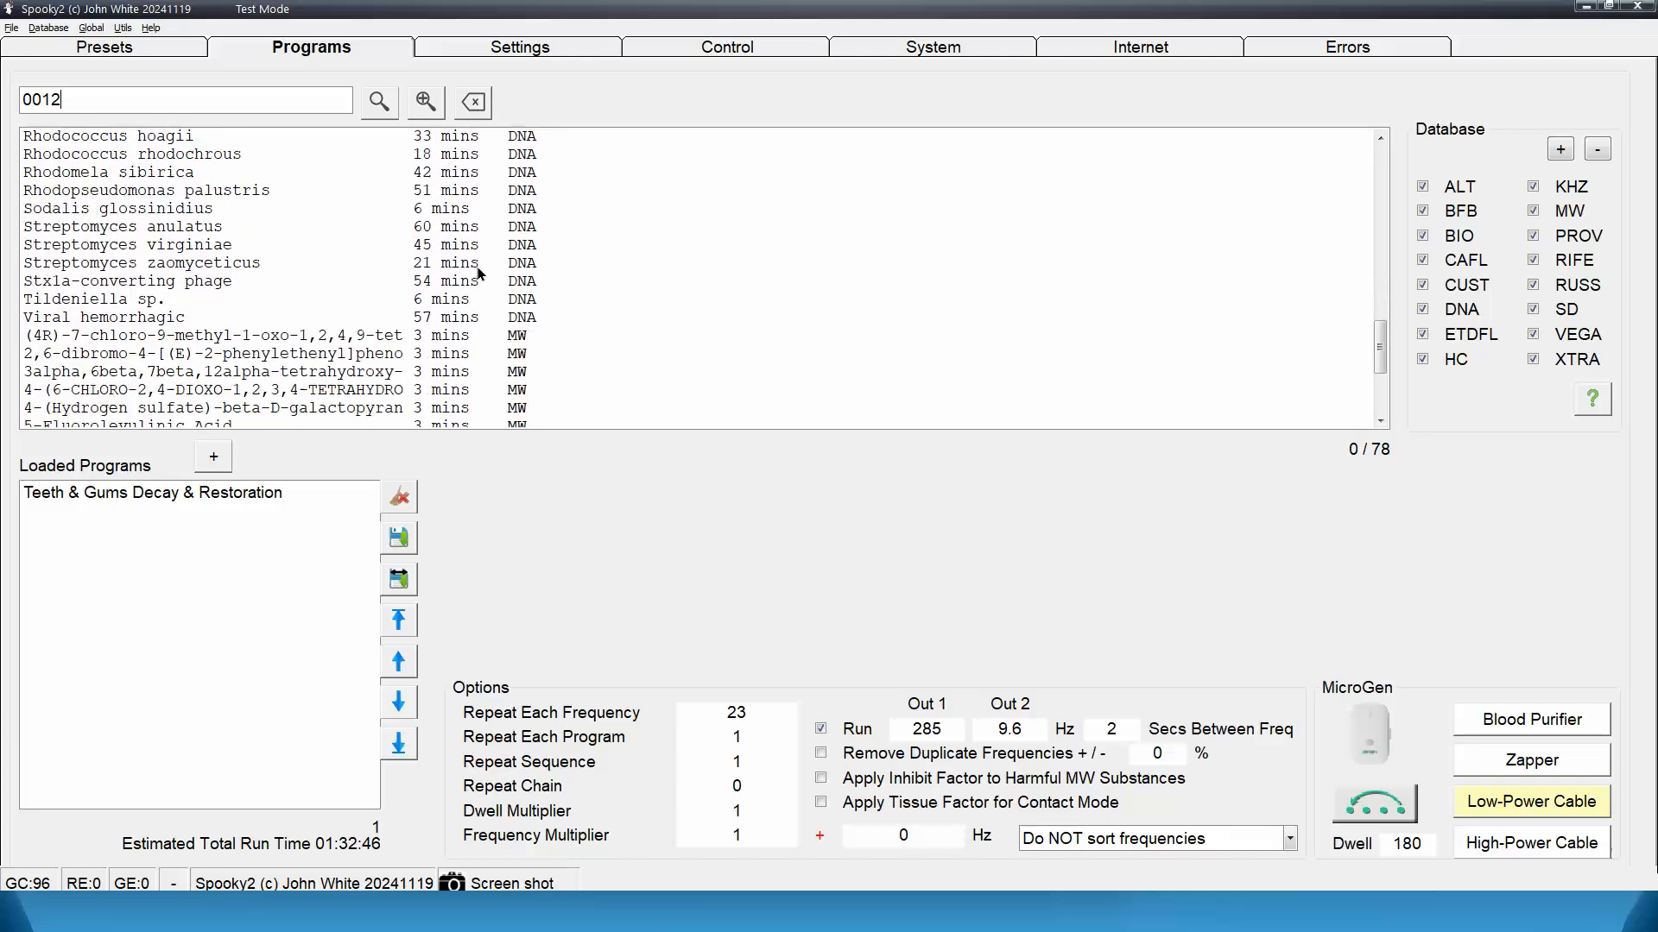
{"action": "scroll", "scroll_direction": "down", "scroll_amount": 3}
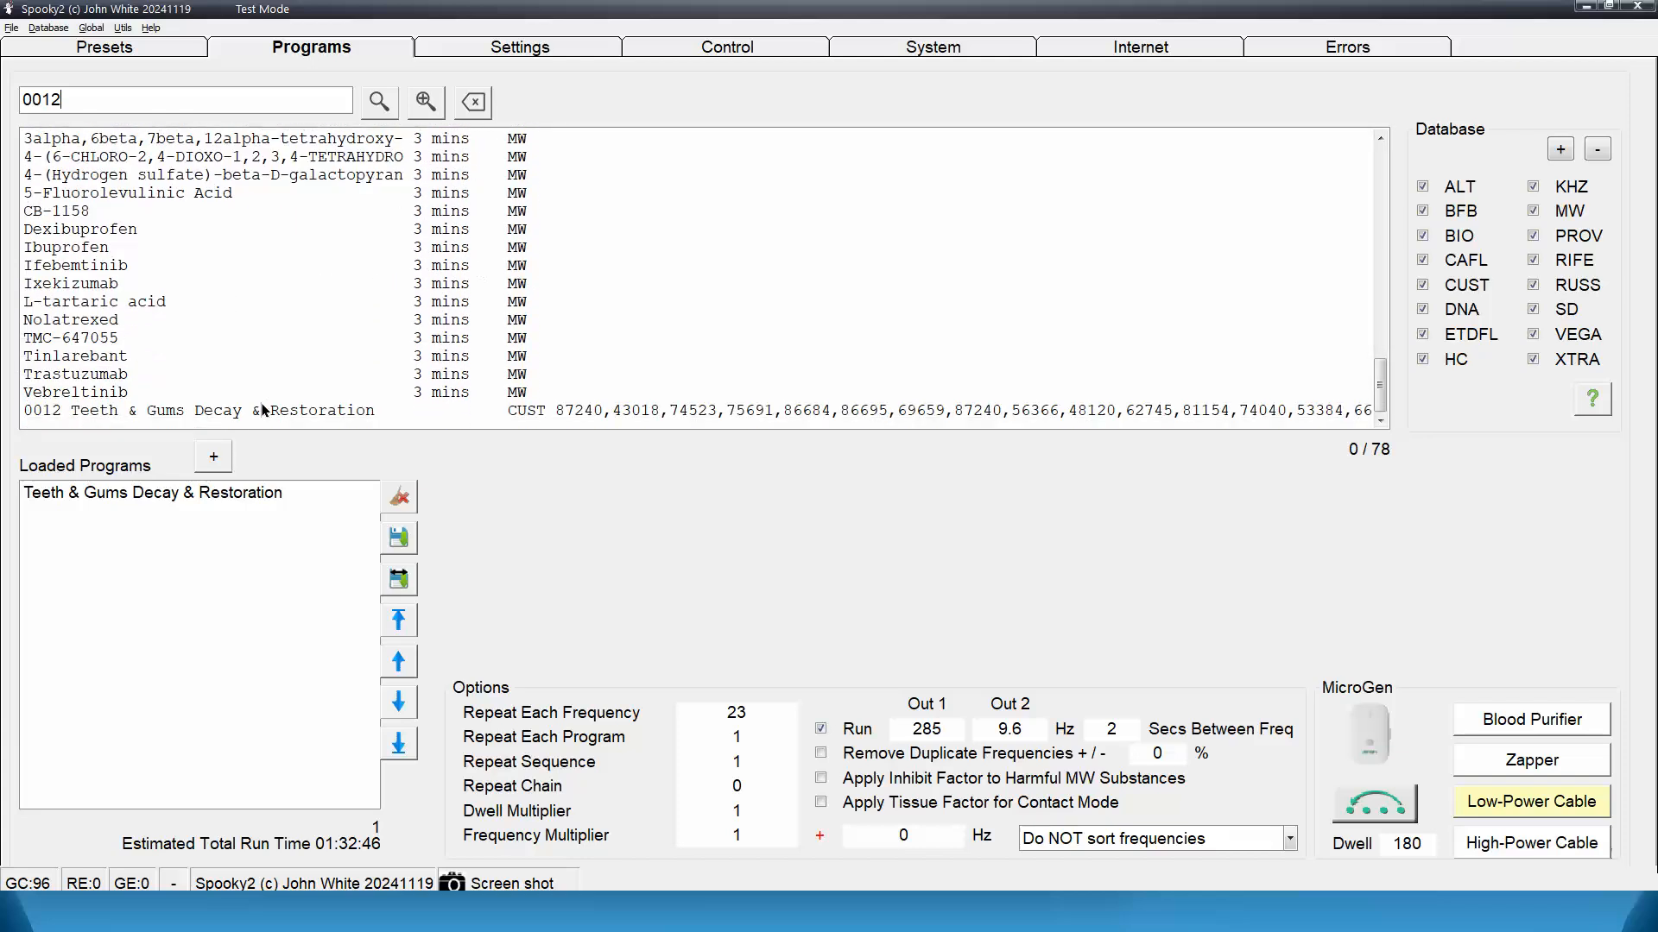
{"action": "left_click", "coordinate": [197, 410]}
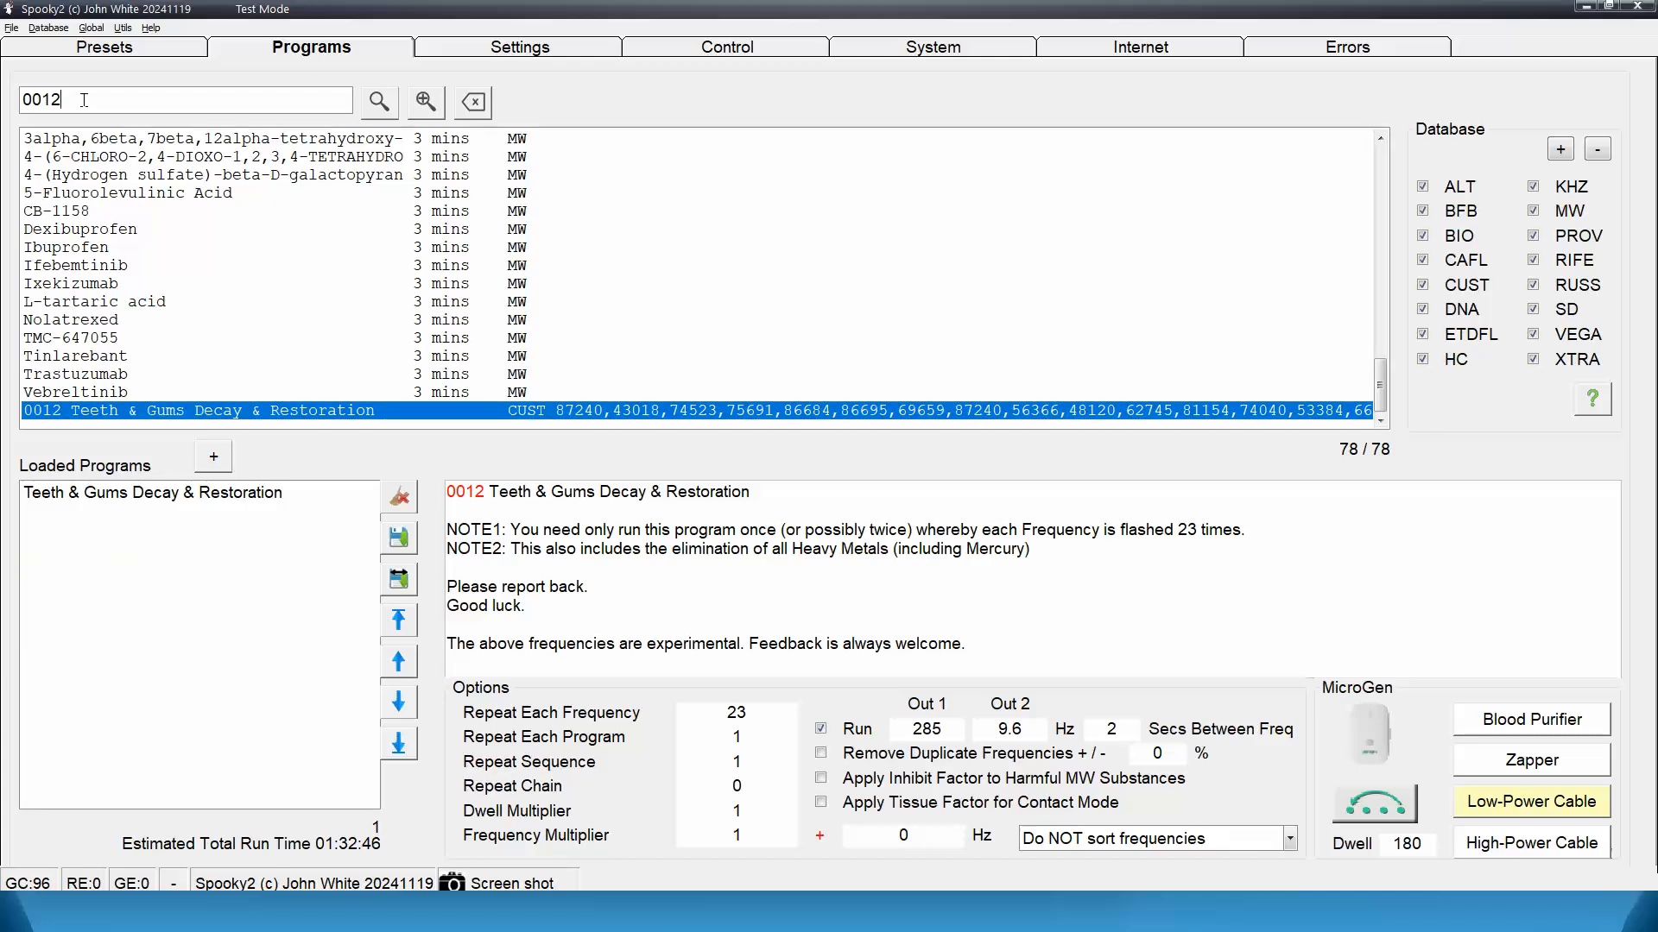
{"action": "type", "text": "0013"}
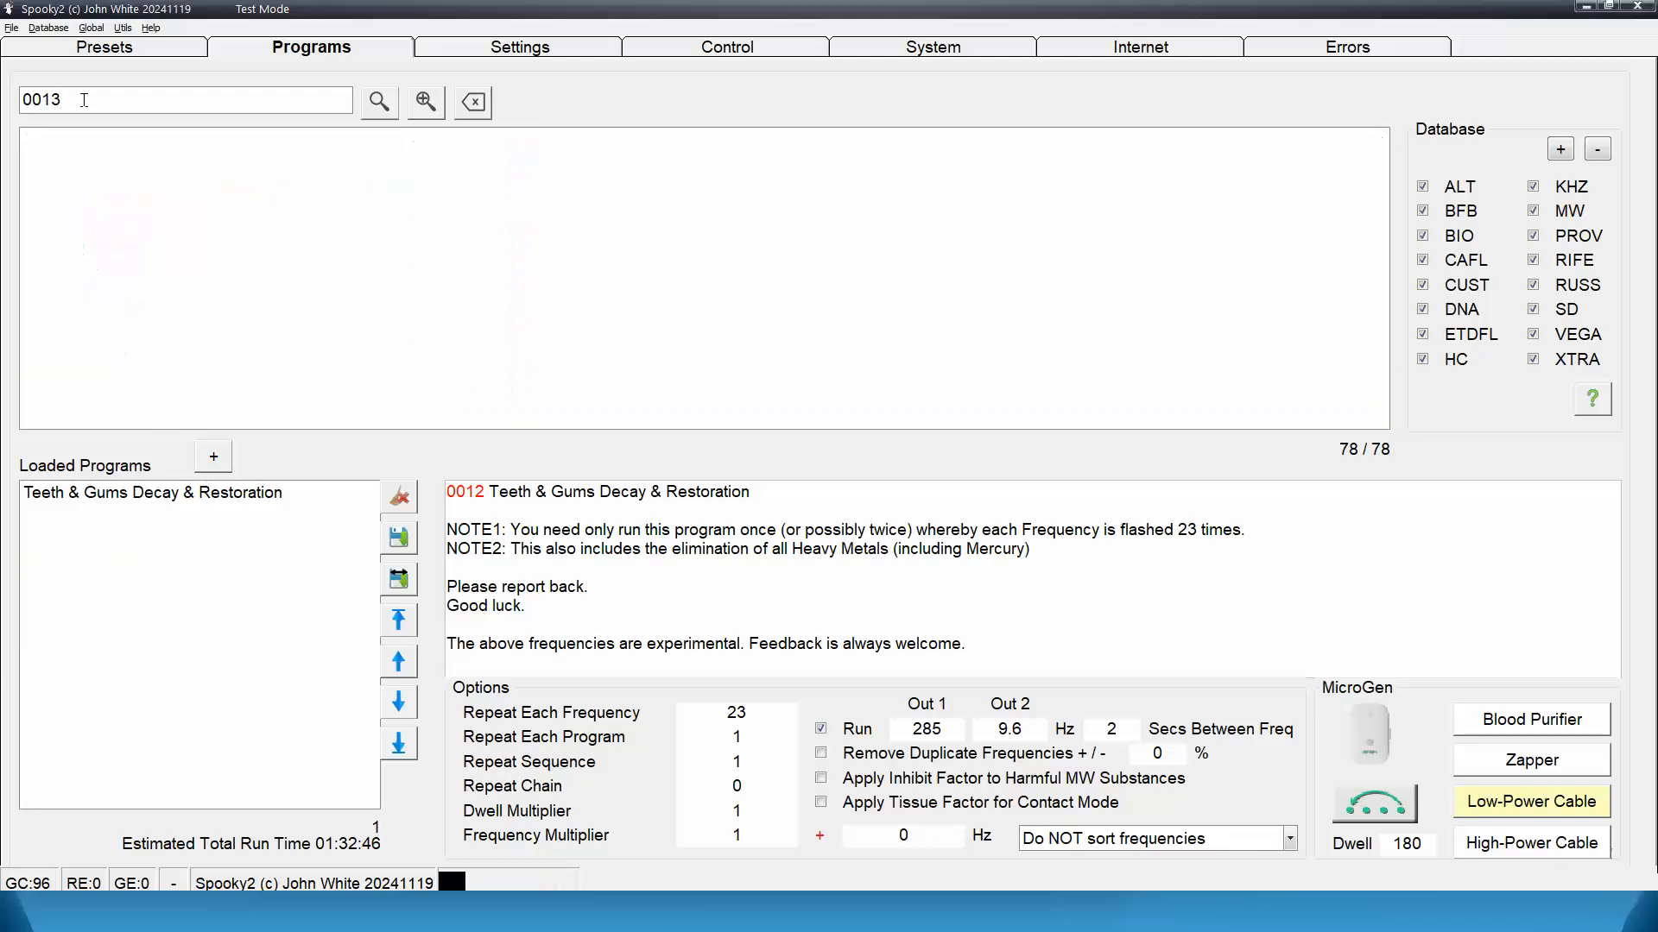
{"action": "left_click", "coordinate": [378, 102]}
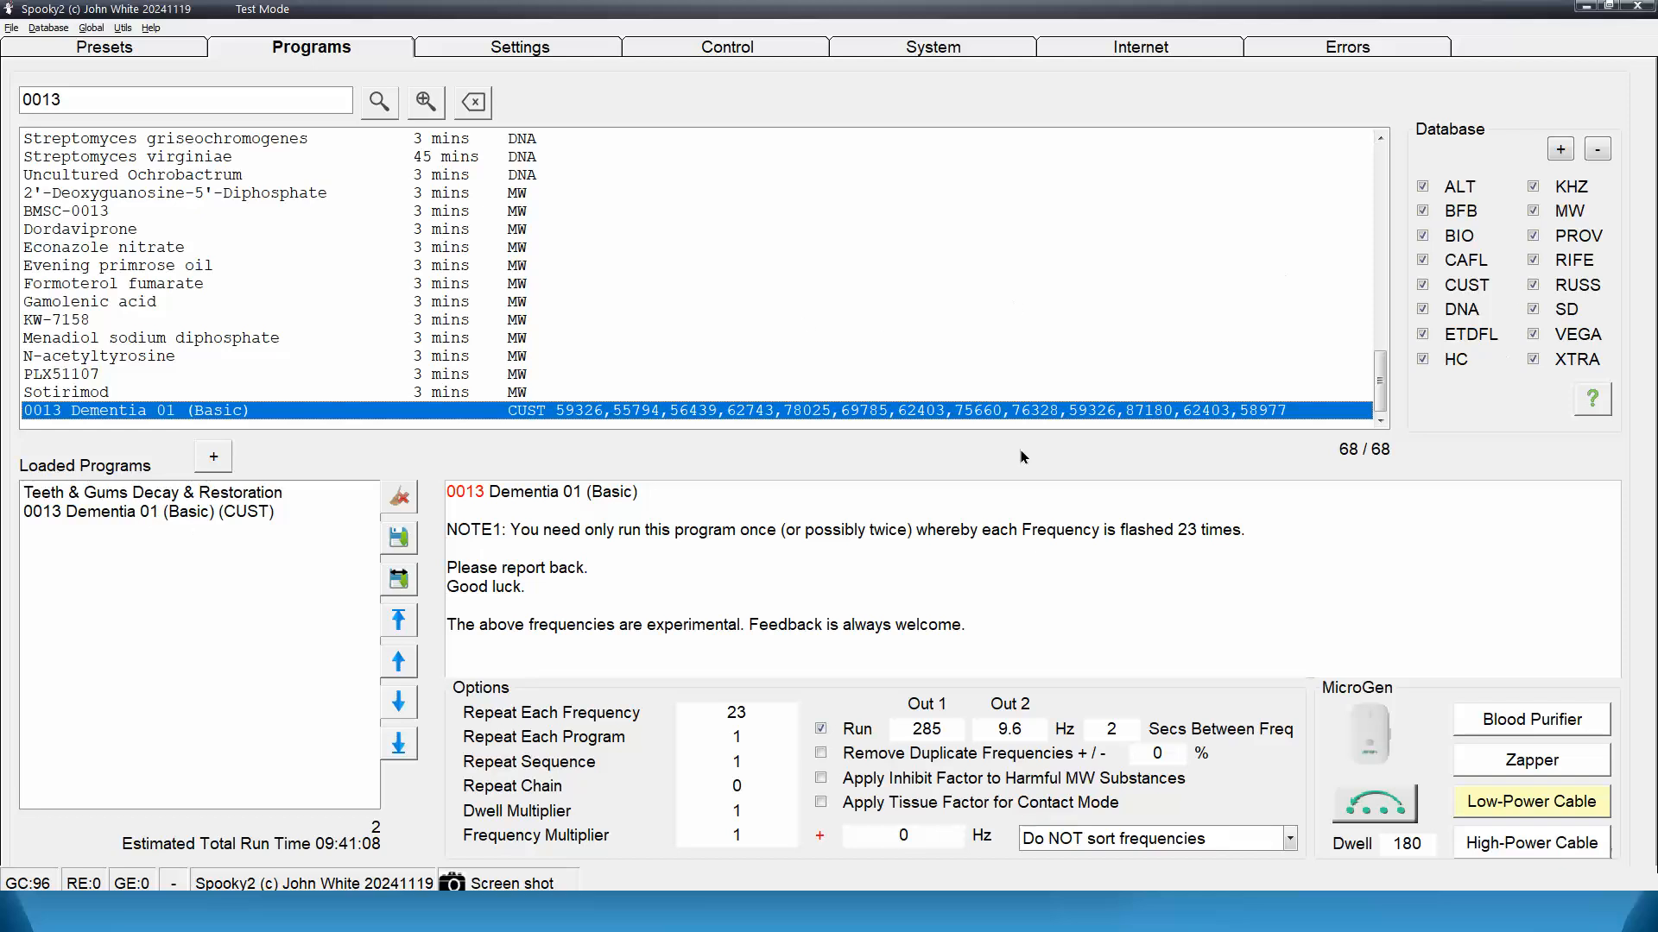
Step: Enable only the CUST database, clear the search, and browse all 412 CUST programs
{"action": "left_click", "coordinate": [1423, 284]}
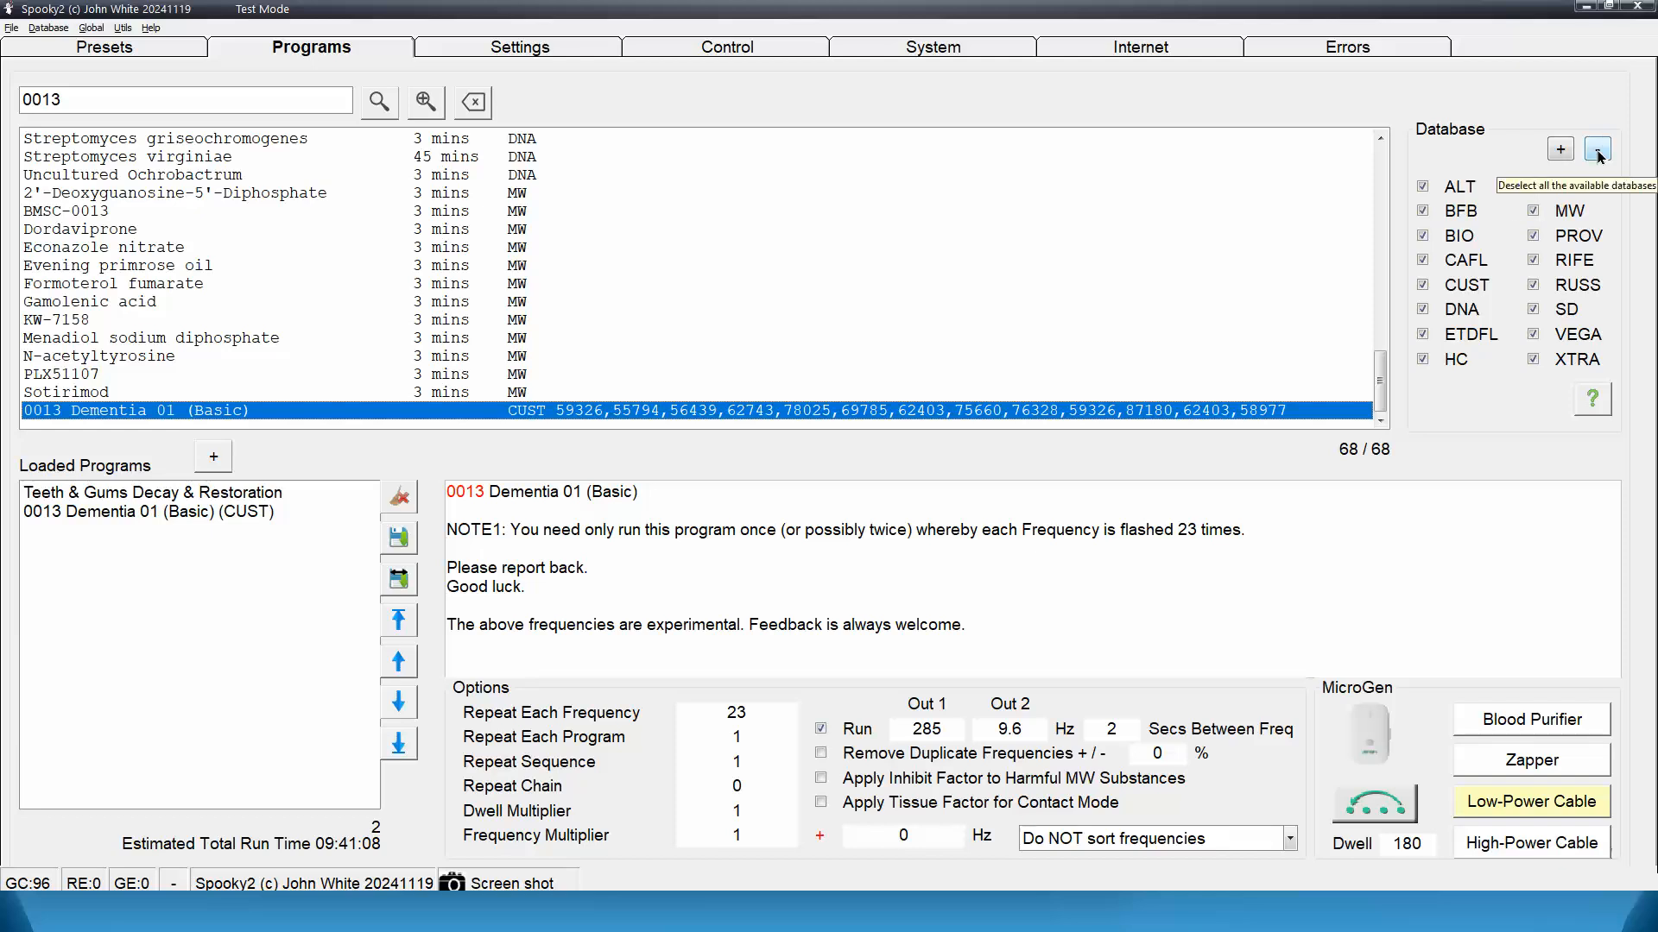
{"action": "left_click", "coordinate": [1597, 148]}
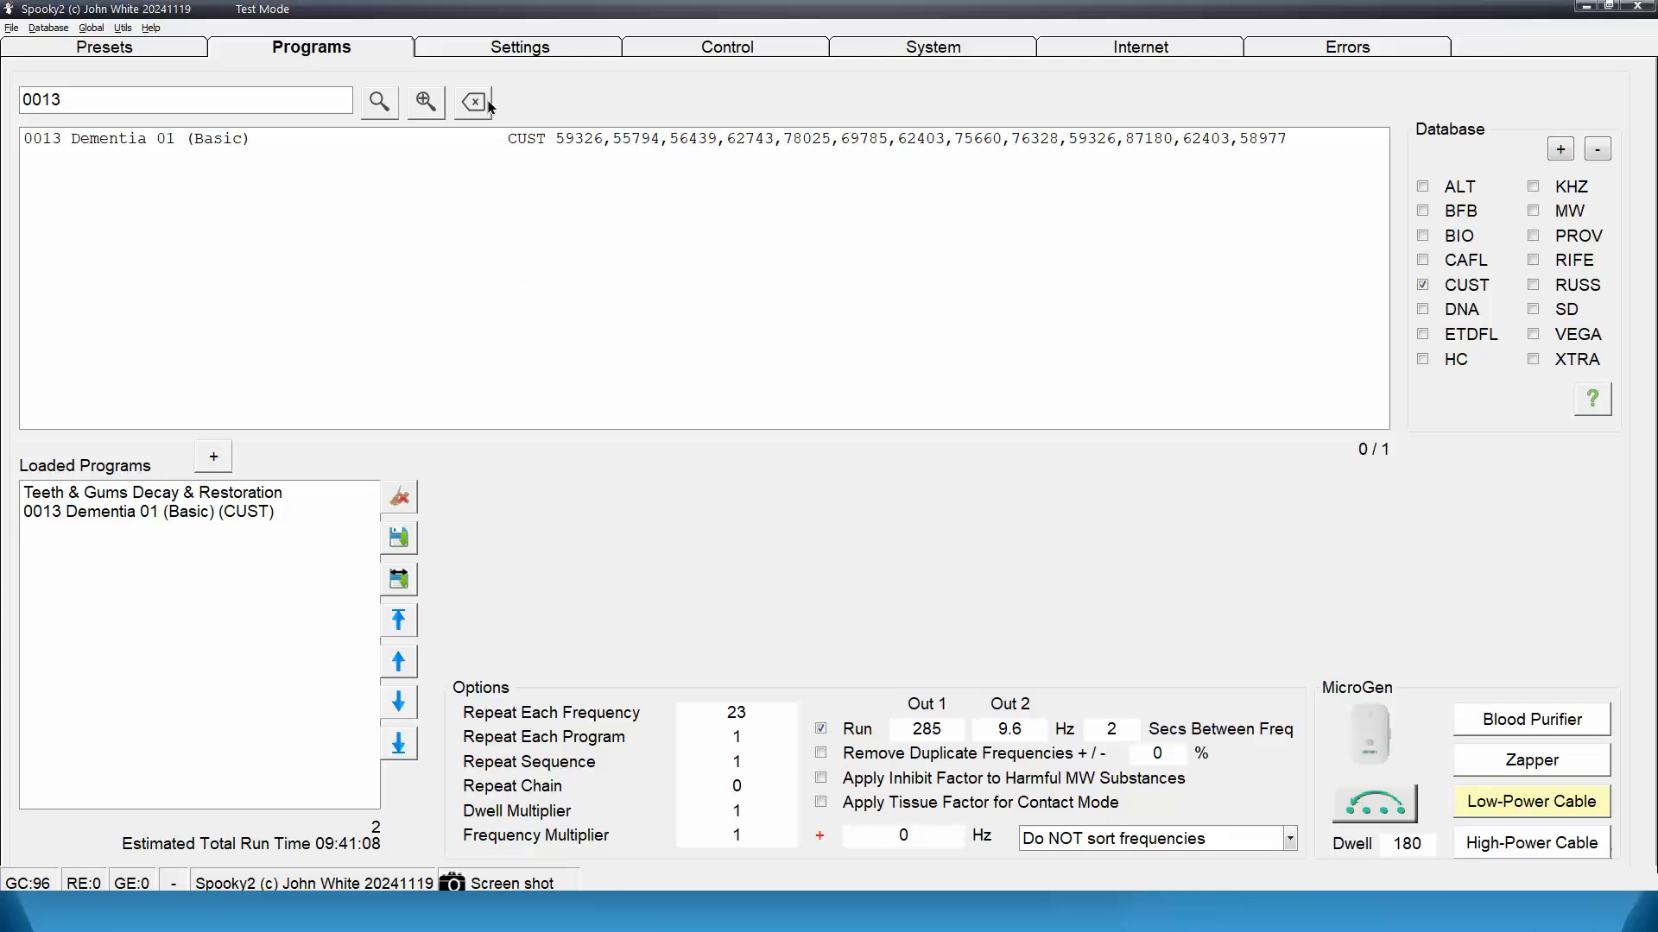
{"action": "mouse_move", "coordinate": [514, 96]}
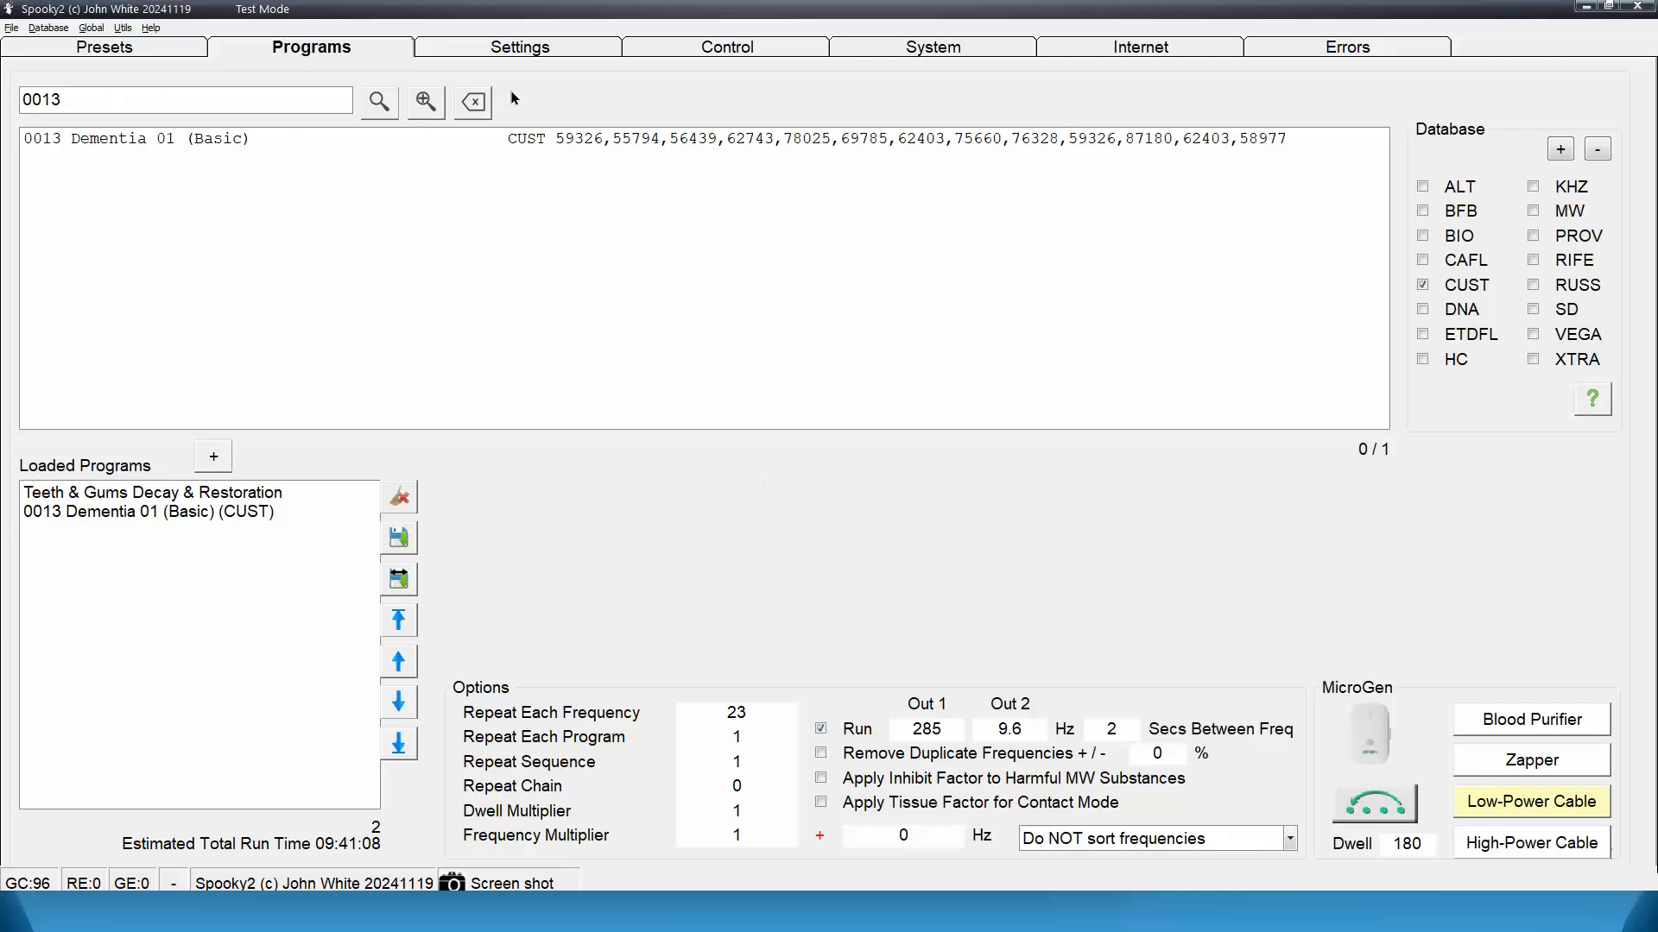
{"action": "left_click", "coordinate": [471, 102]}
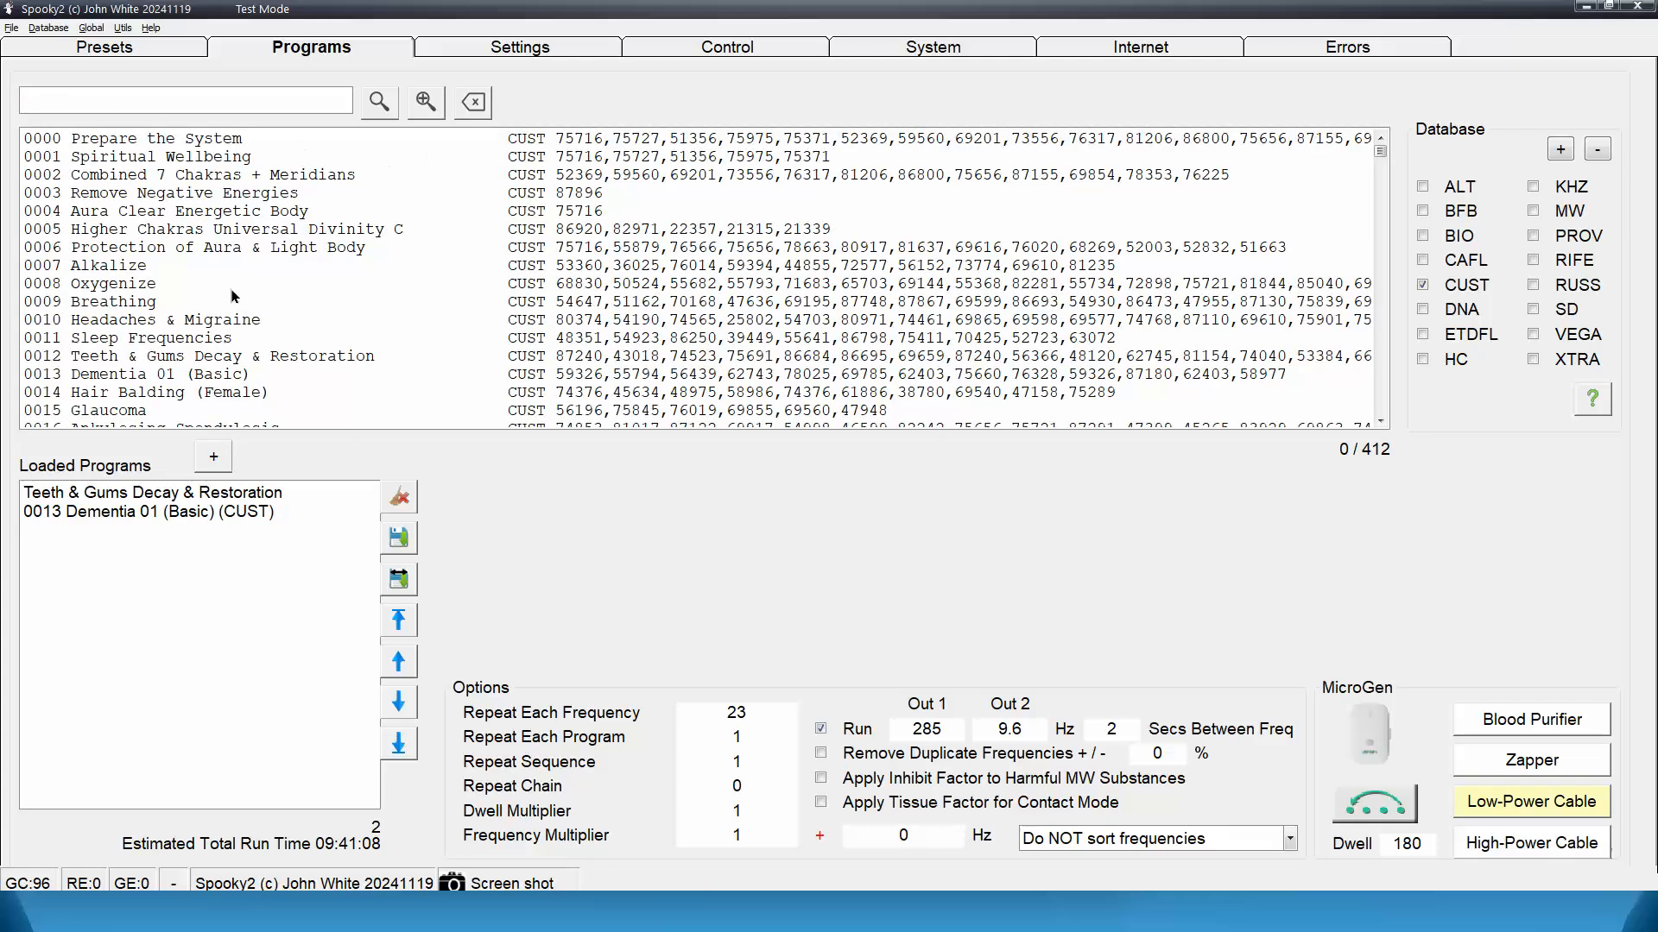
{"action": "mouse_move", "coordinate": [307, 274]}
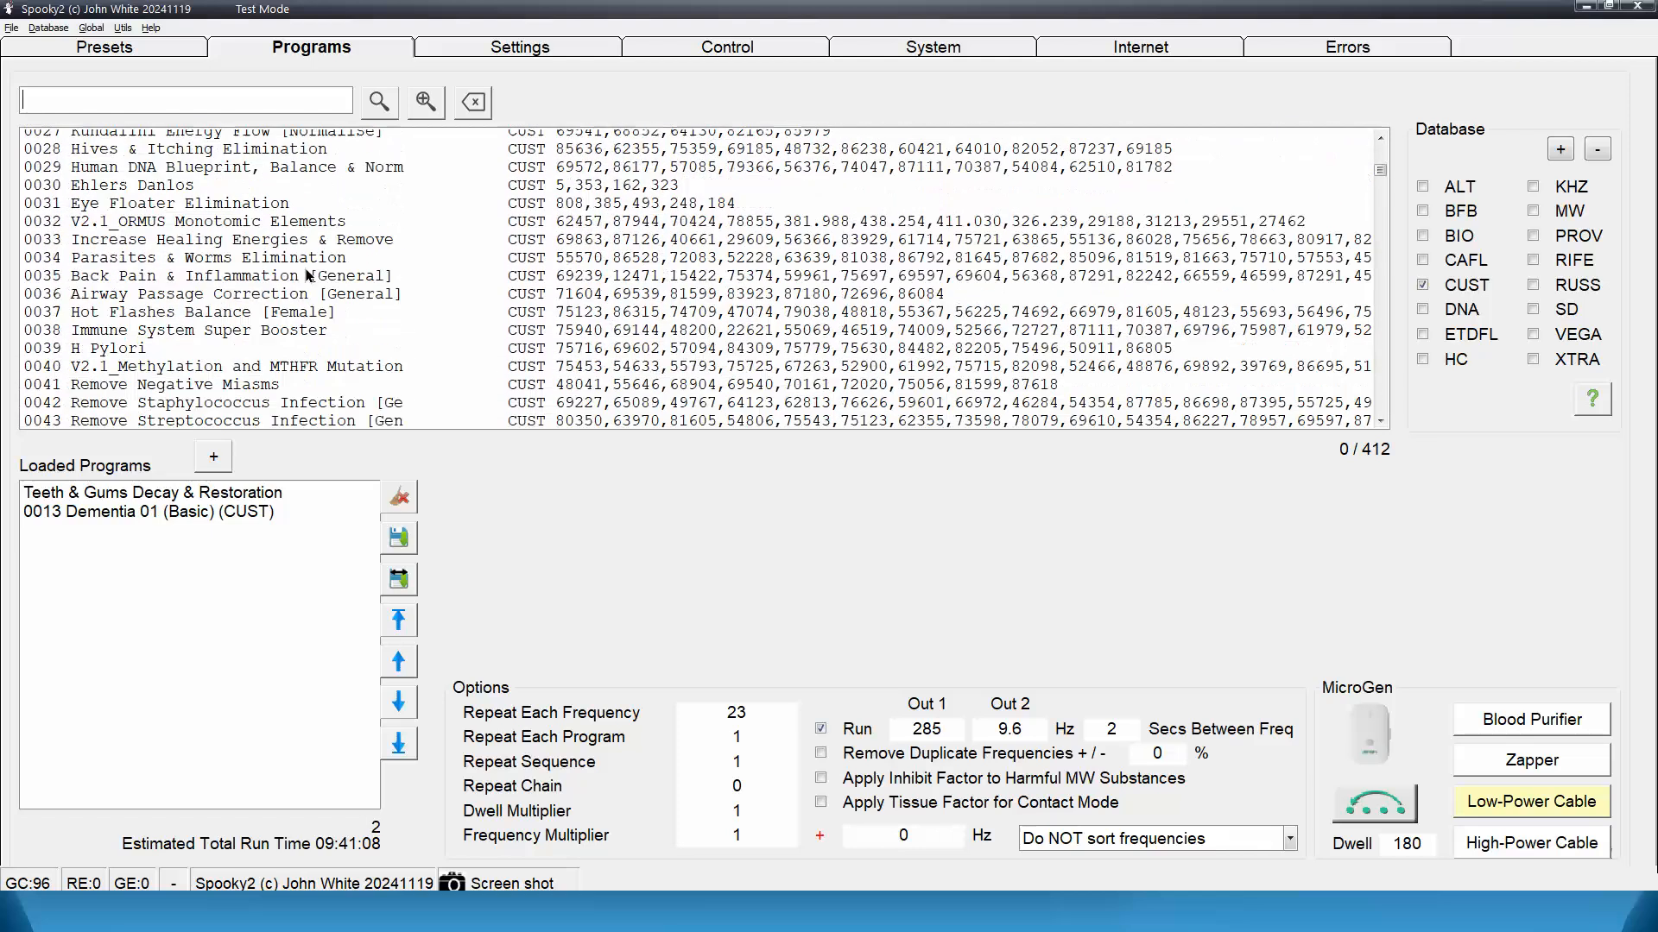
{"action": "scroll", "scroll_direction": "down", "scroll_amount": 3}
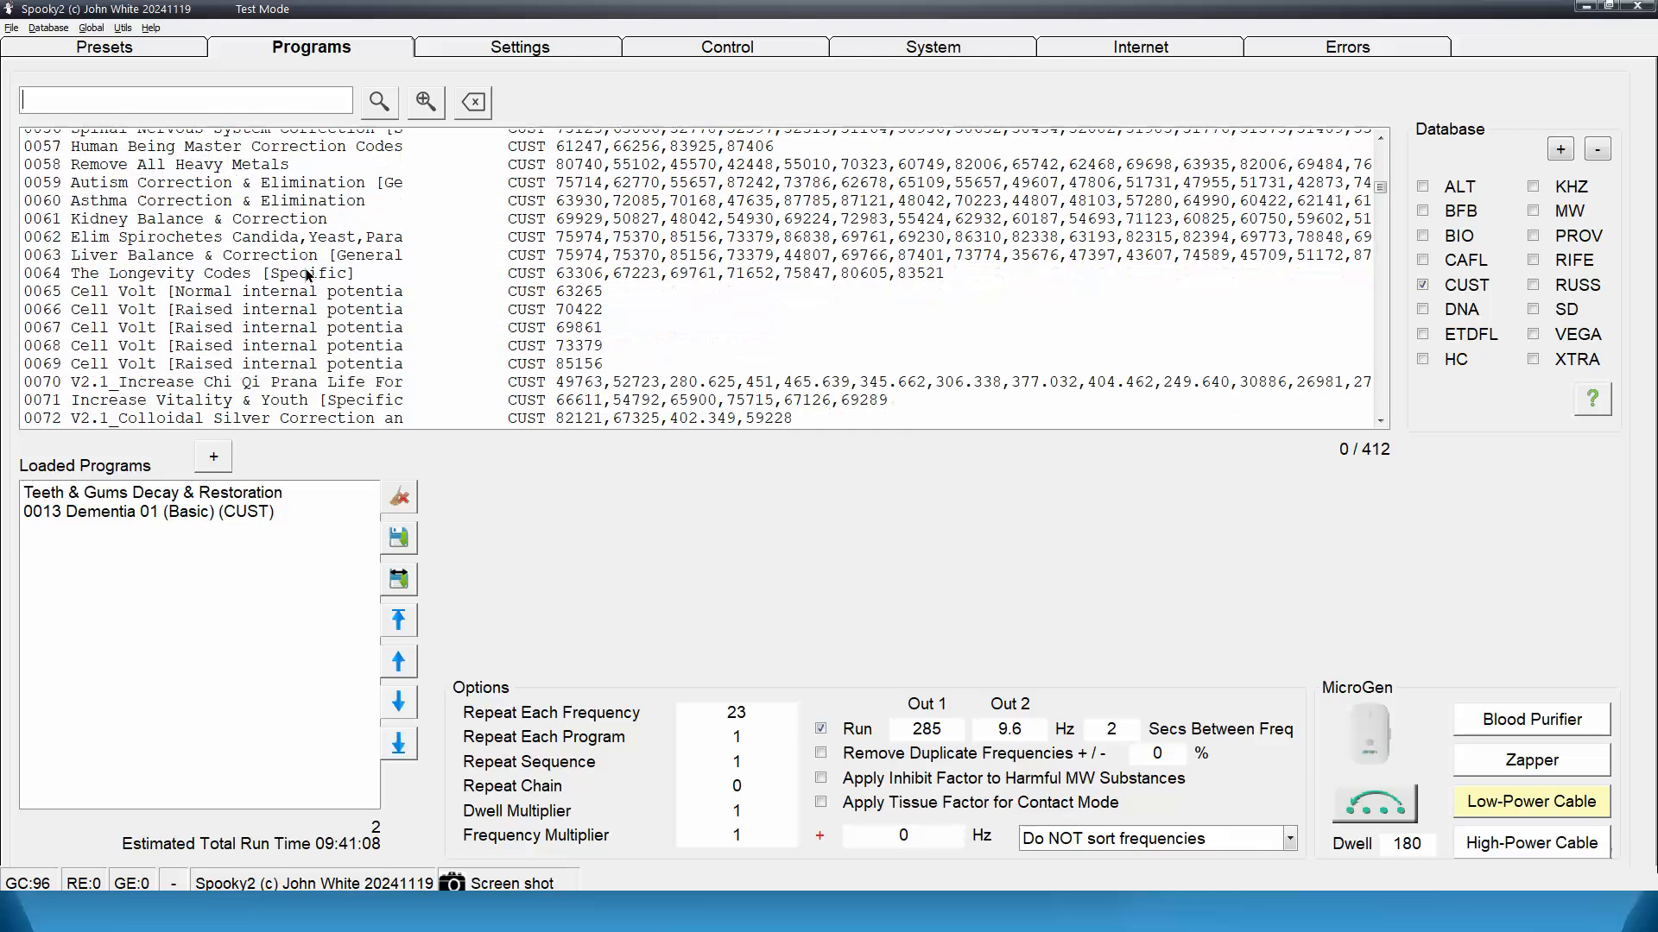
{"action": "scroll", "scroll_direction": "down", "scroll_amount": 3}
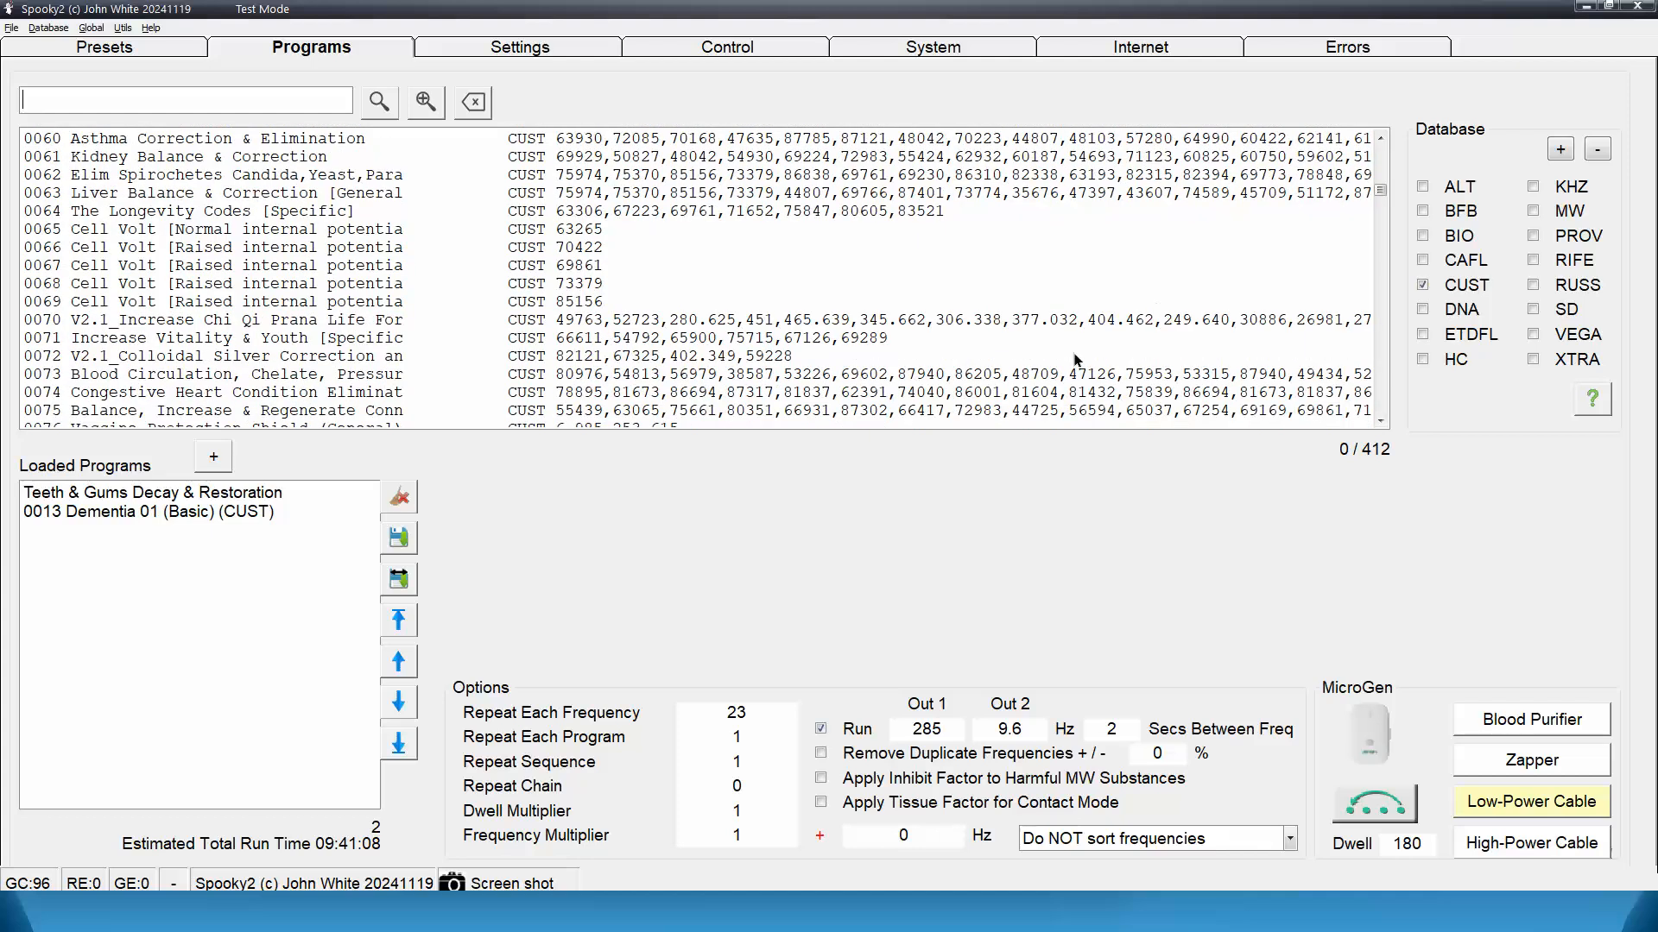
{"action": "mouse_move", "coordinate": [1047, 367]}
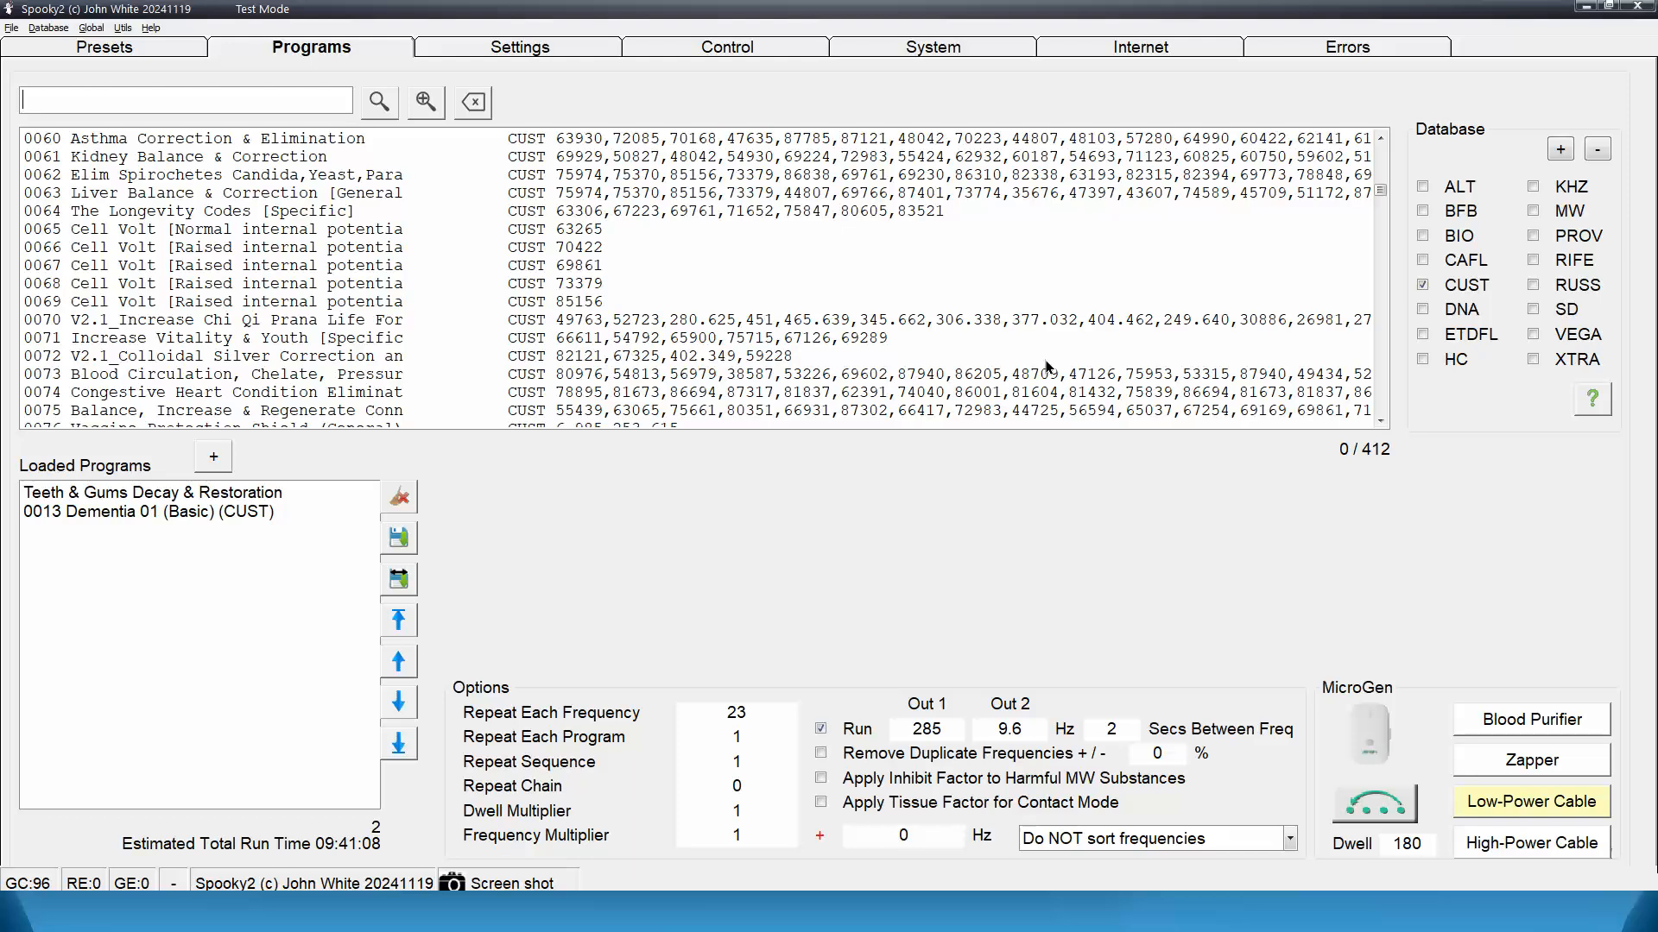
{"action": "key", "text": "alt+tab"}
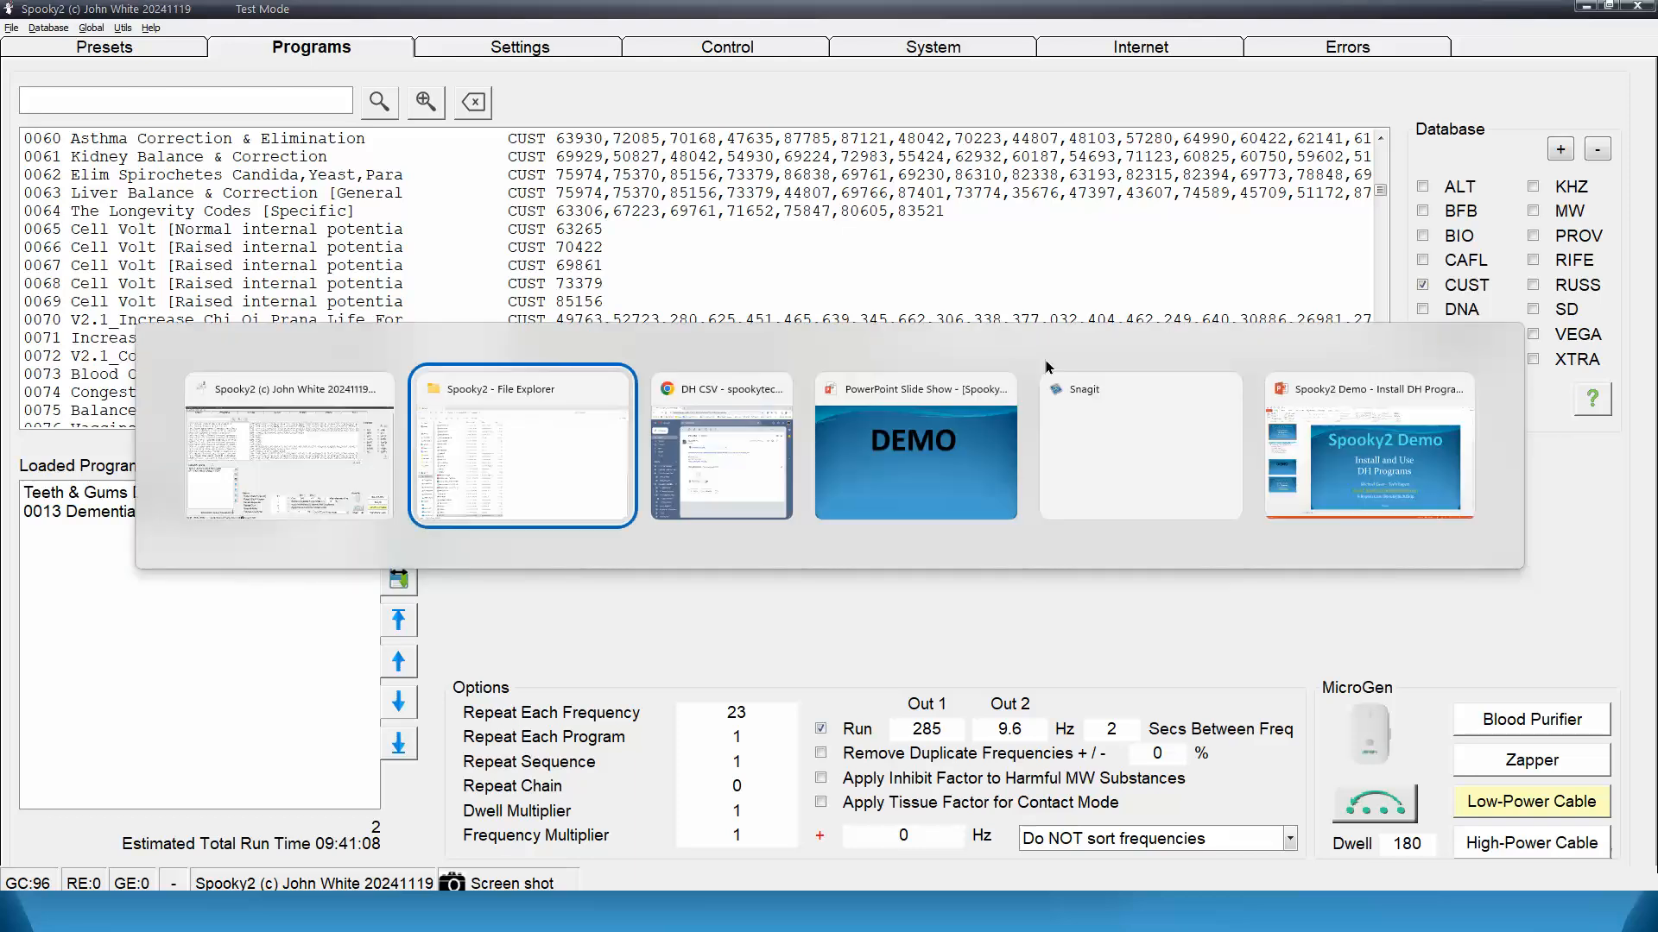